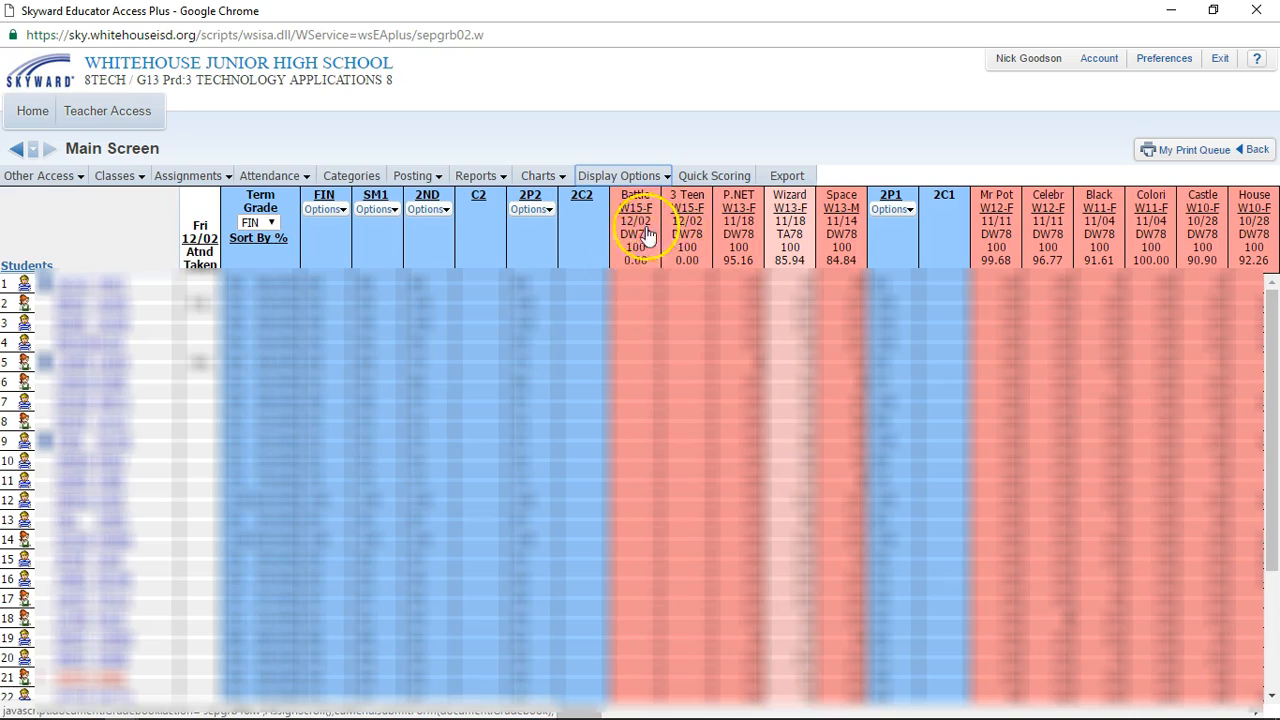
mouse_move(684, 350)
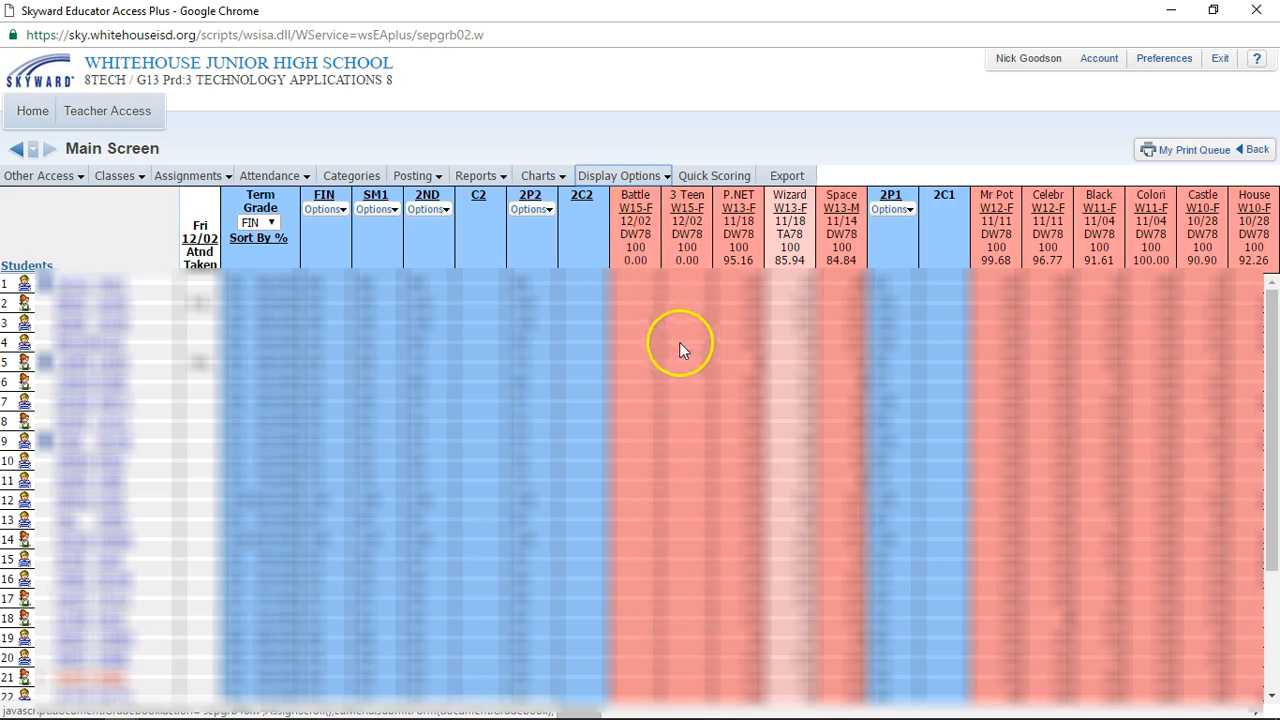
mouse_move(664, 276)
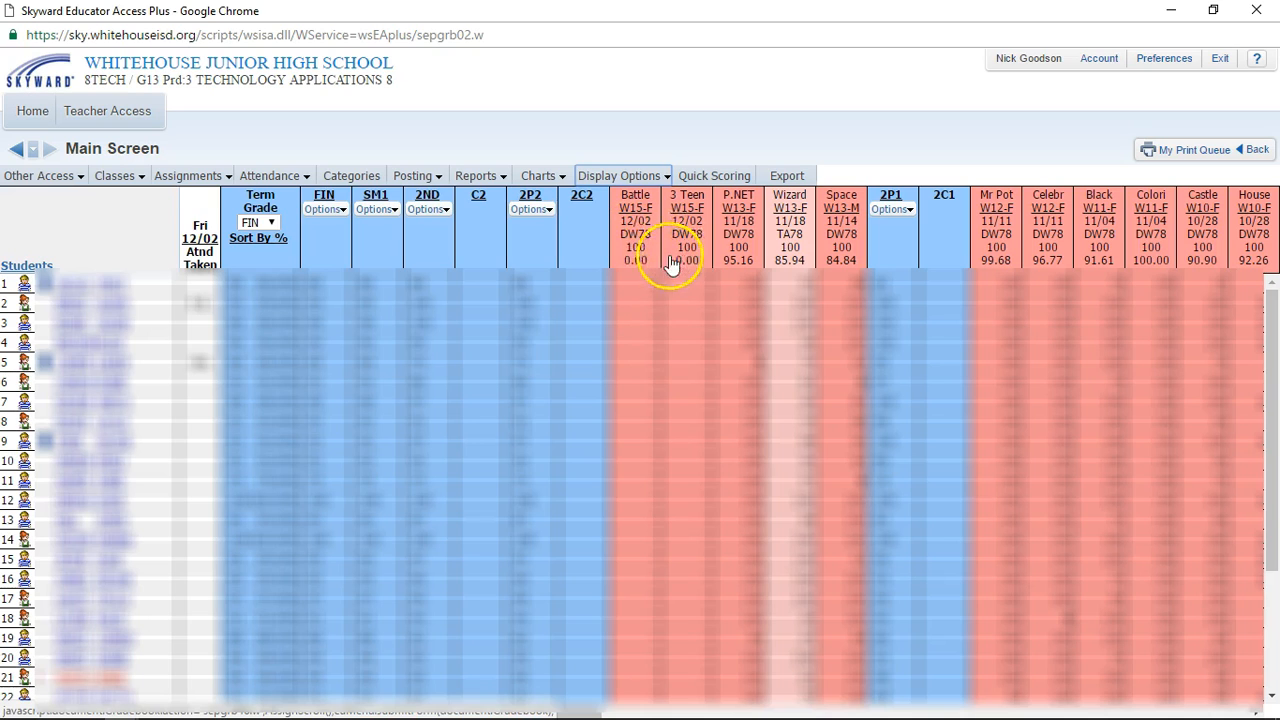
Step: Create a score-entry CSV for the 3 Teenagers and Battle #2 assignments via Advanced Export/Import
left_click(188, 176)
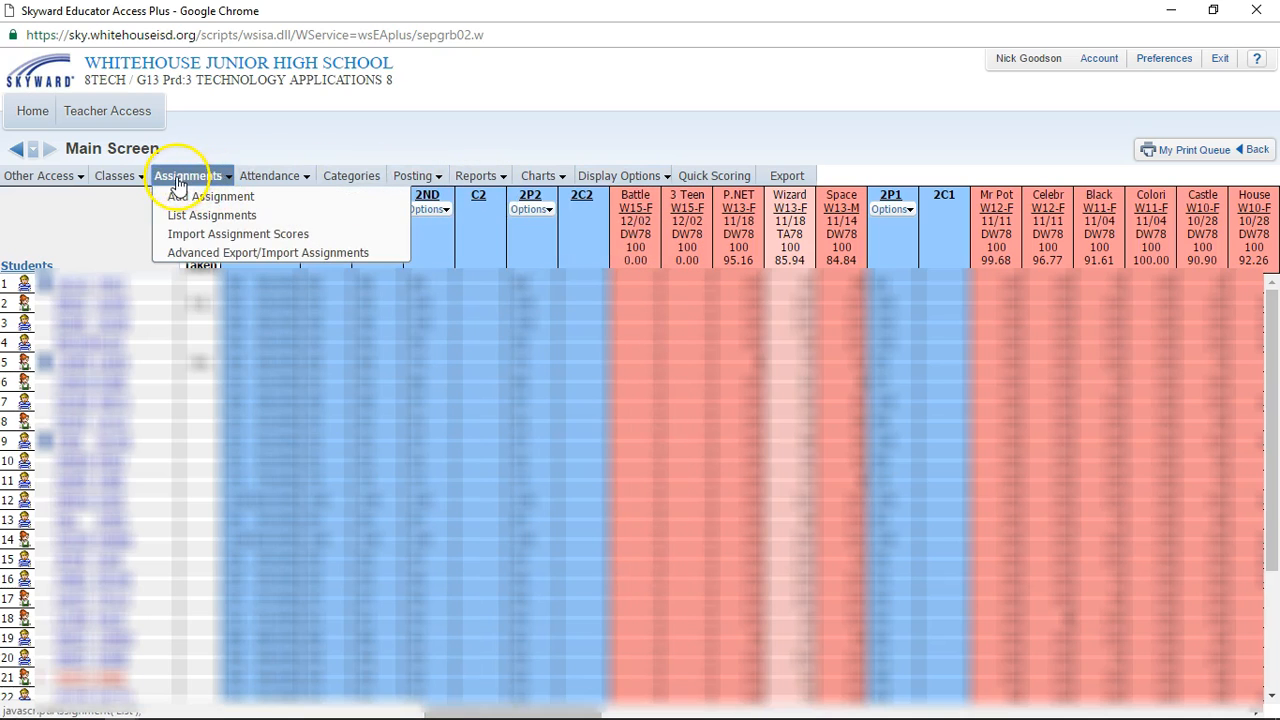
mouse_move(238, 232)
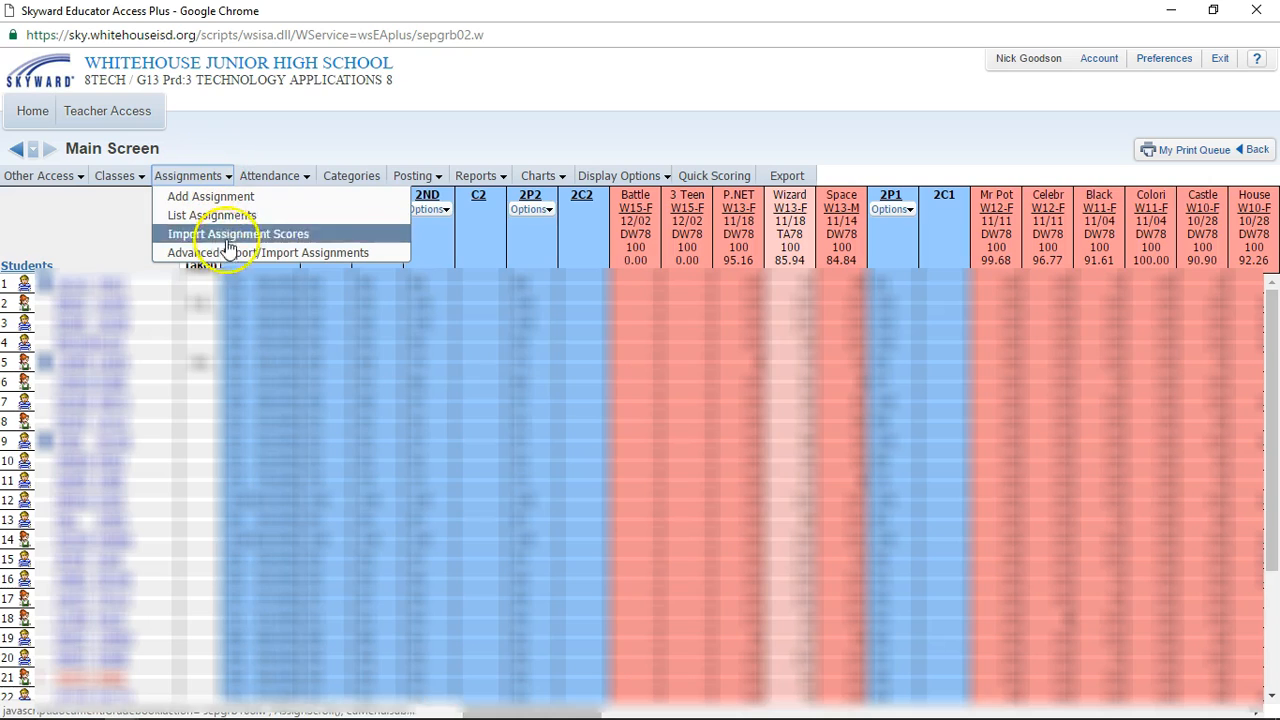
mouse_move(200, 252)
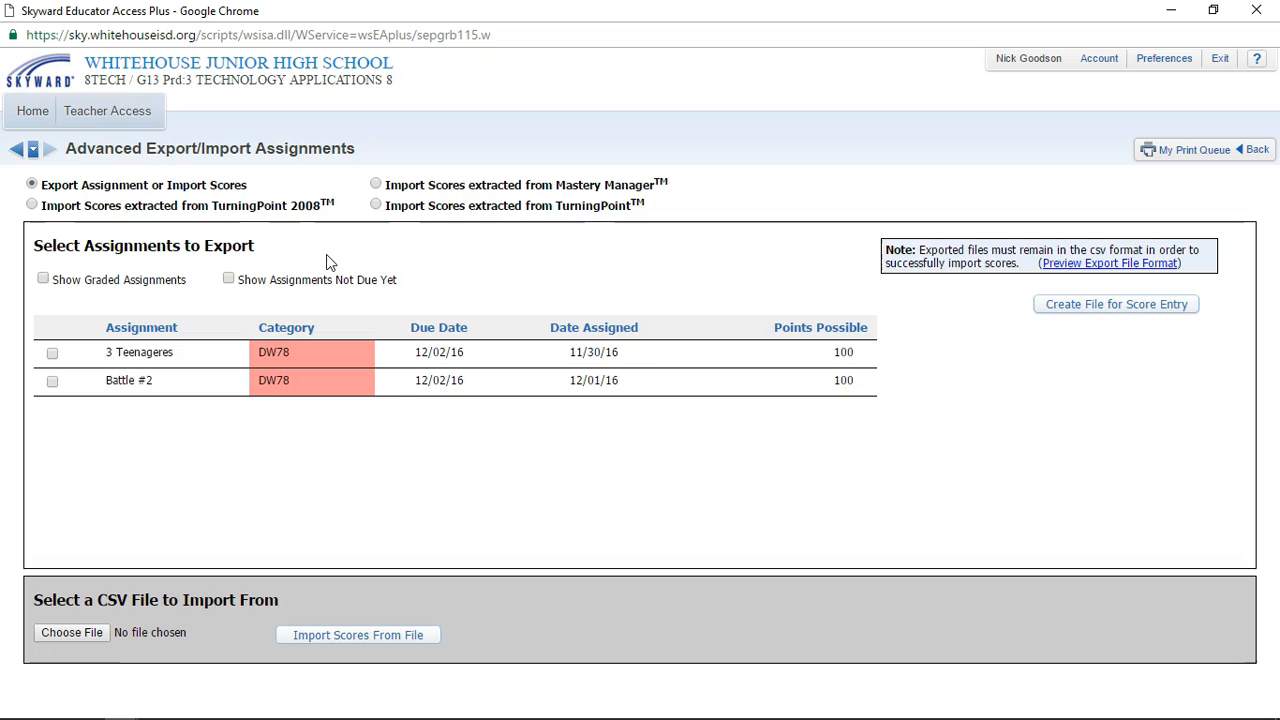
mouse_move(176, 284)
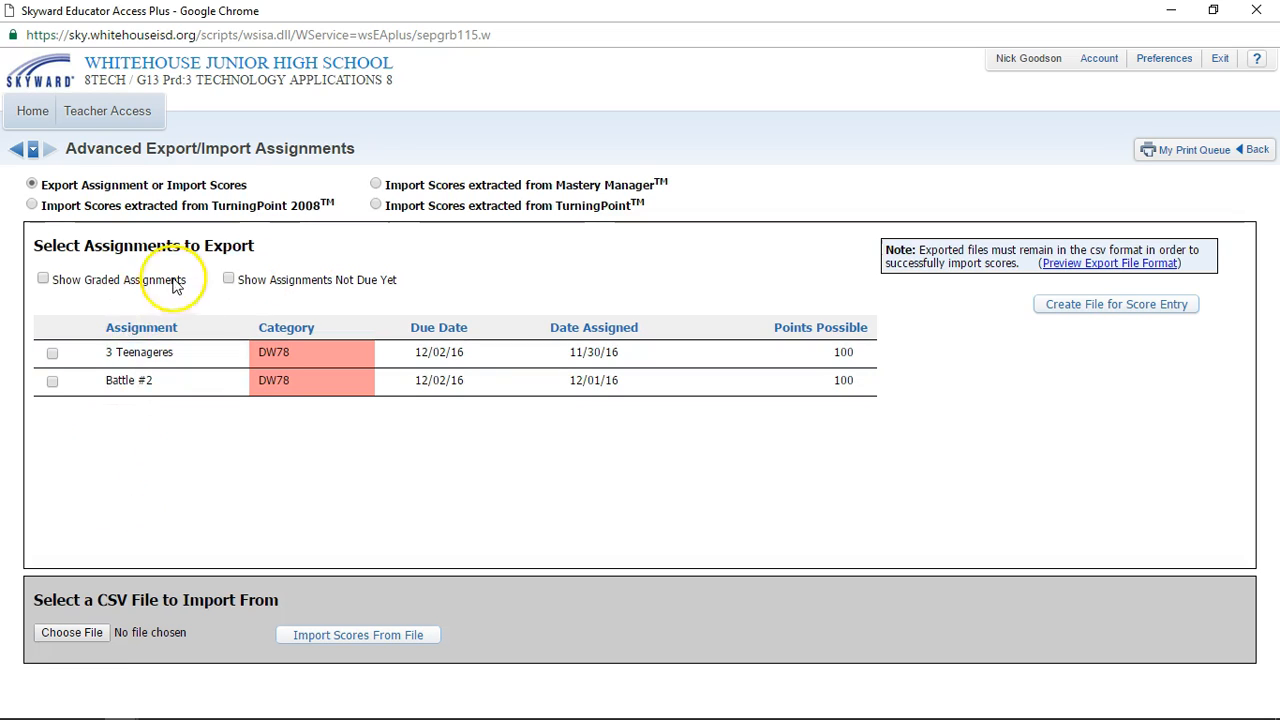
mouse_move(104, 316)
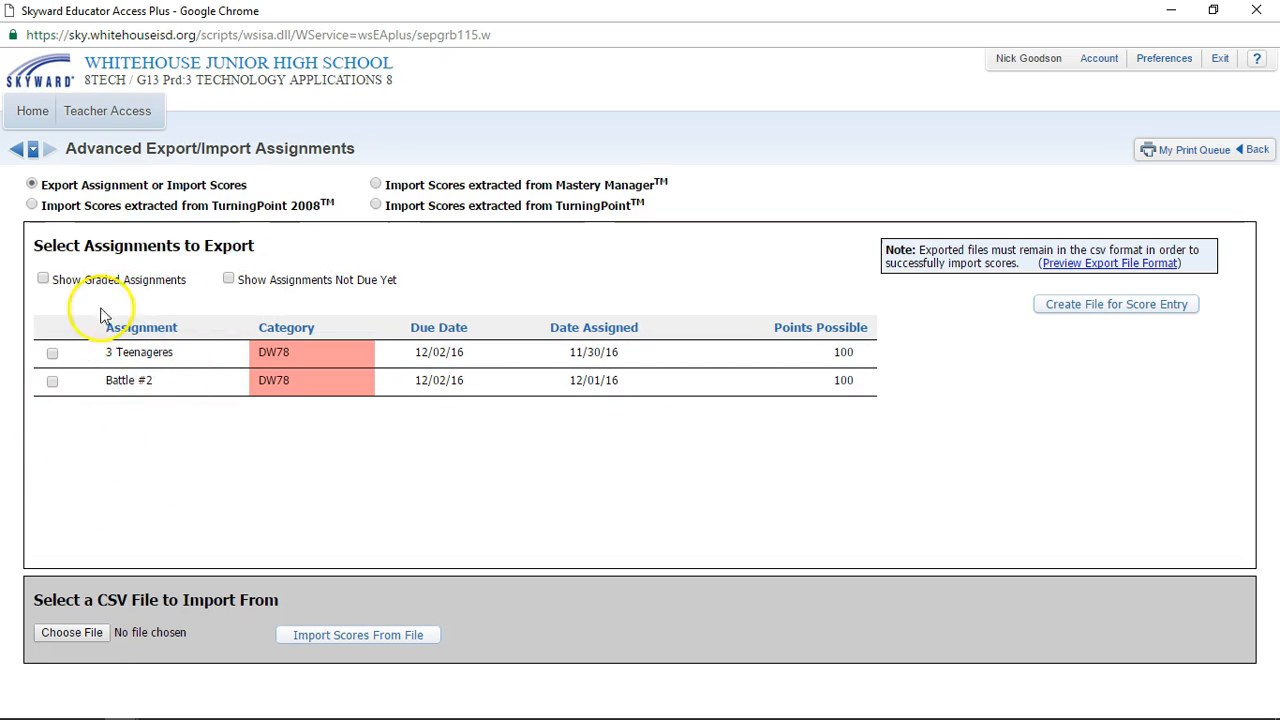
mouse_move(150, 320)
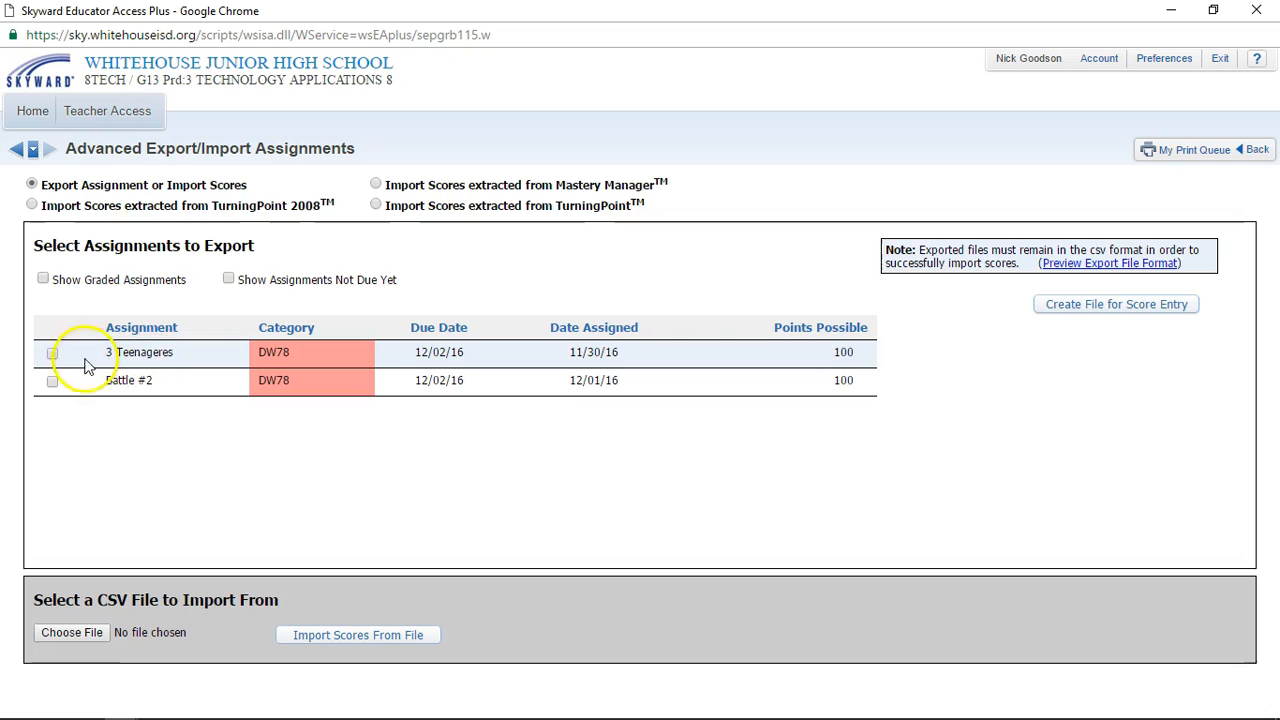
left_click(52, 352)
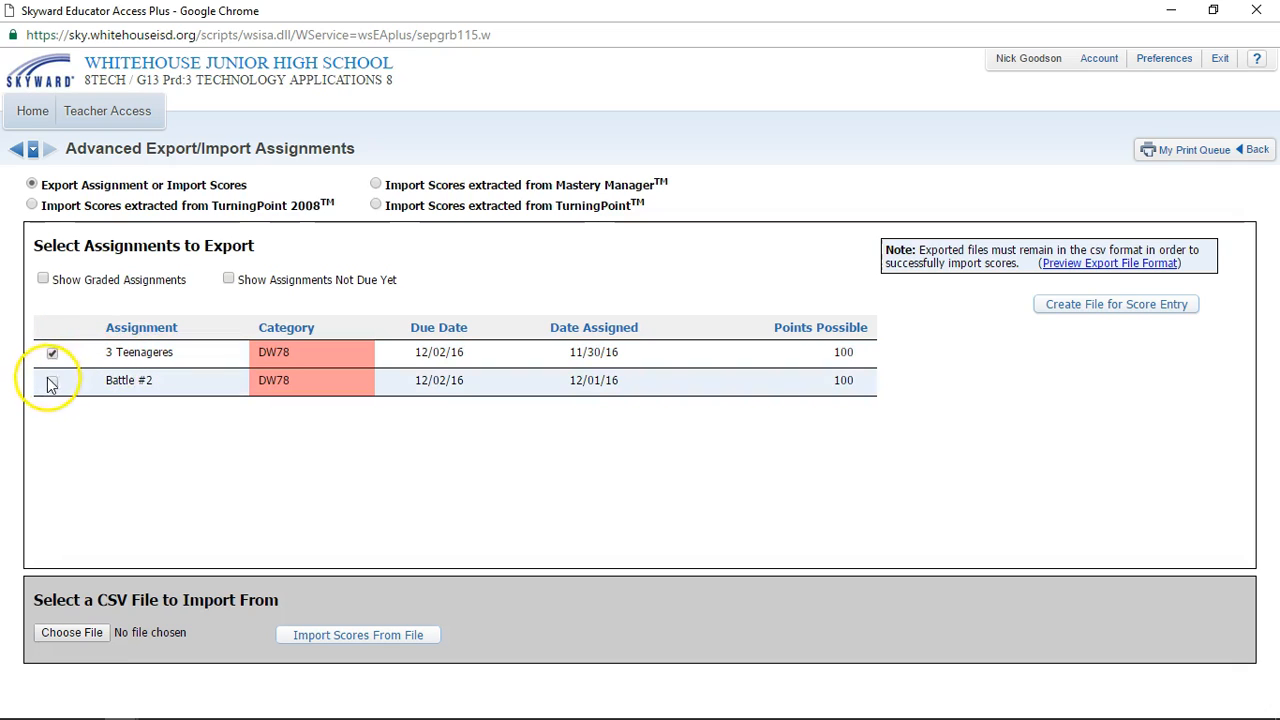
left_click(52, 380)
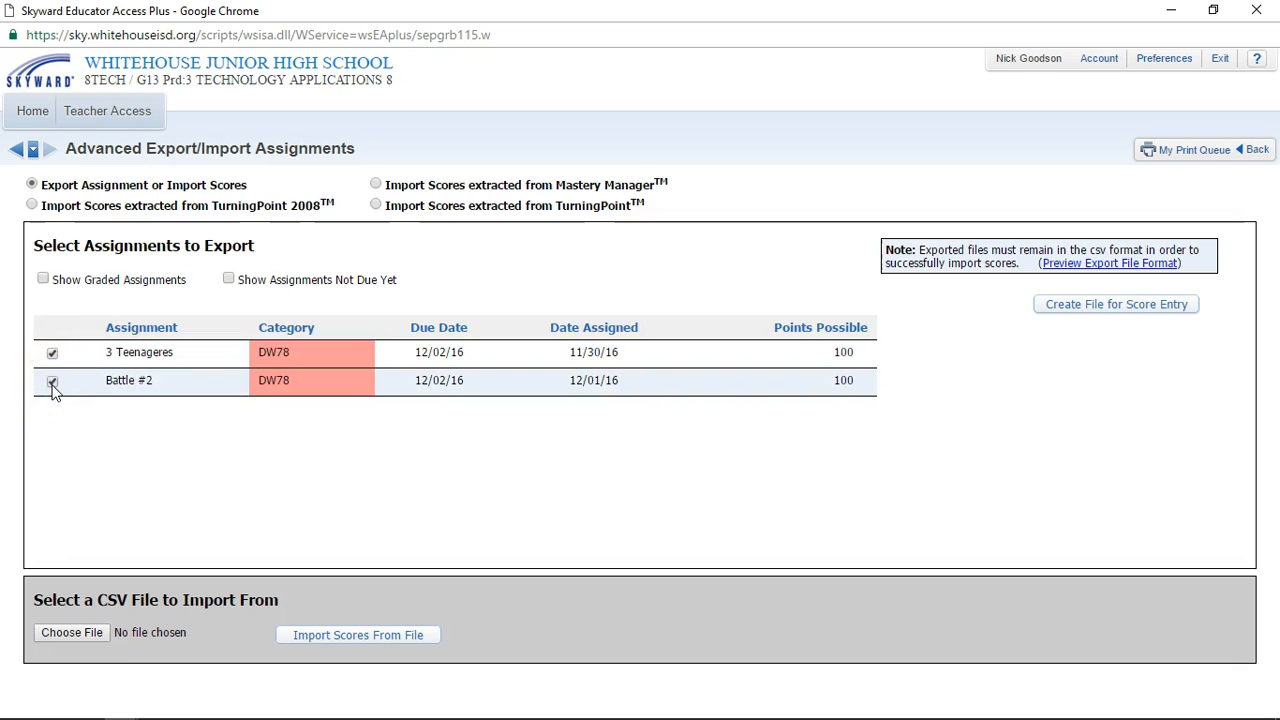
left_click(52, 380)
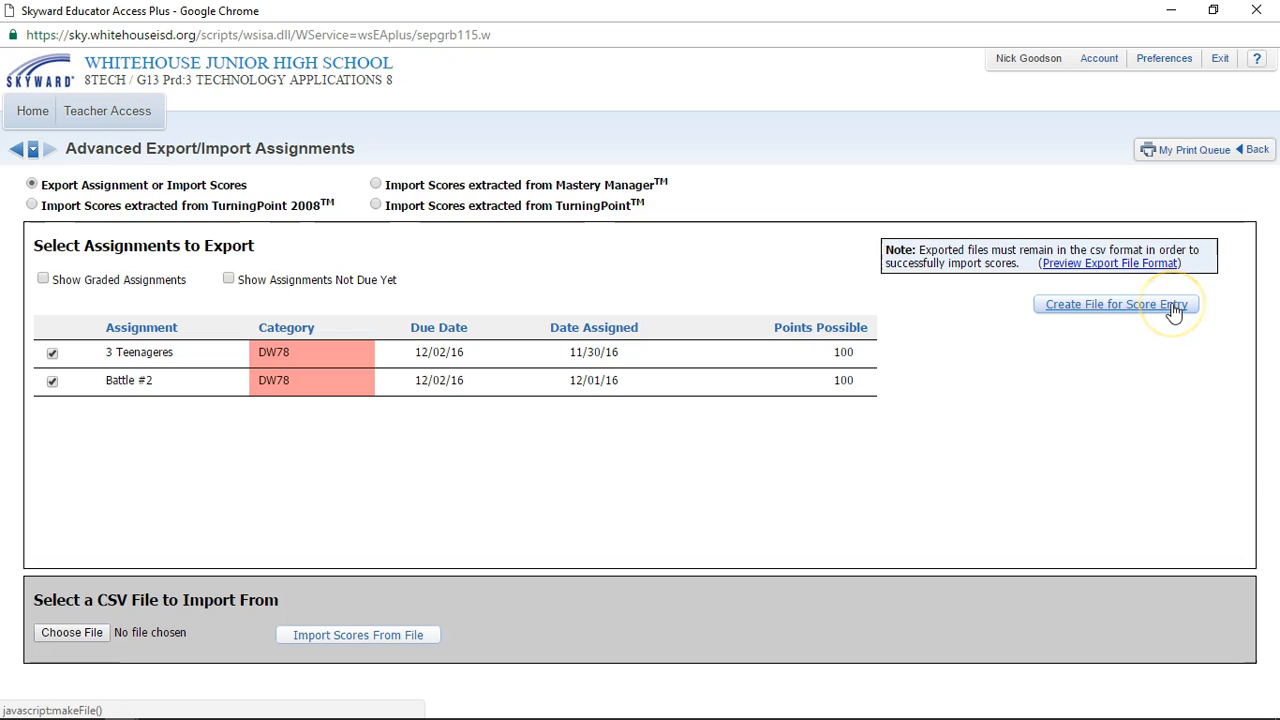
left_click(1116, 304)
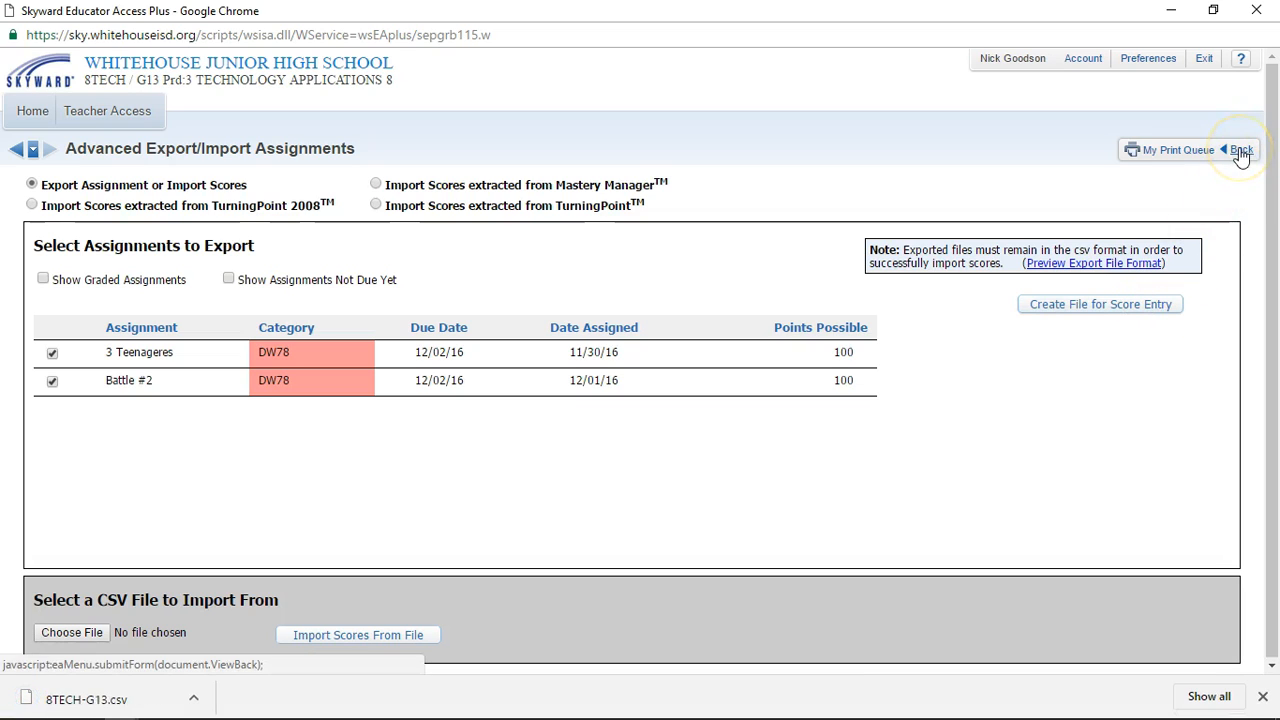
Step: Return from the export page to the gradebook main screen
left_click(1240, 148)
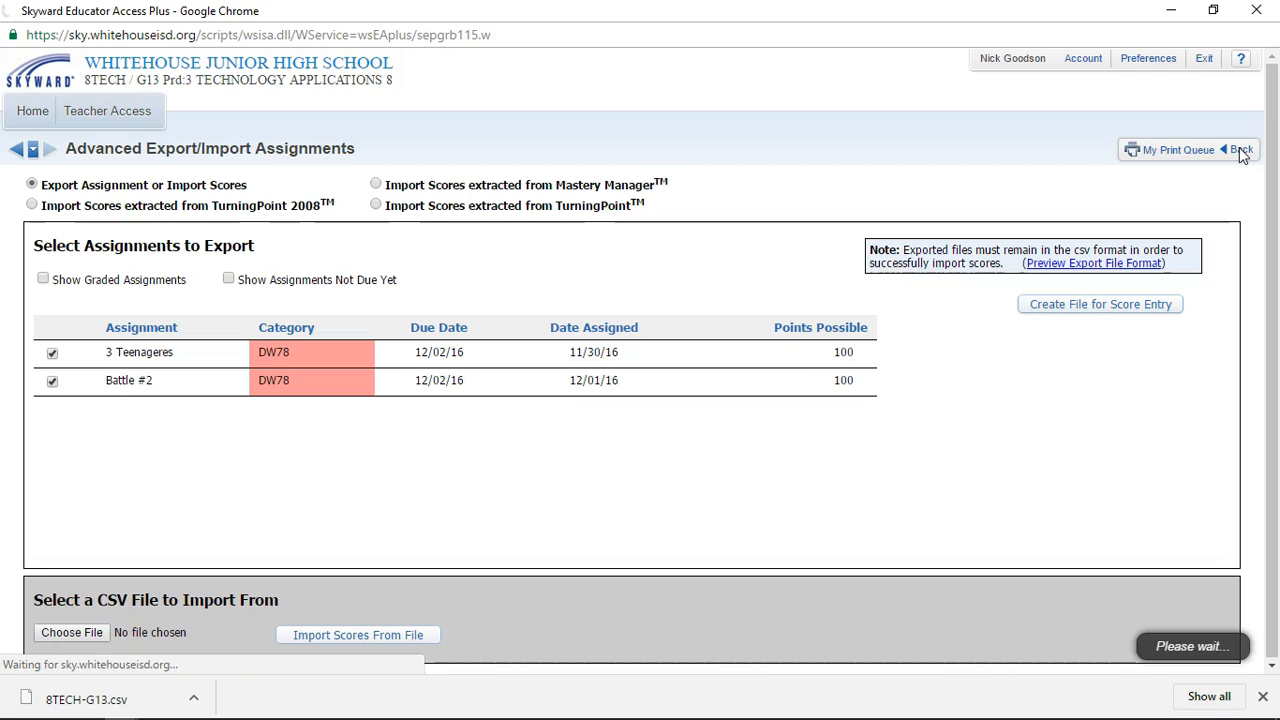
left_click(1260, 148)
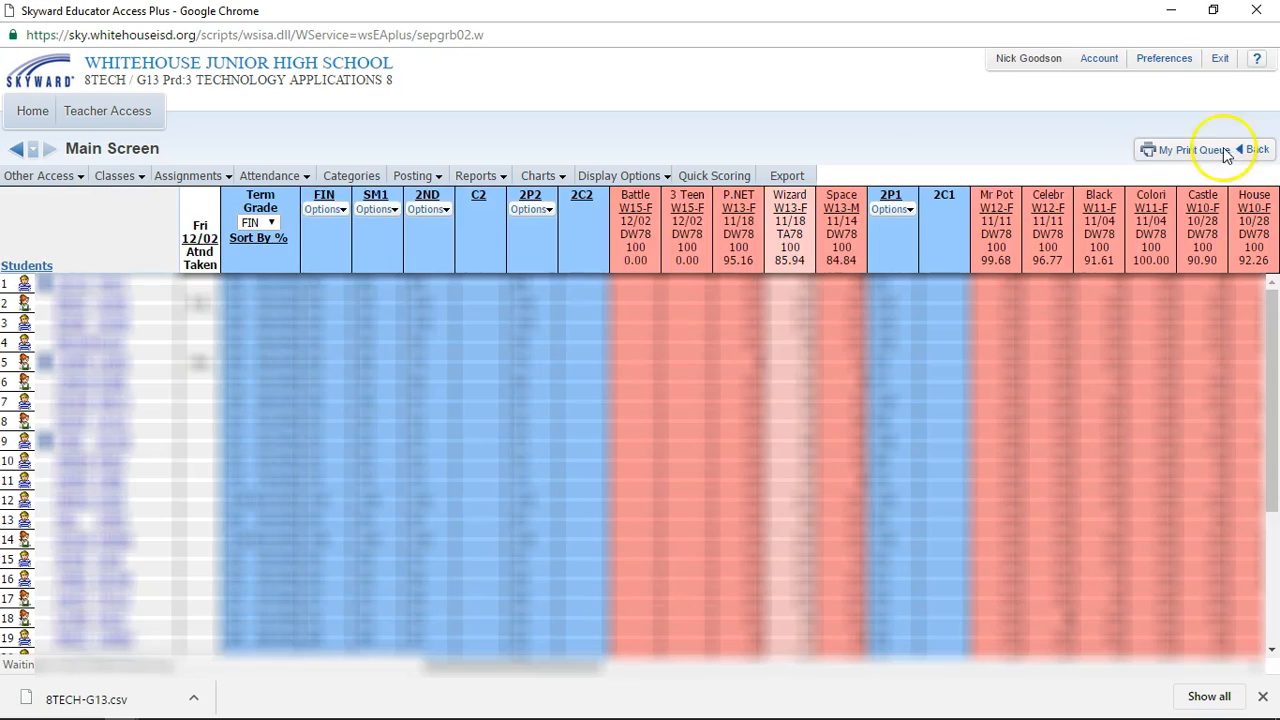
left_click(118, 176)
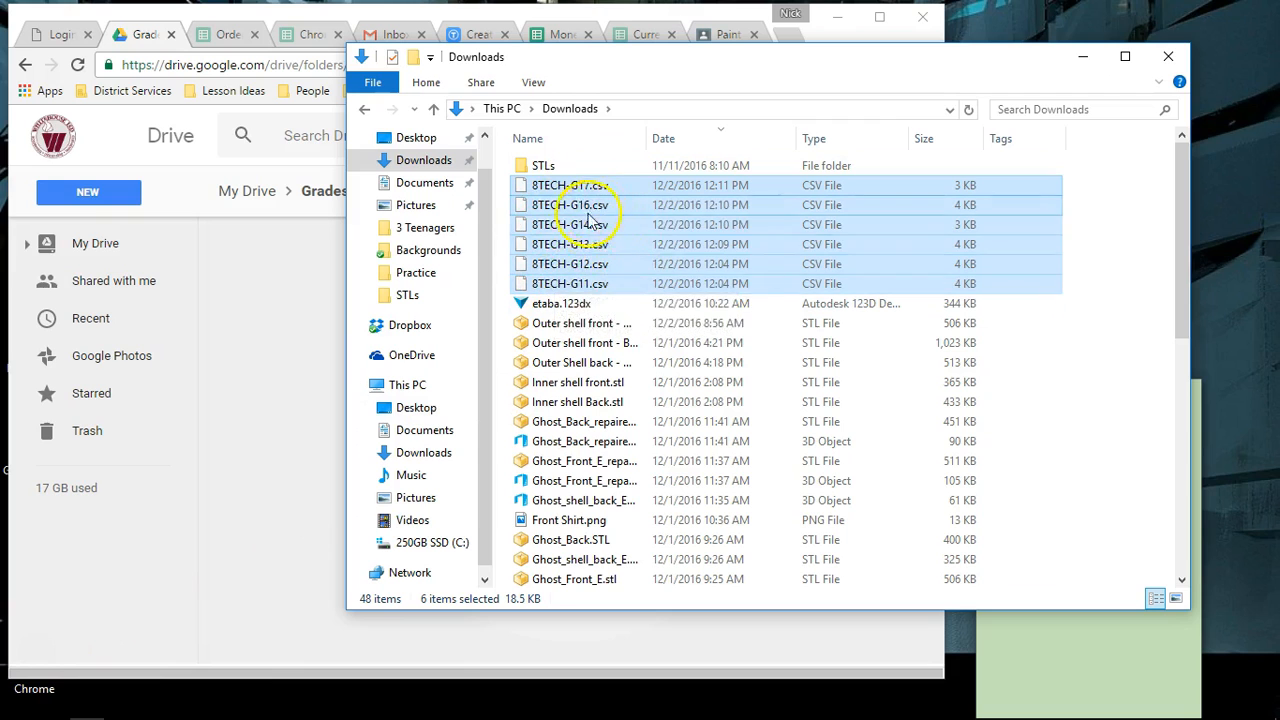
mouse_move(620, 204)
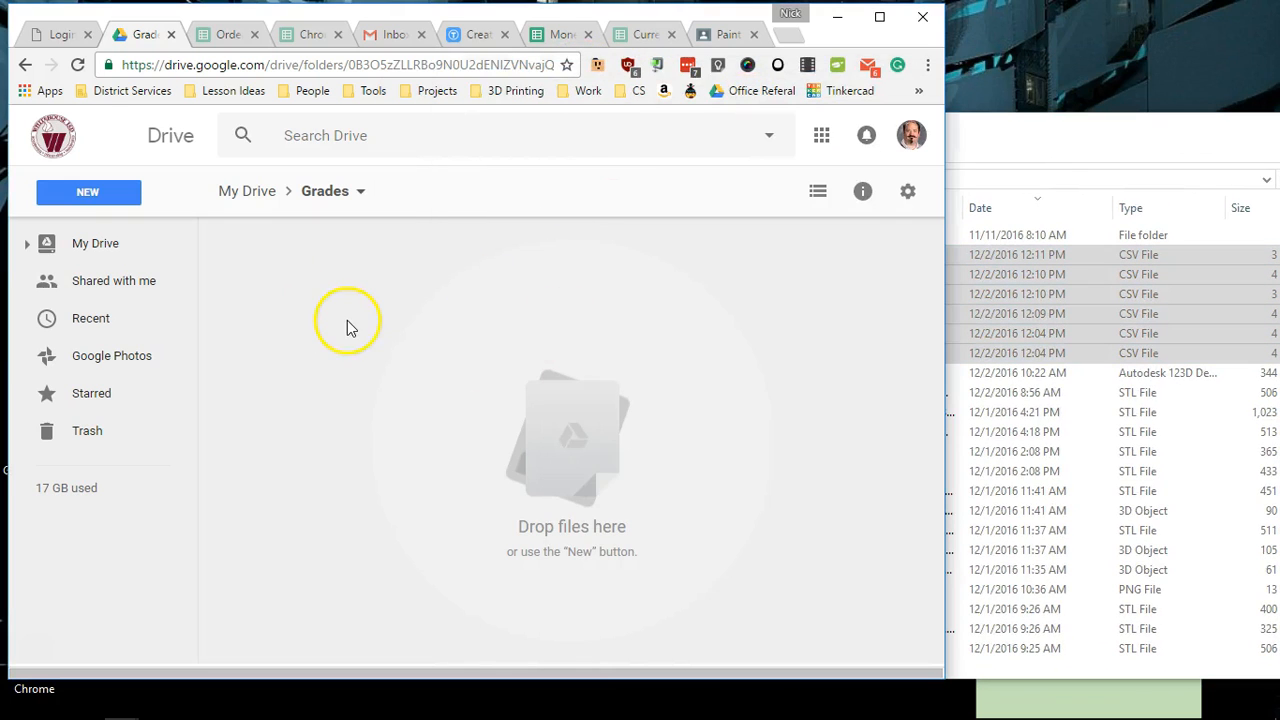
mouse_move(790, 276)
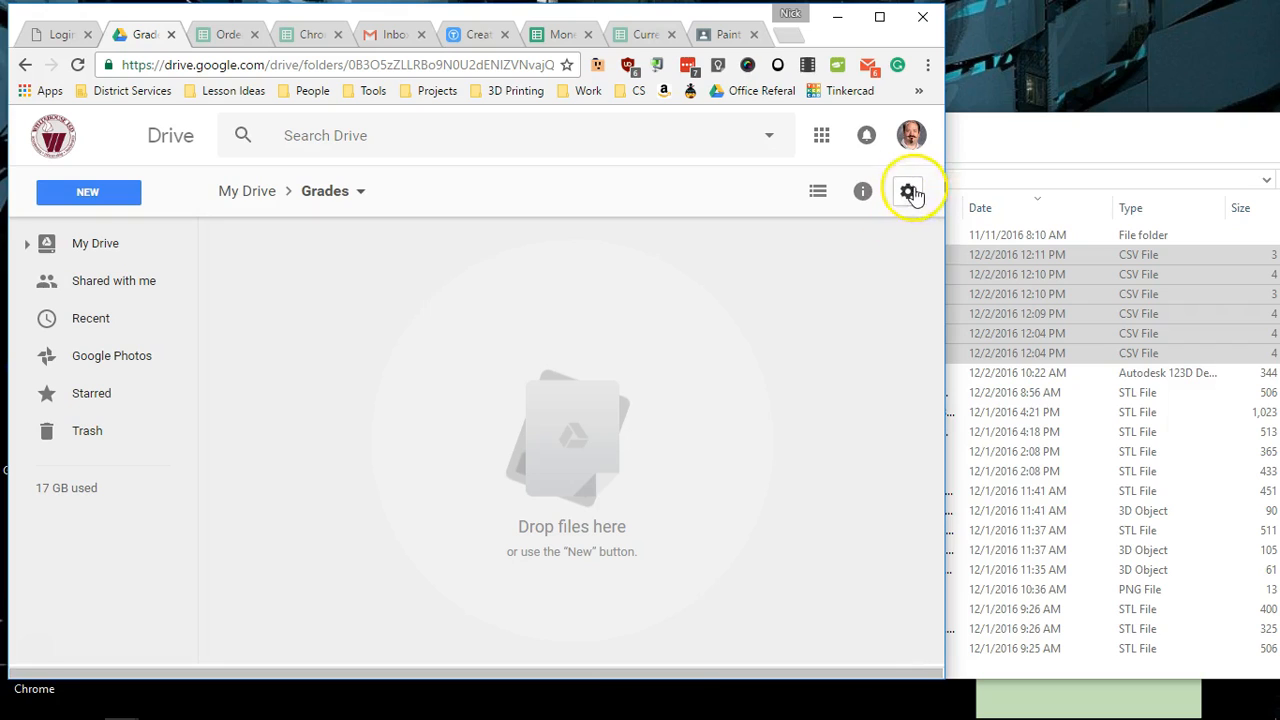
mouse_move(908, 192)
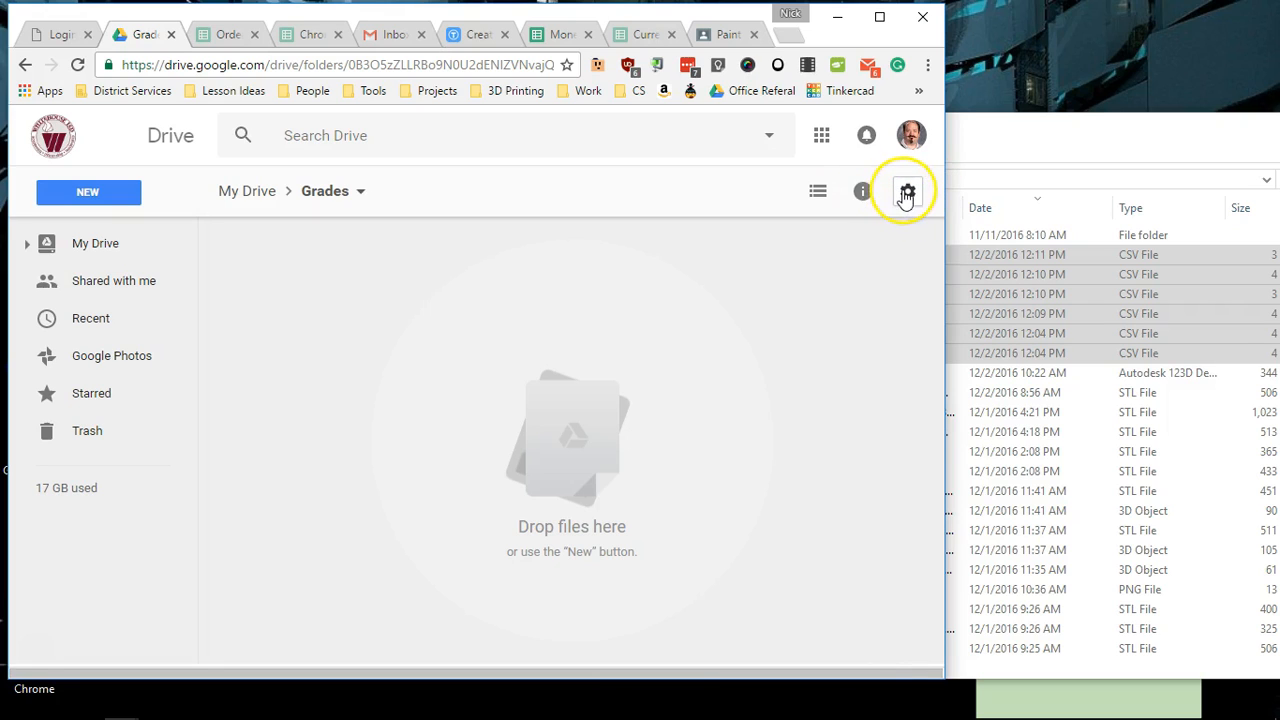
Step: Turn on Drive's 'Convert uploaded files to Google Docs editor format' setting
left_click(906, 192)
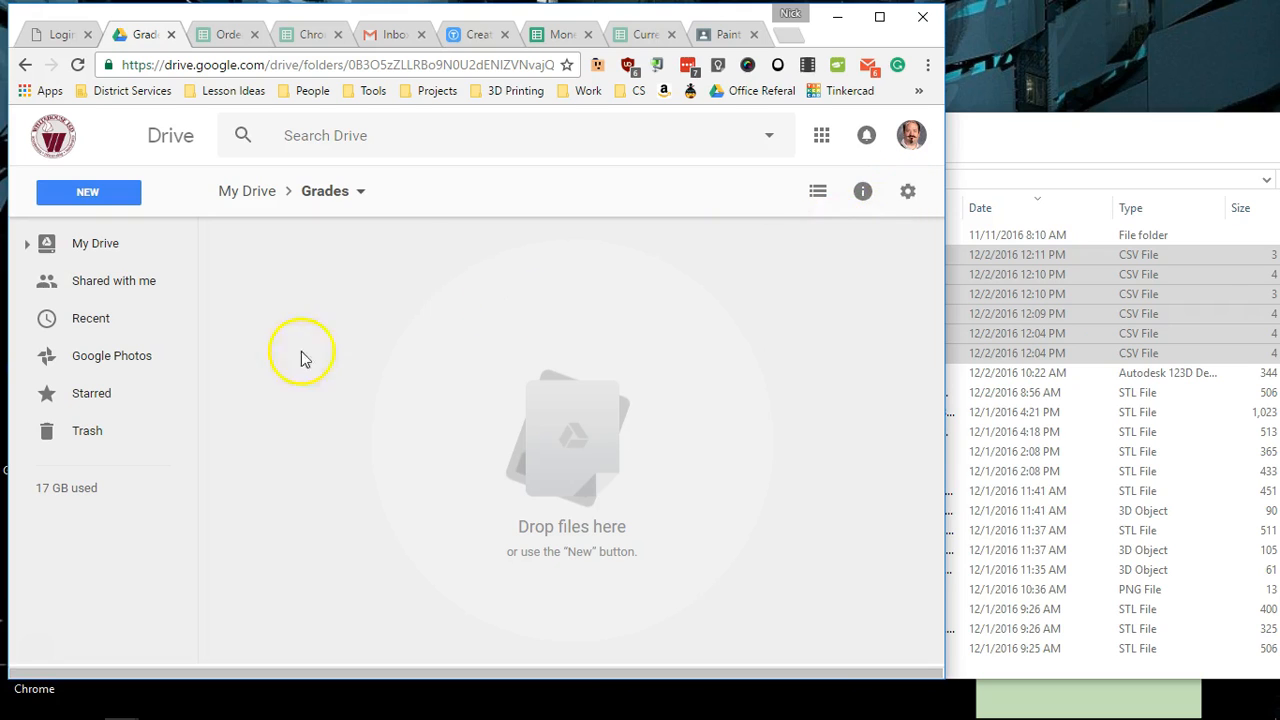
left_click(908, 192)
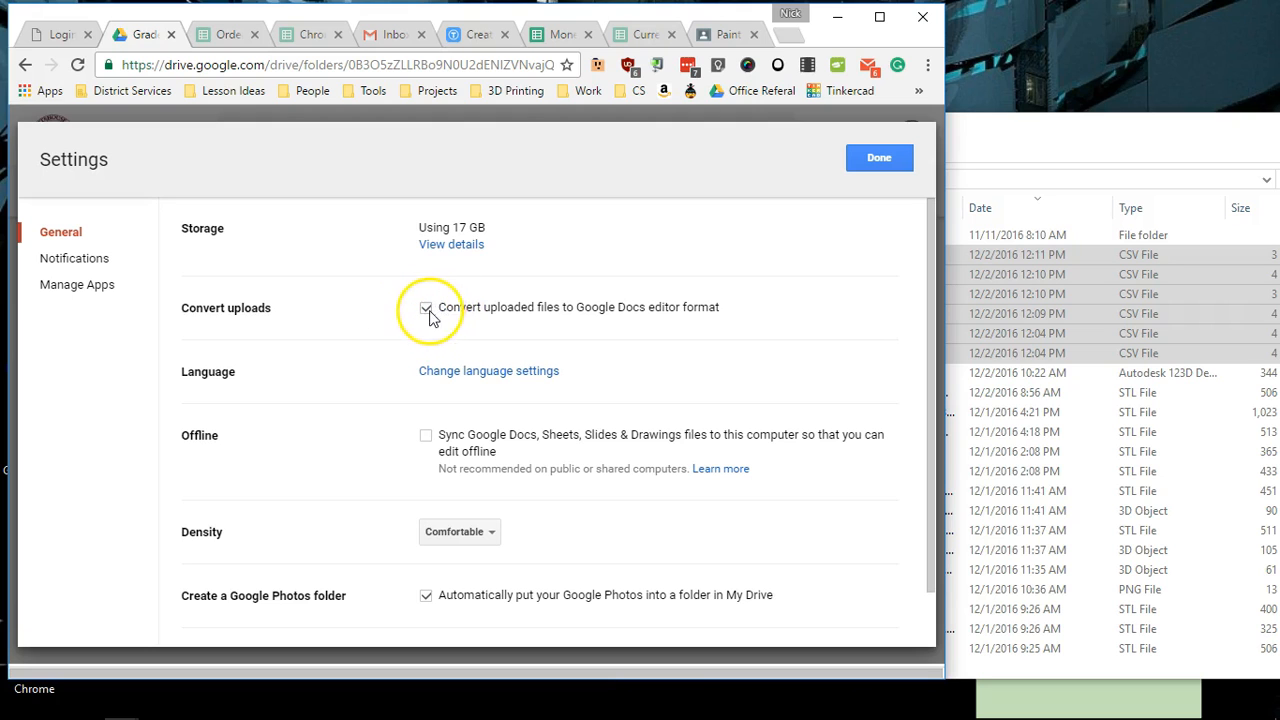
left_click(878, 158)
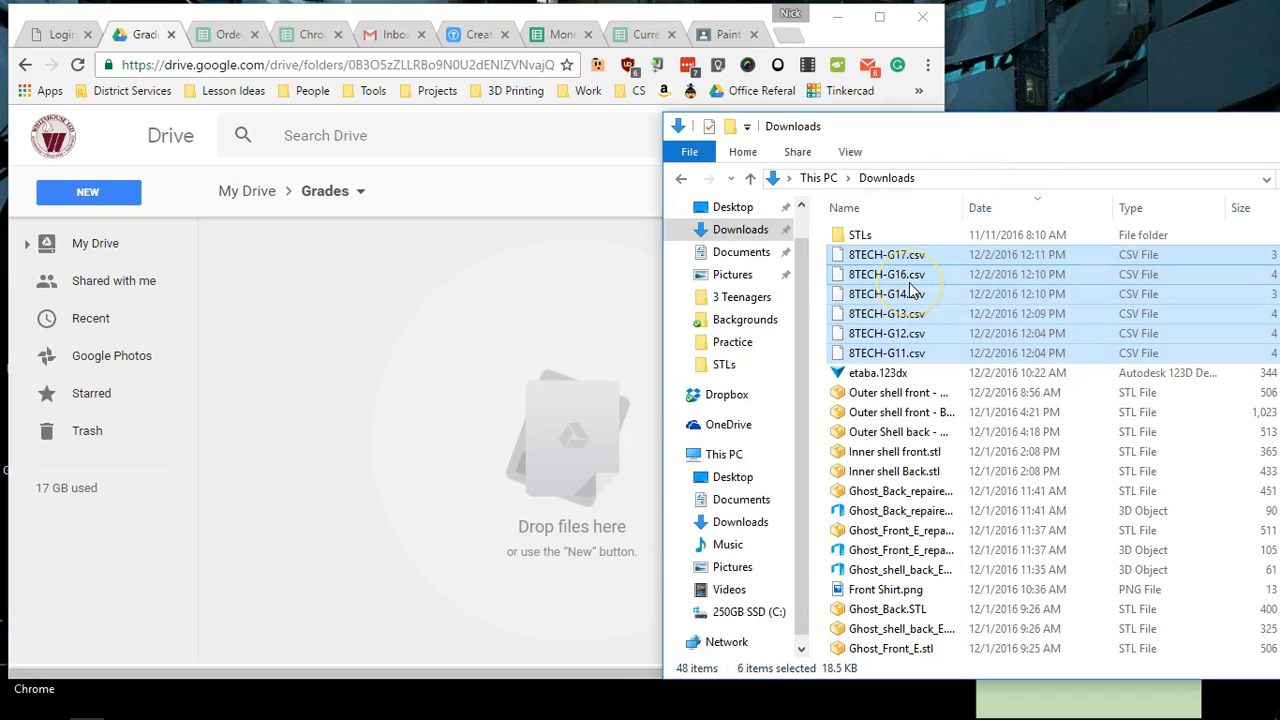
mouse_move(356, 376)
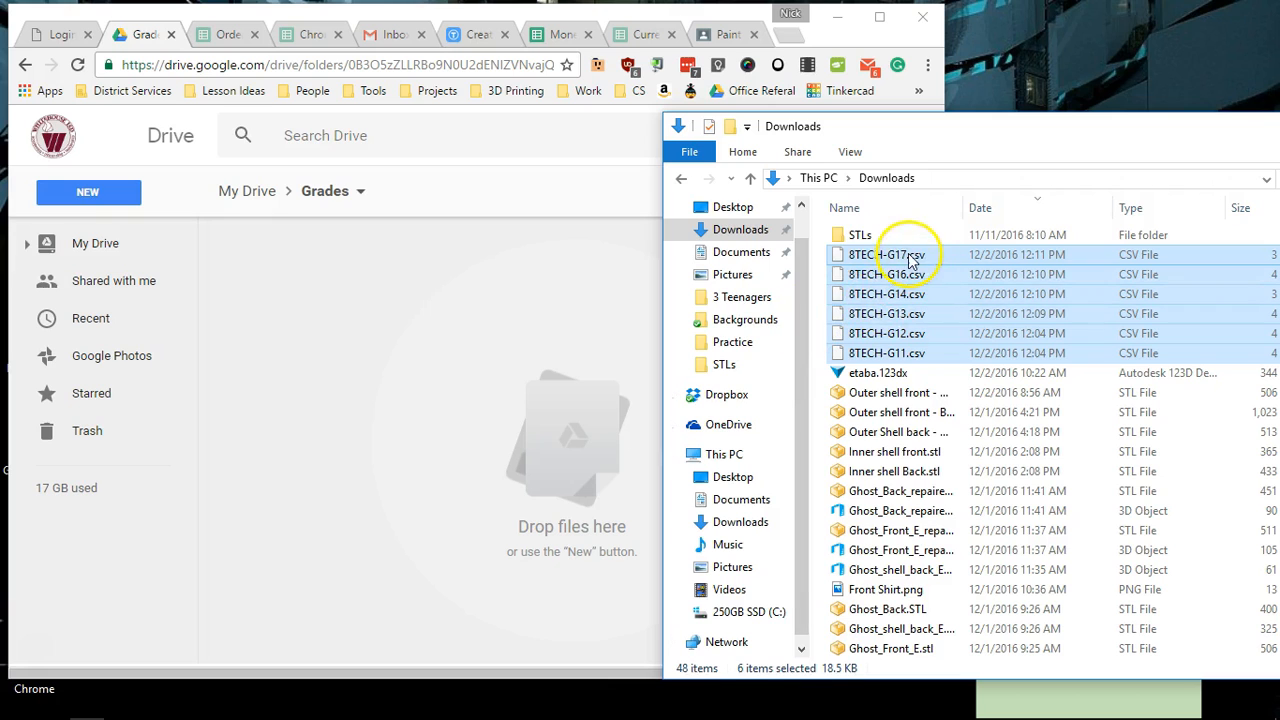
Step: Drag the six 8TECH CSV files into the Grades folder, then switch to the Google Classroom window
left_click_drag(910, 256, 560, 350)
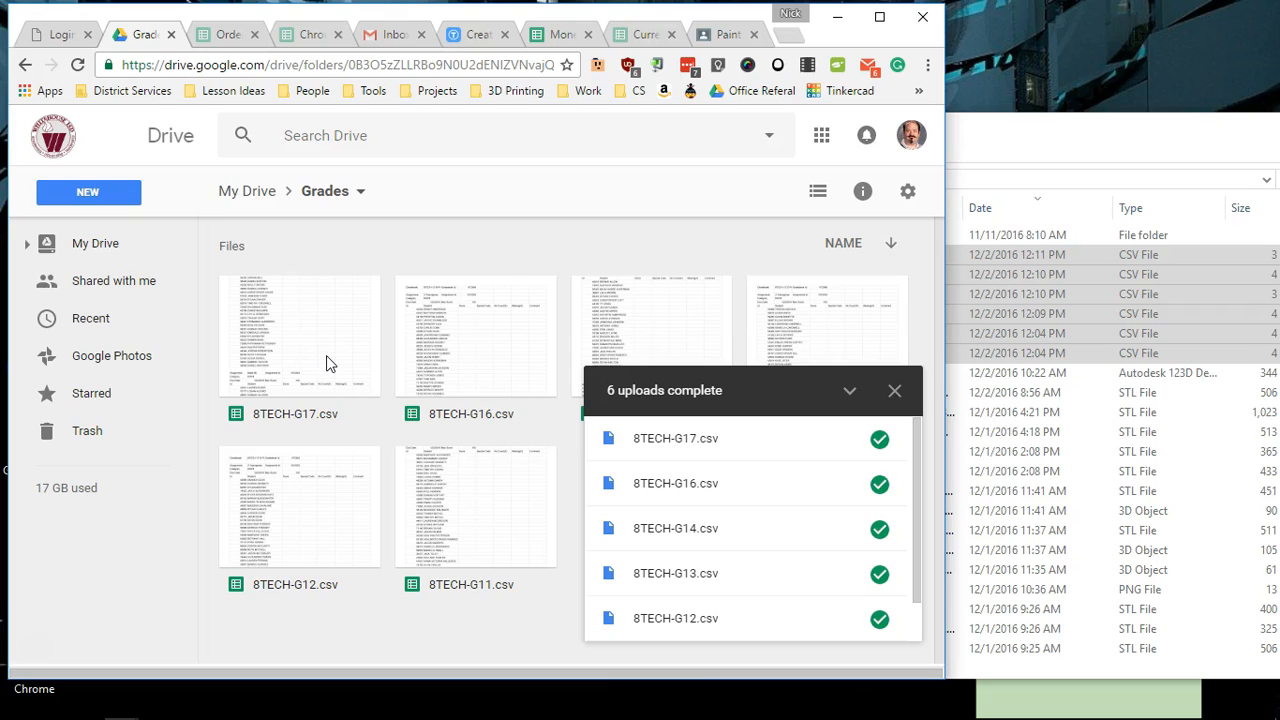
left_click(1076, 294)
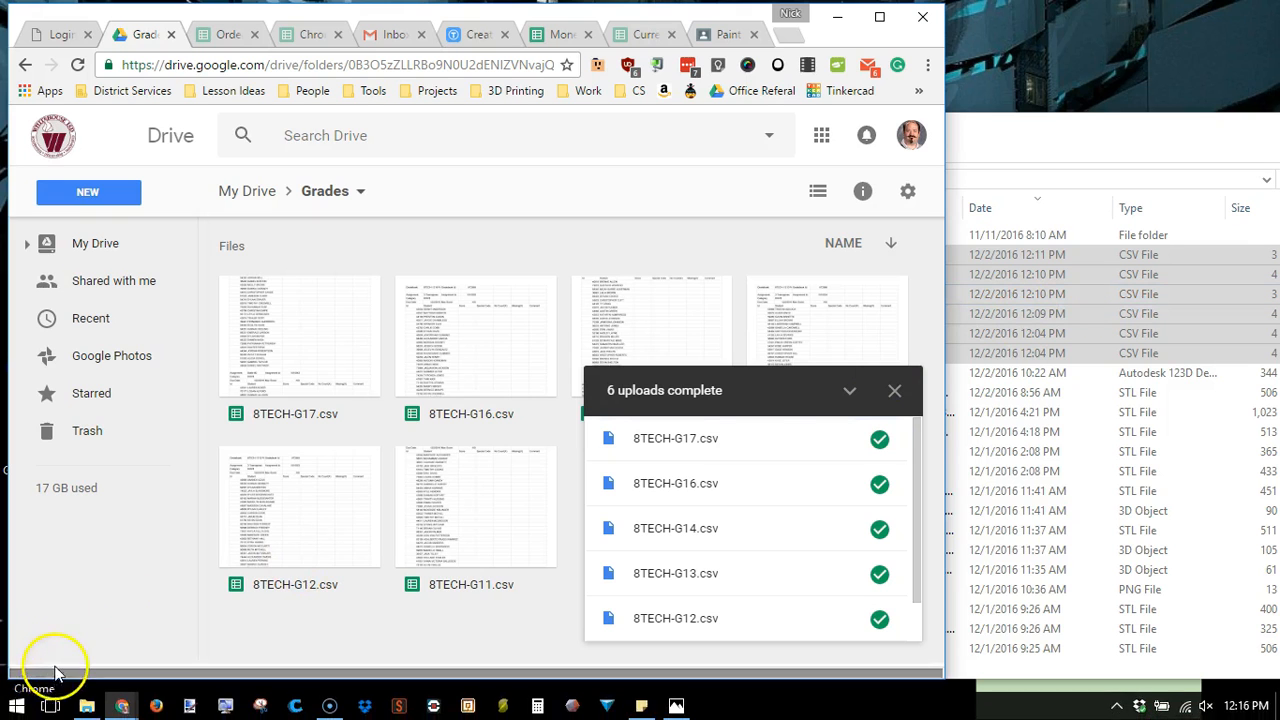
left_click(990, 14)
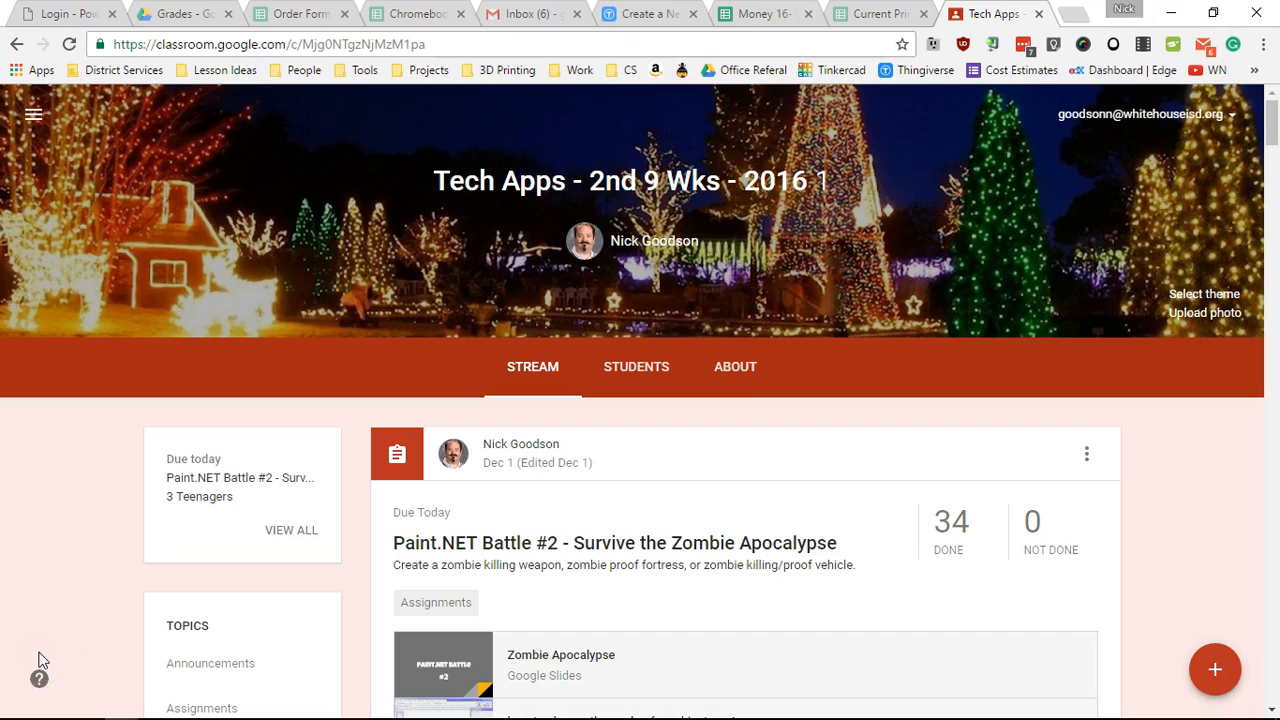
mouse_move(176, 584)
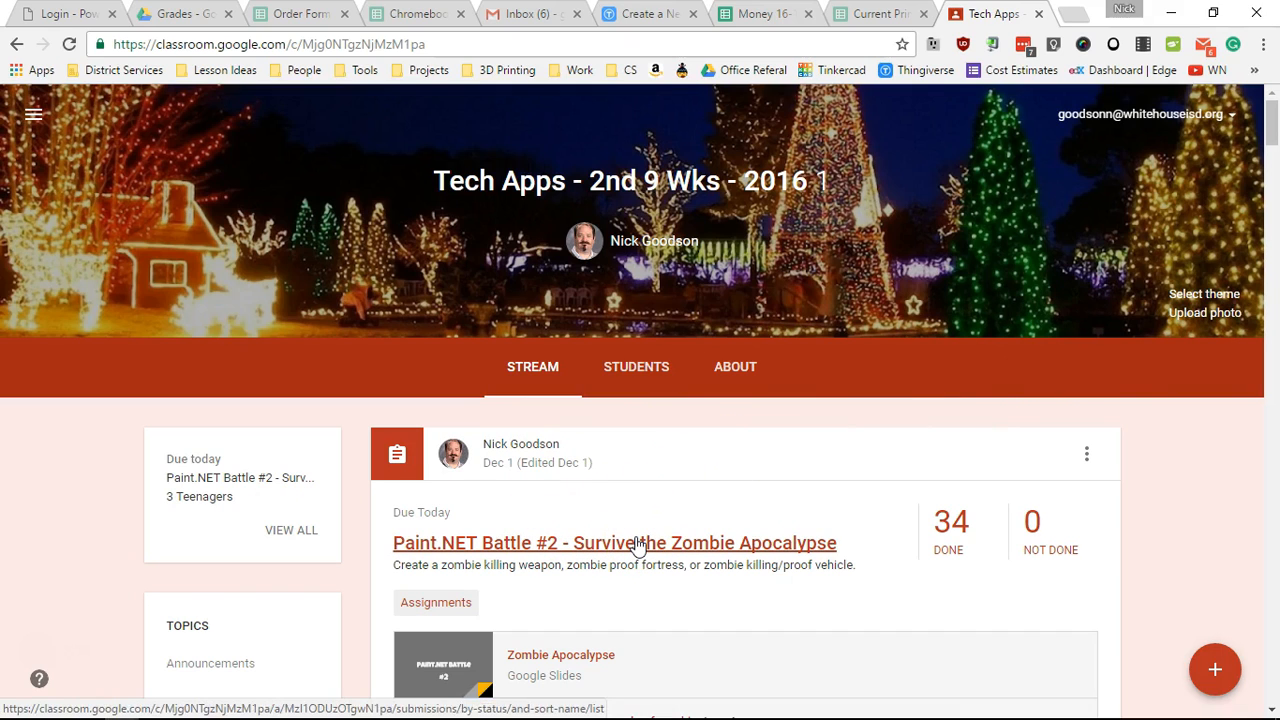
Step: From Paint.NET Battle #2's student work page, copy all grades to Google Sheets
left_click(614, 542)
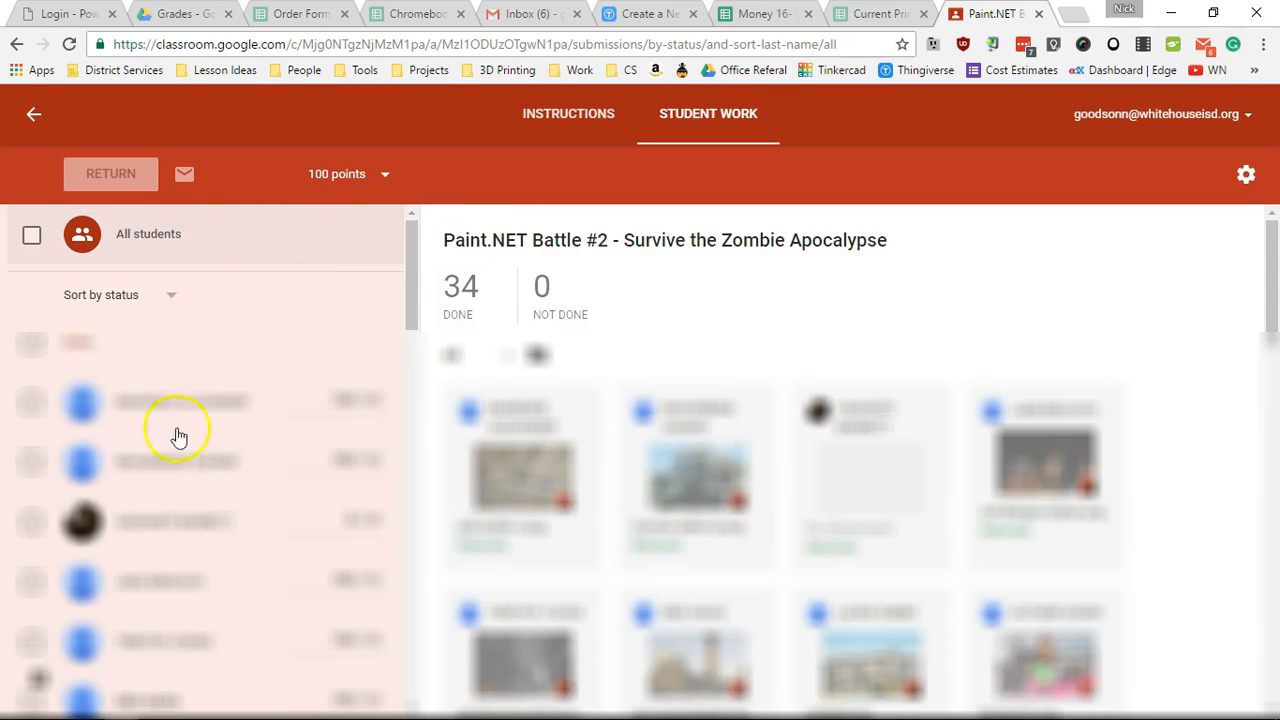
mouse_move(726, 404)
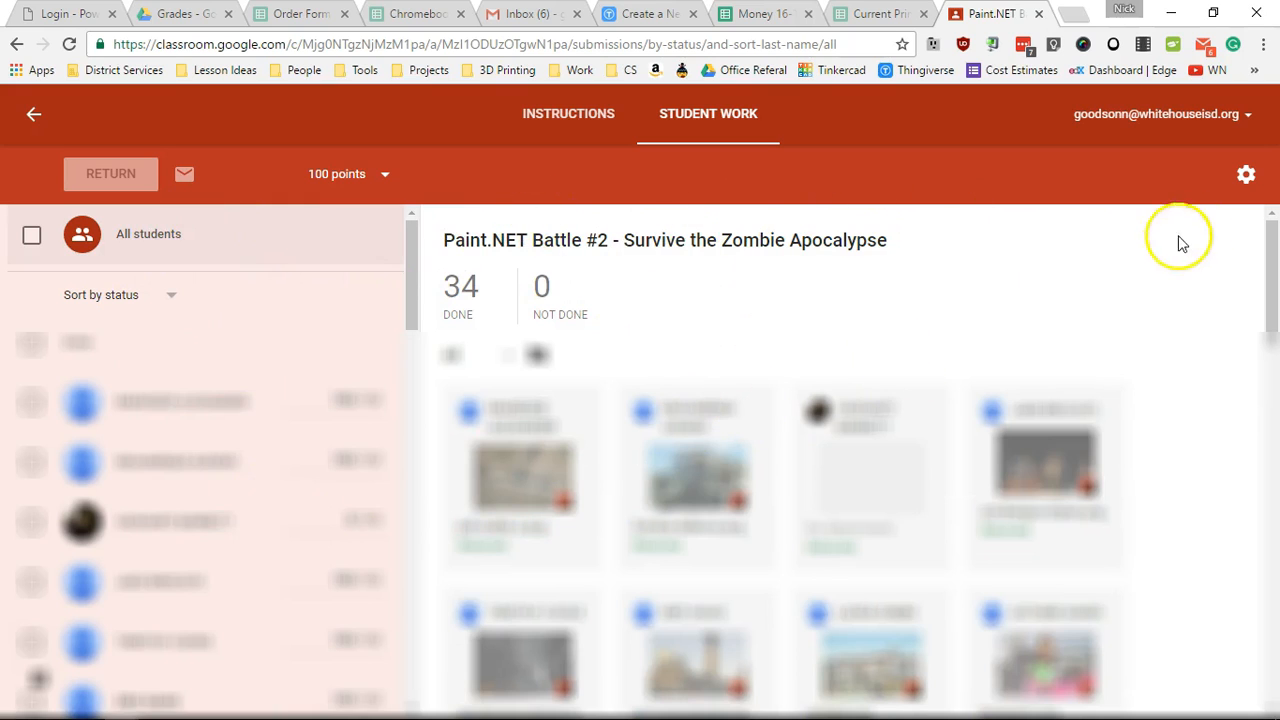
left_click(1246, 174)
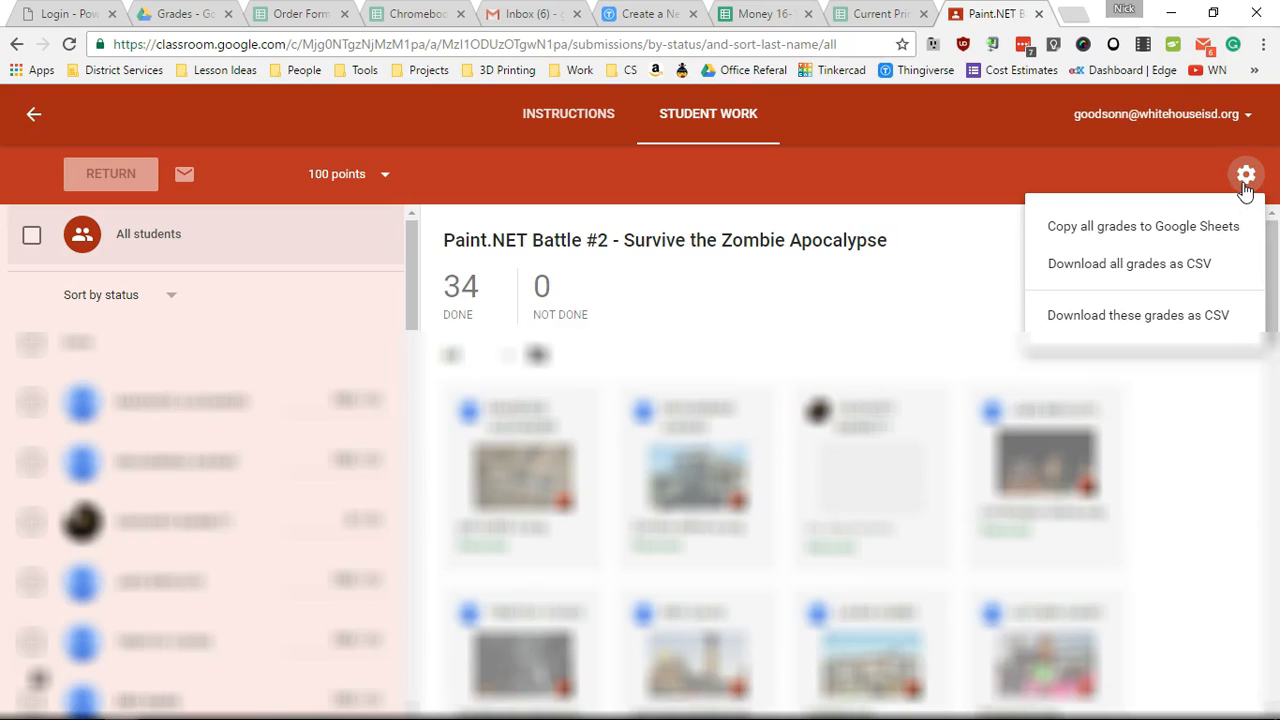
mouse_move(1064, 232)
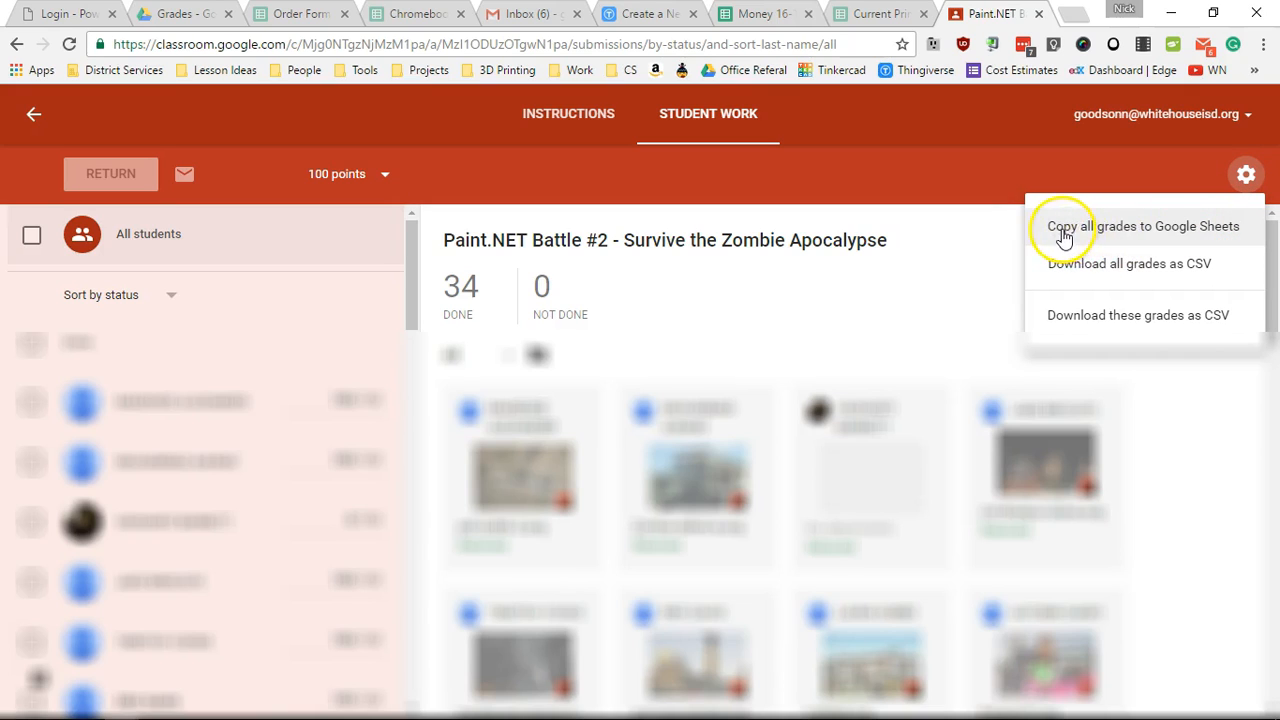
mouse_move(1100, 230)
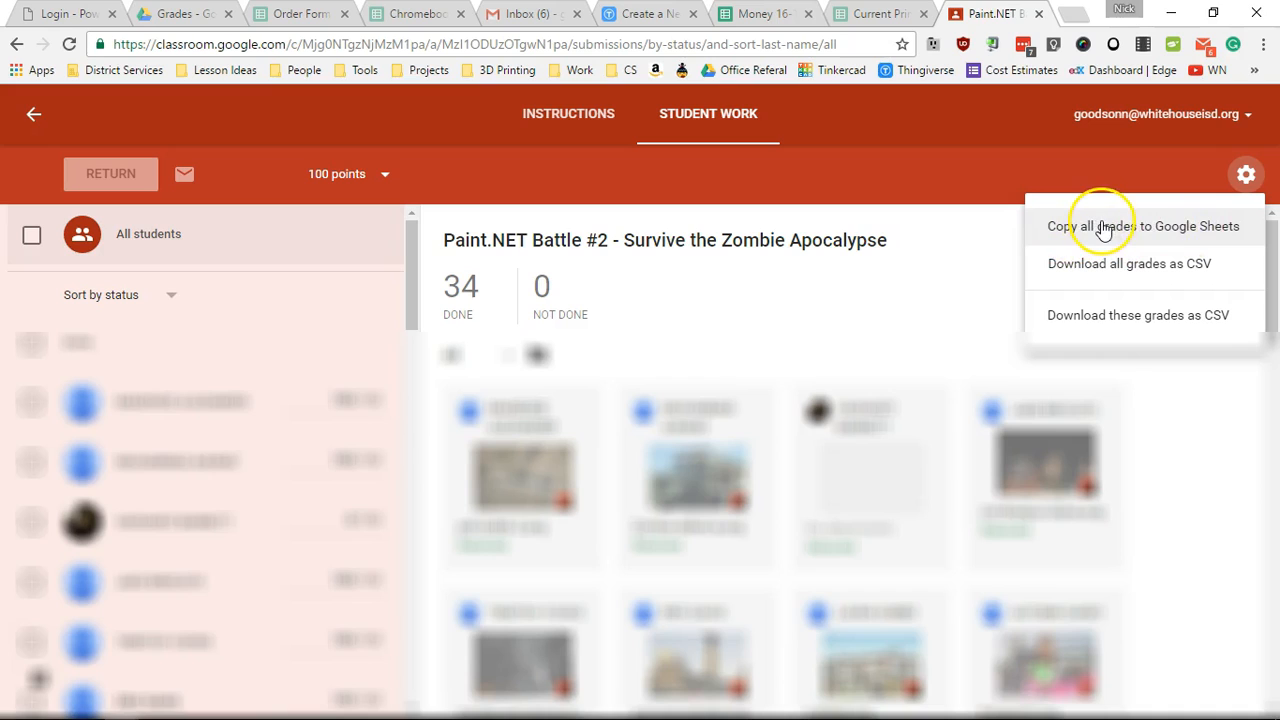
mouse_move(1196, 224)
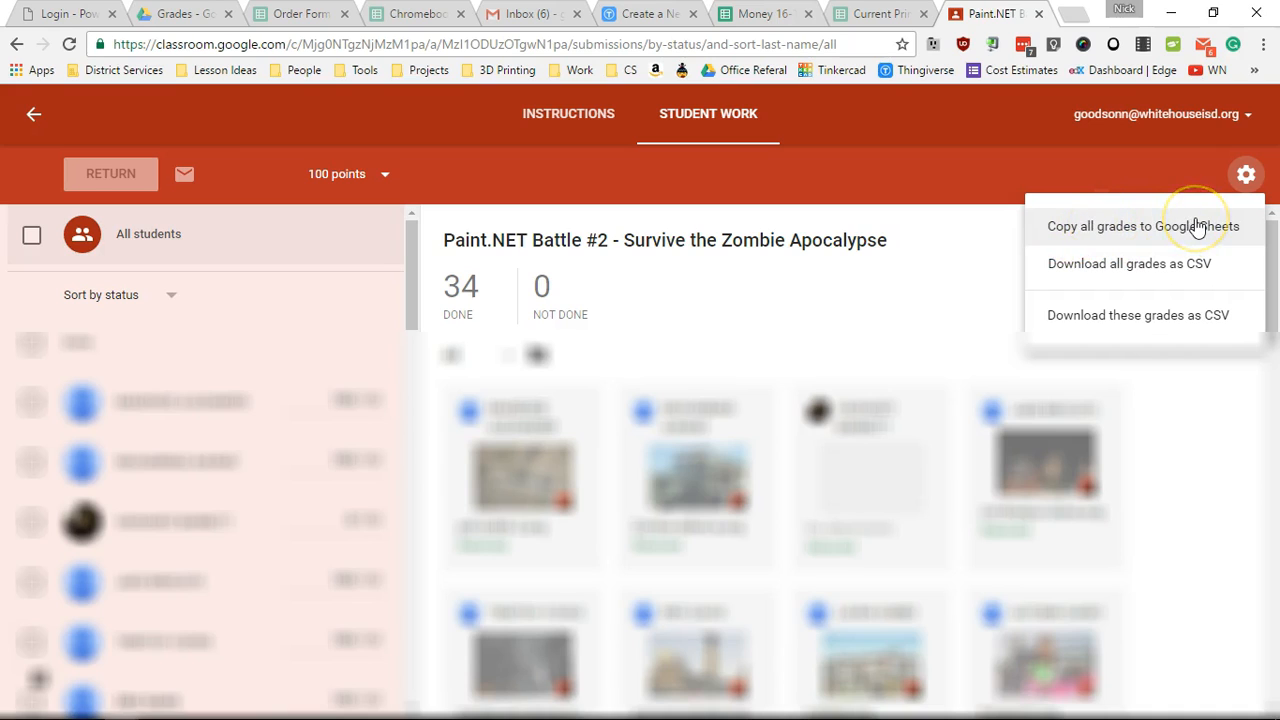
left_click(1140, 224)
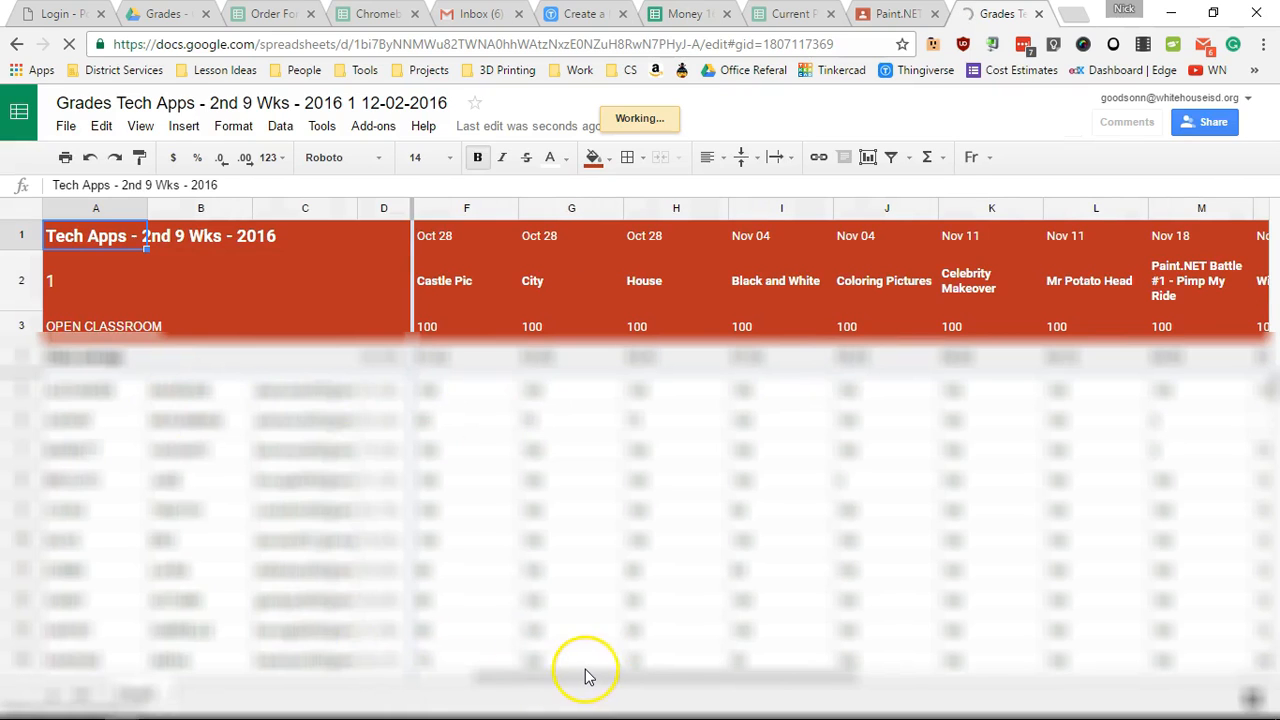
Step: Scroll across the assignment columns of the Tech Apps 2nd 9 Wks grades spreadsheet
scroll("right", 3)
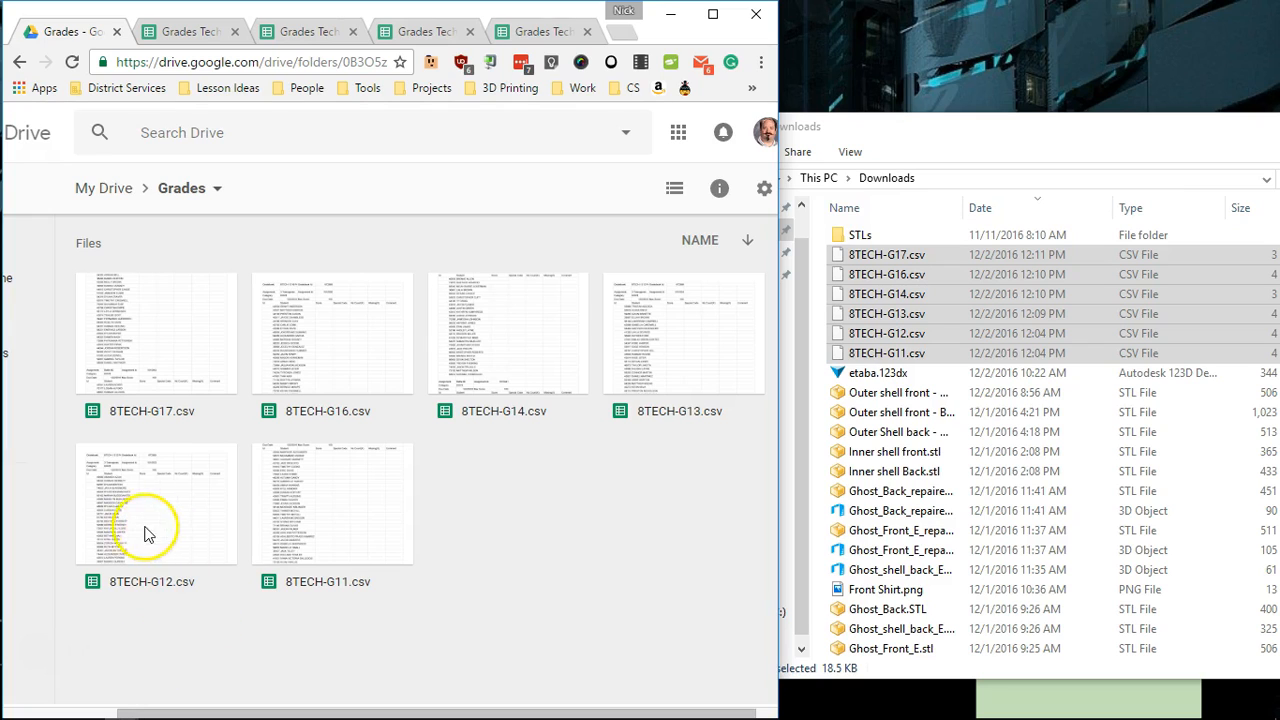
mouse_move(452, 284)
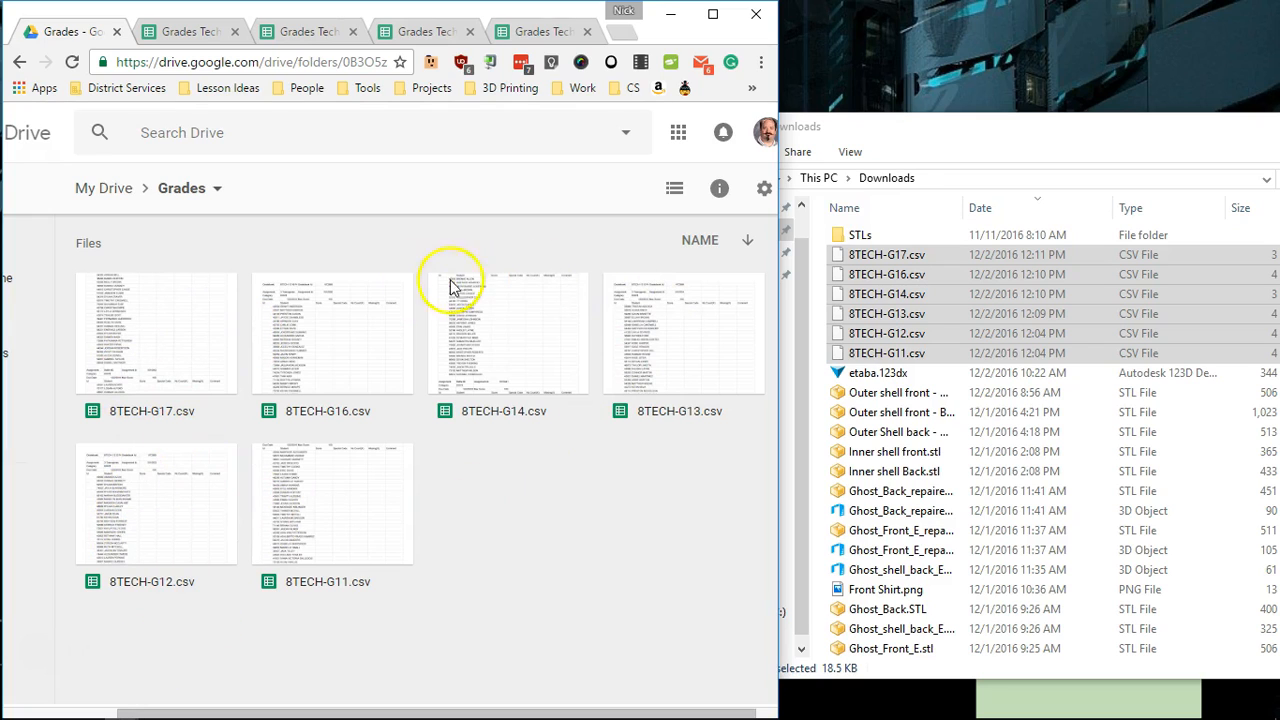
mouse_move(228, 344)
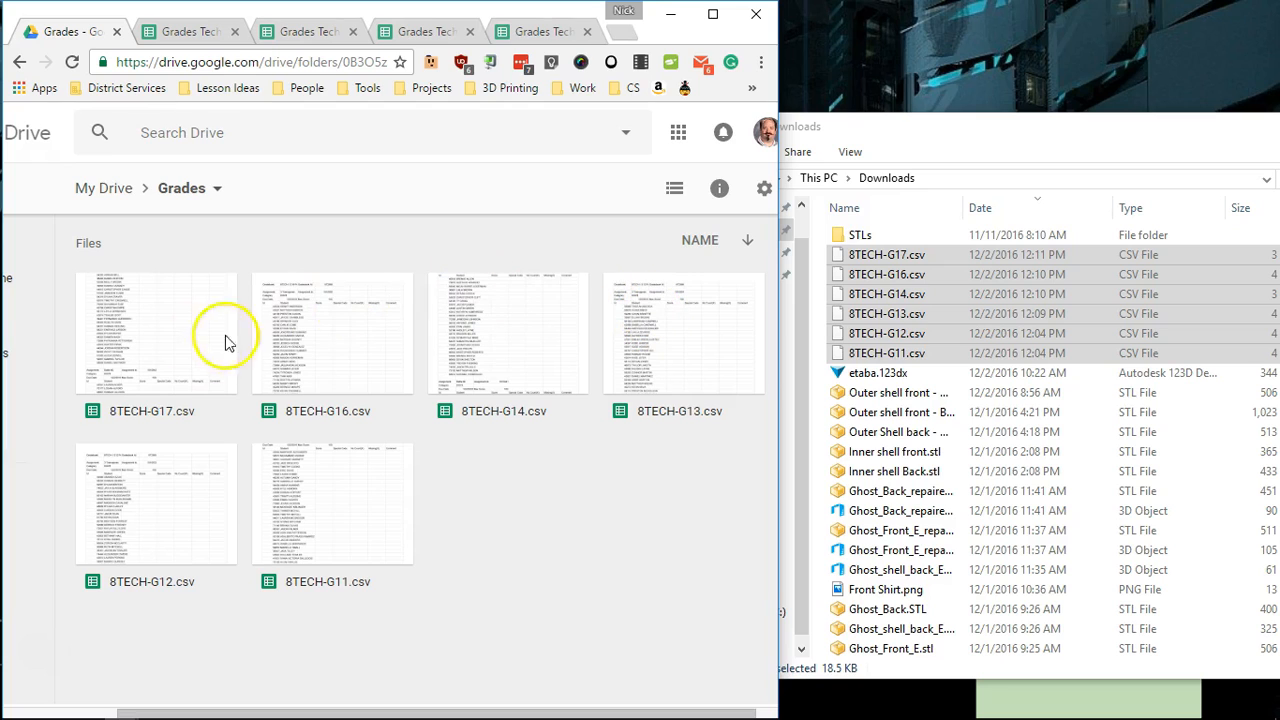
mouse_move(184, 358)
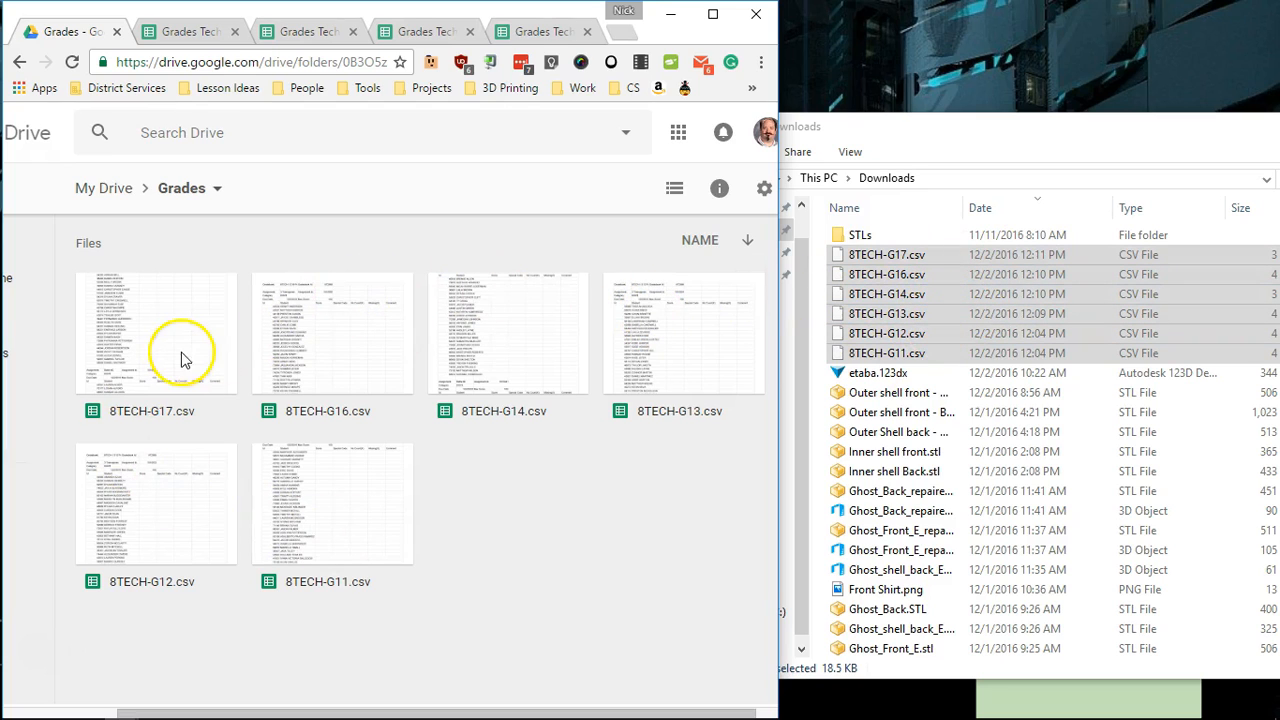
mouse_move(290, 444)
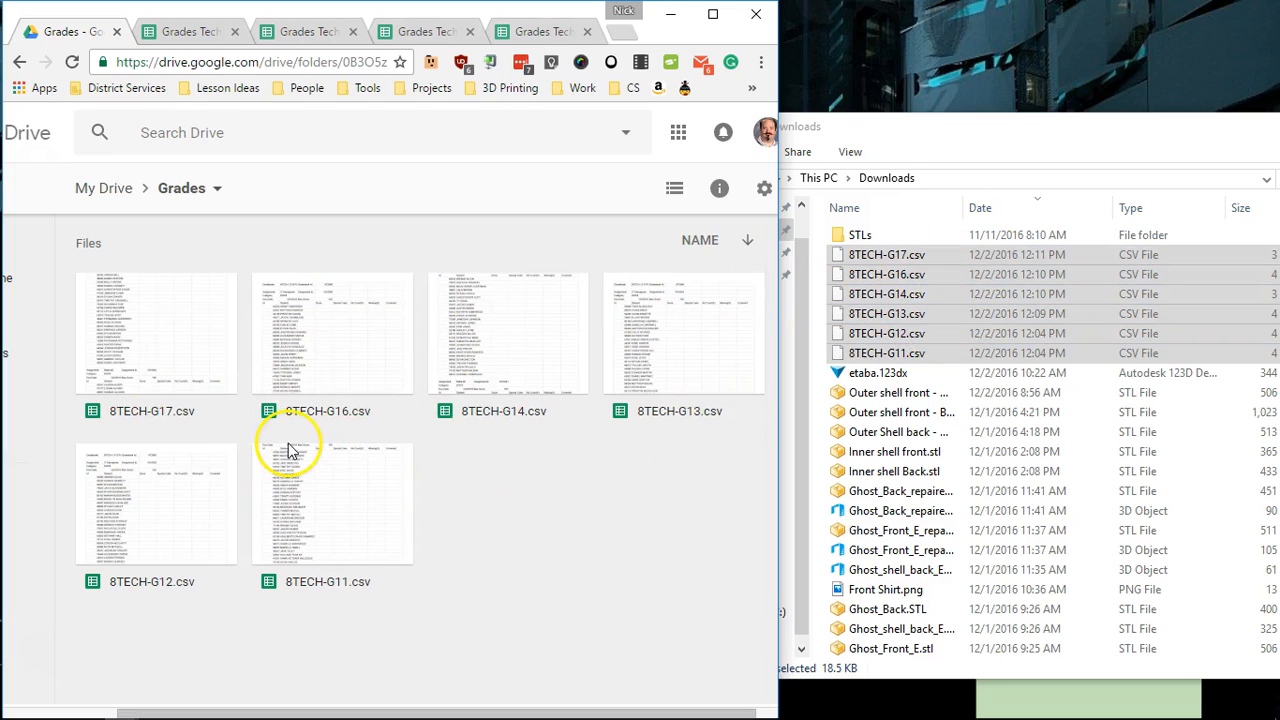
mouse_move(120, 316)
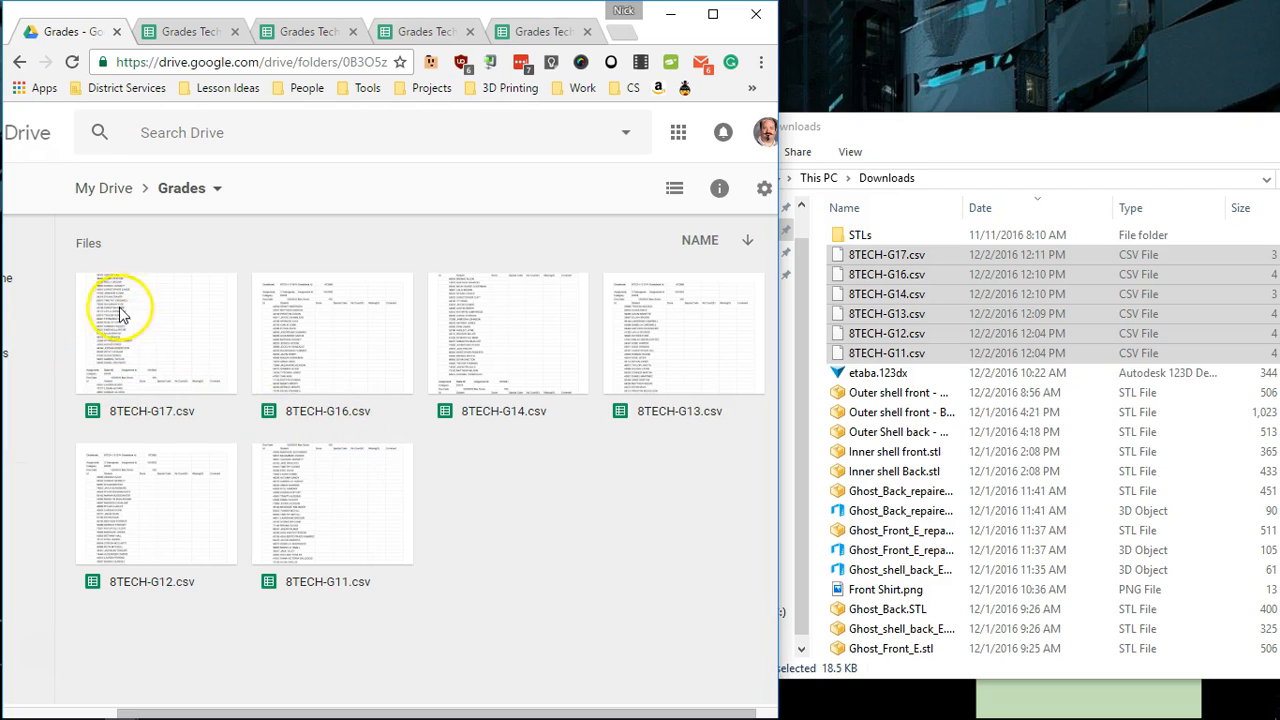
mouse_move(270, 364)
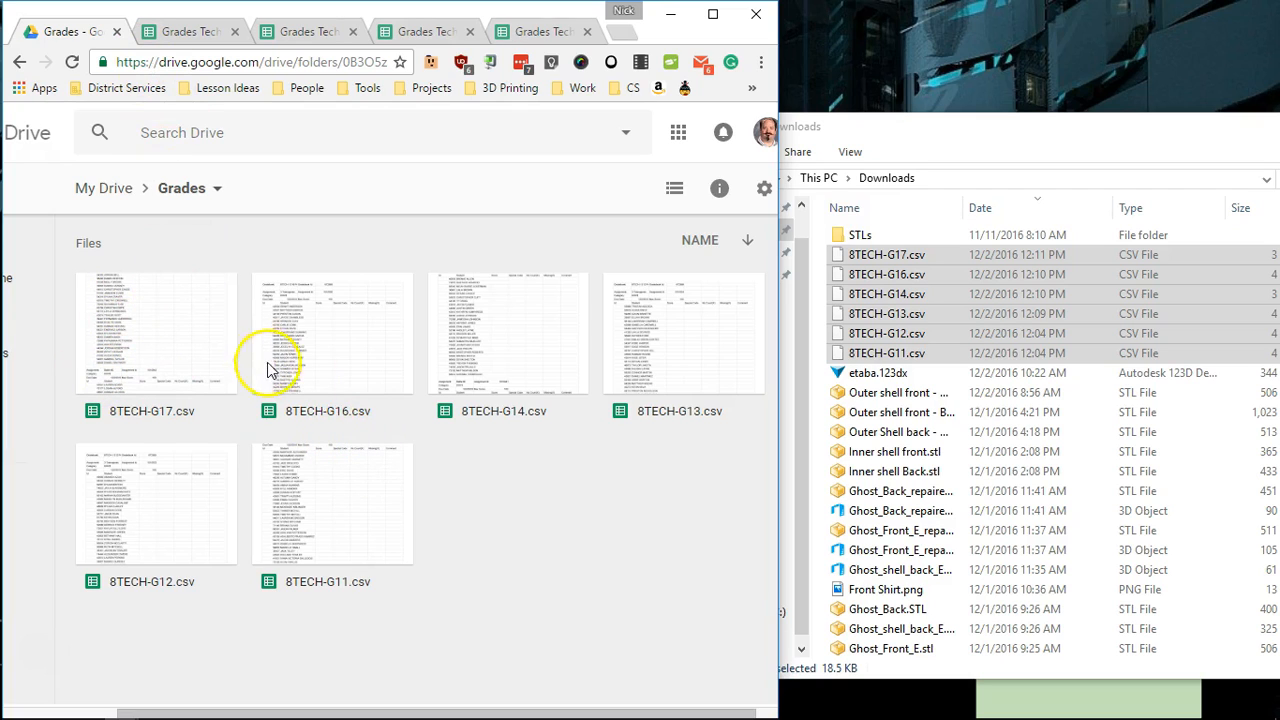
mouse_move(340, 536)
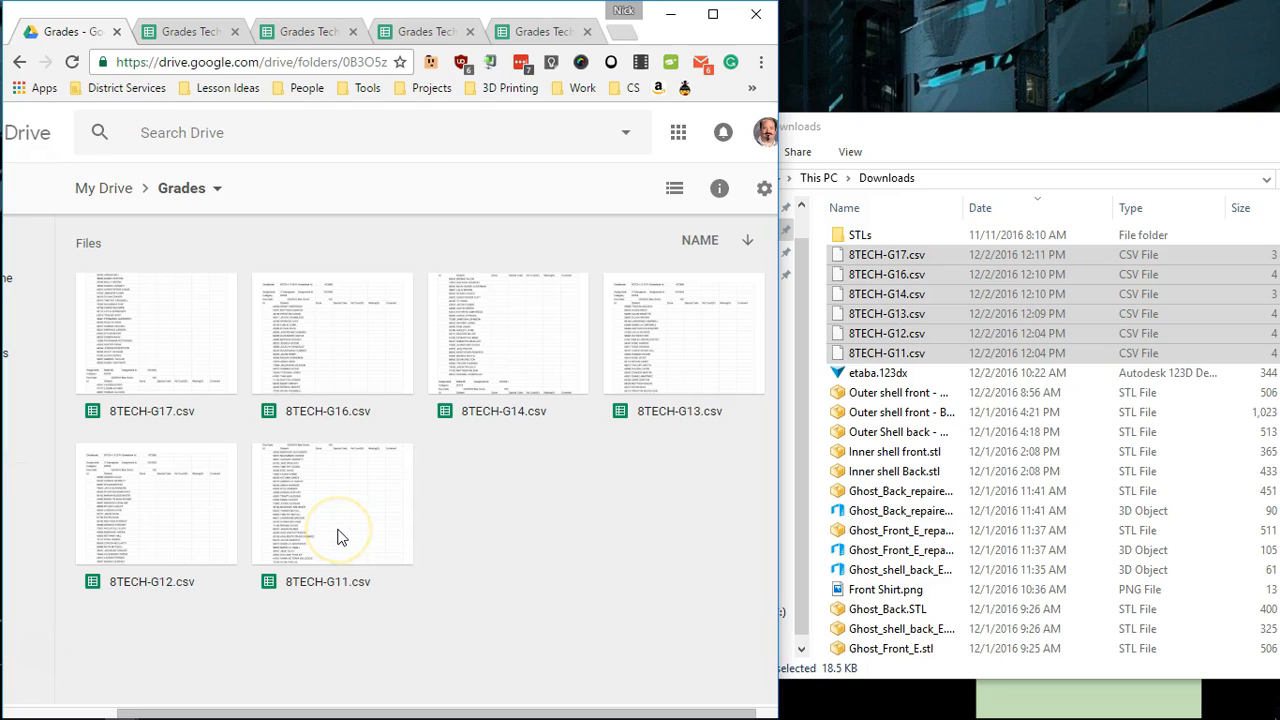
Step: Open 8TECH-G11.csv from the Grades folder as a spreadsheet
left_click(332, 504)
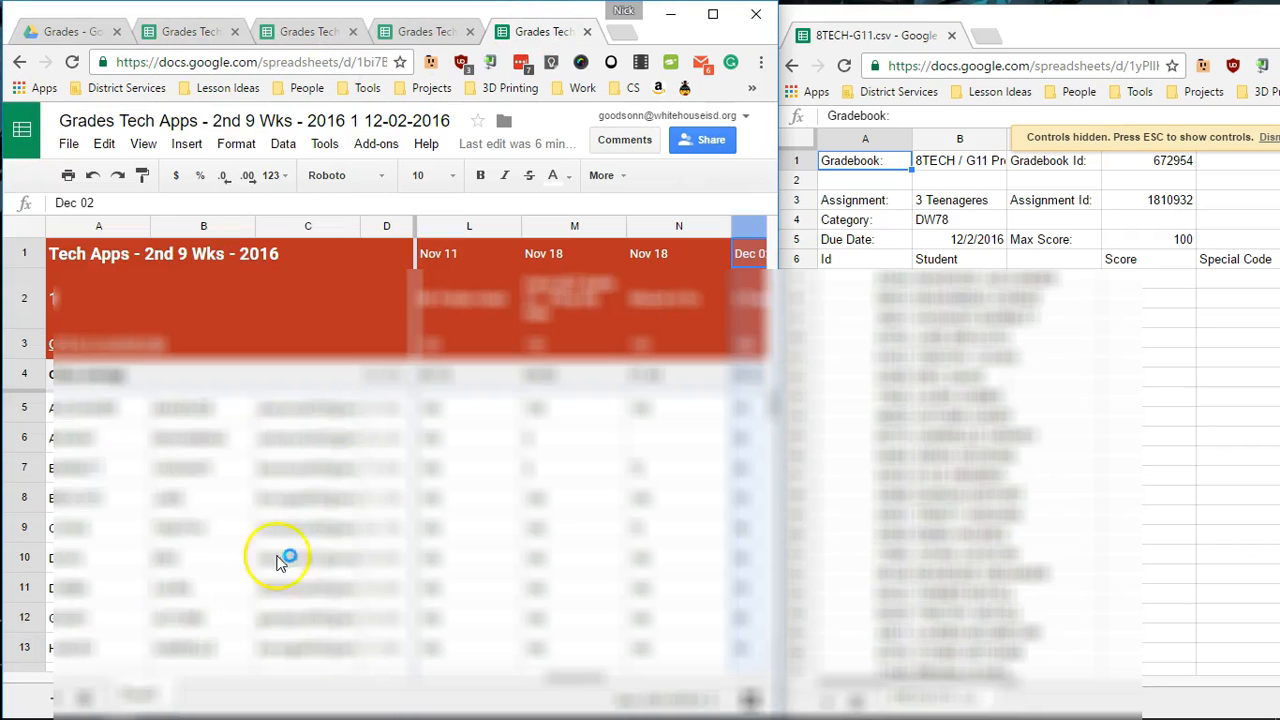
mouse_move(572, 688)
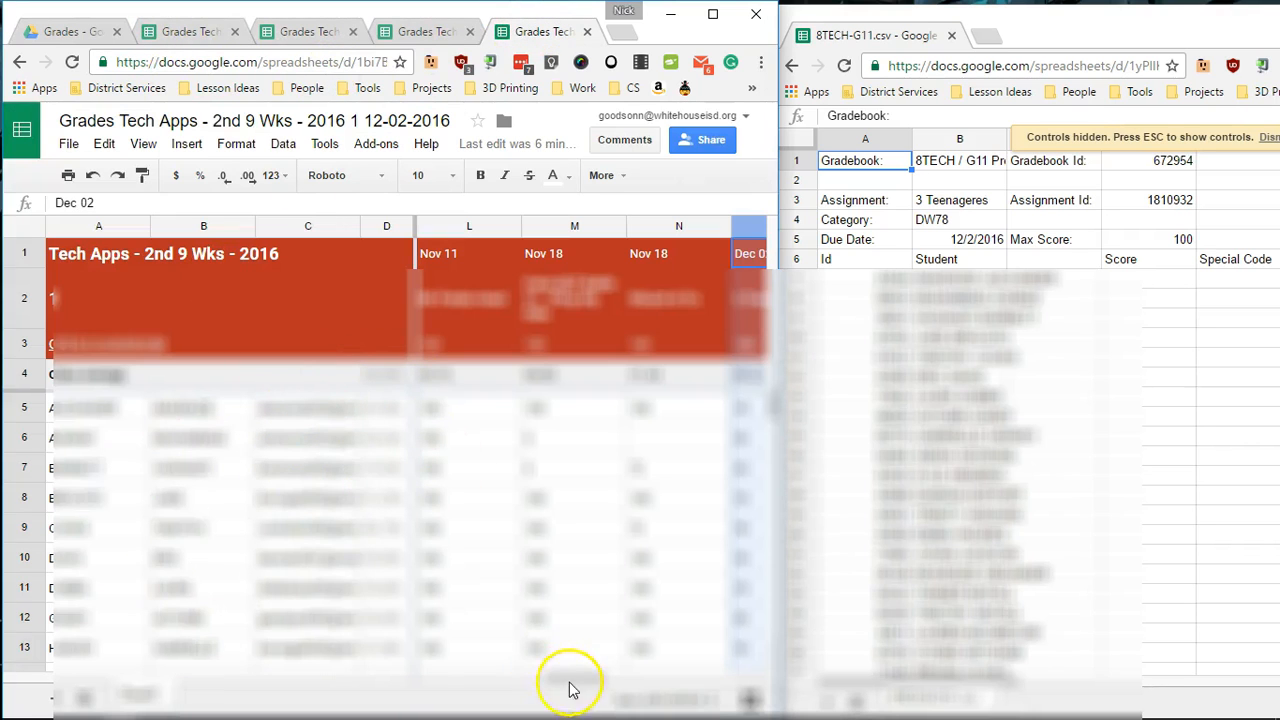
mouse_move(1030, 290)
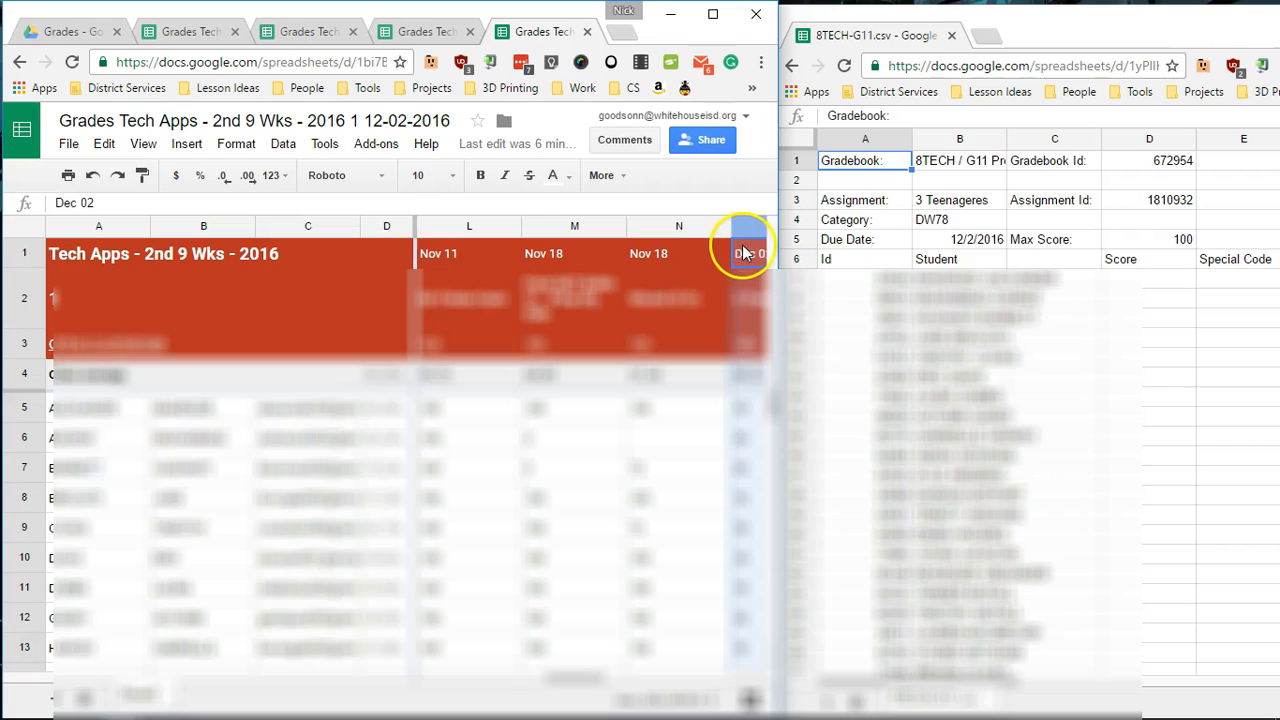
mouse_move(258, 430)
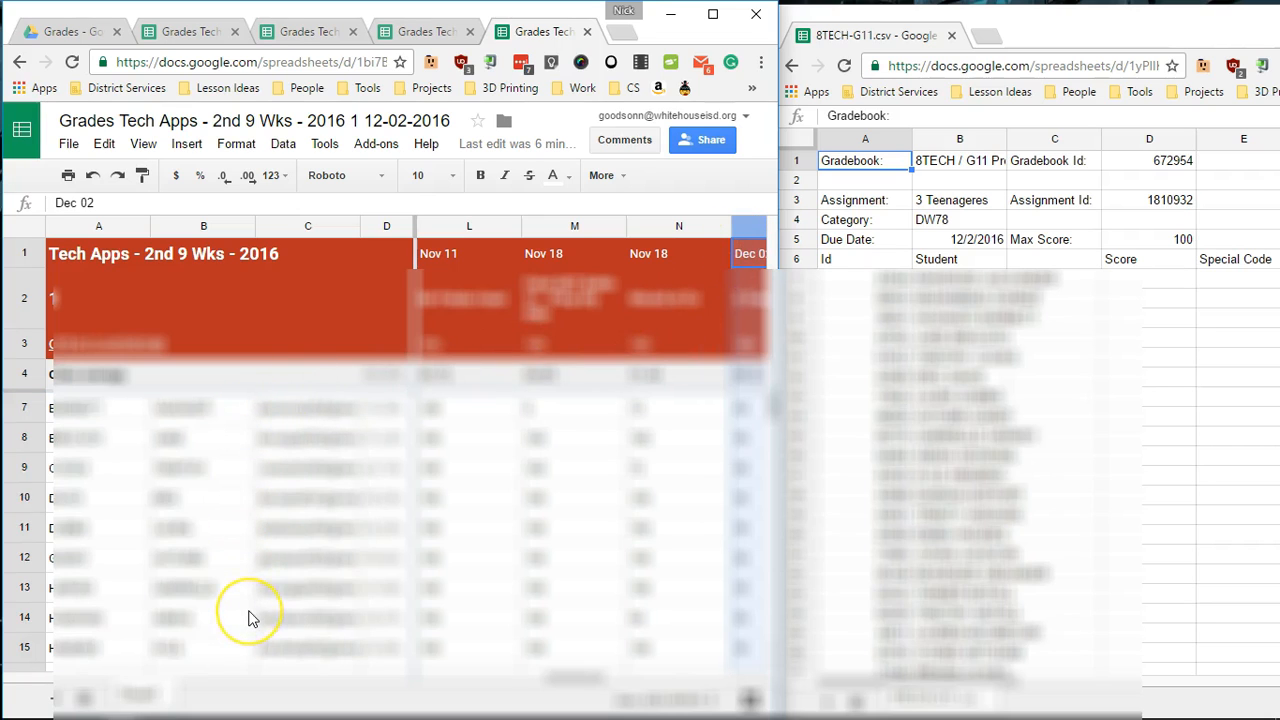
scroll("down", 3)
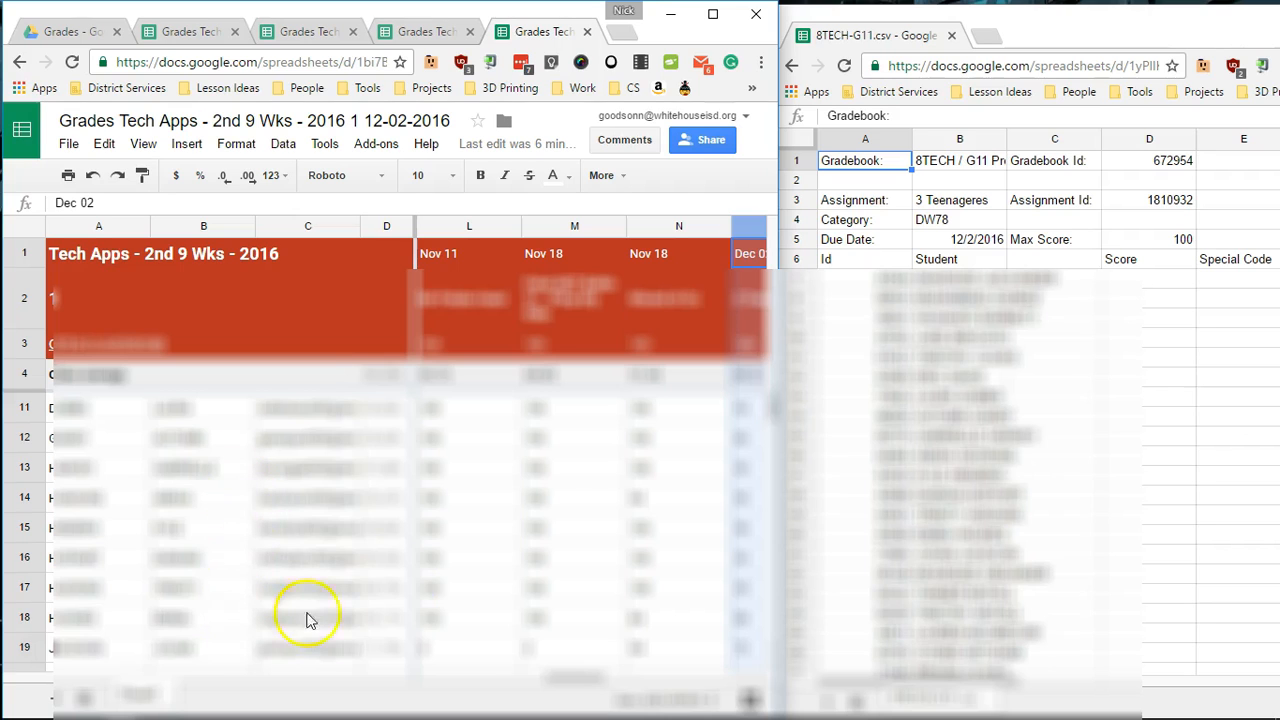
mouse_move(918, 548)
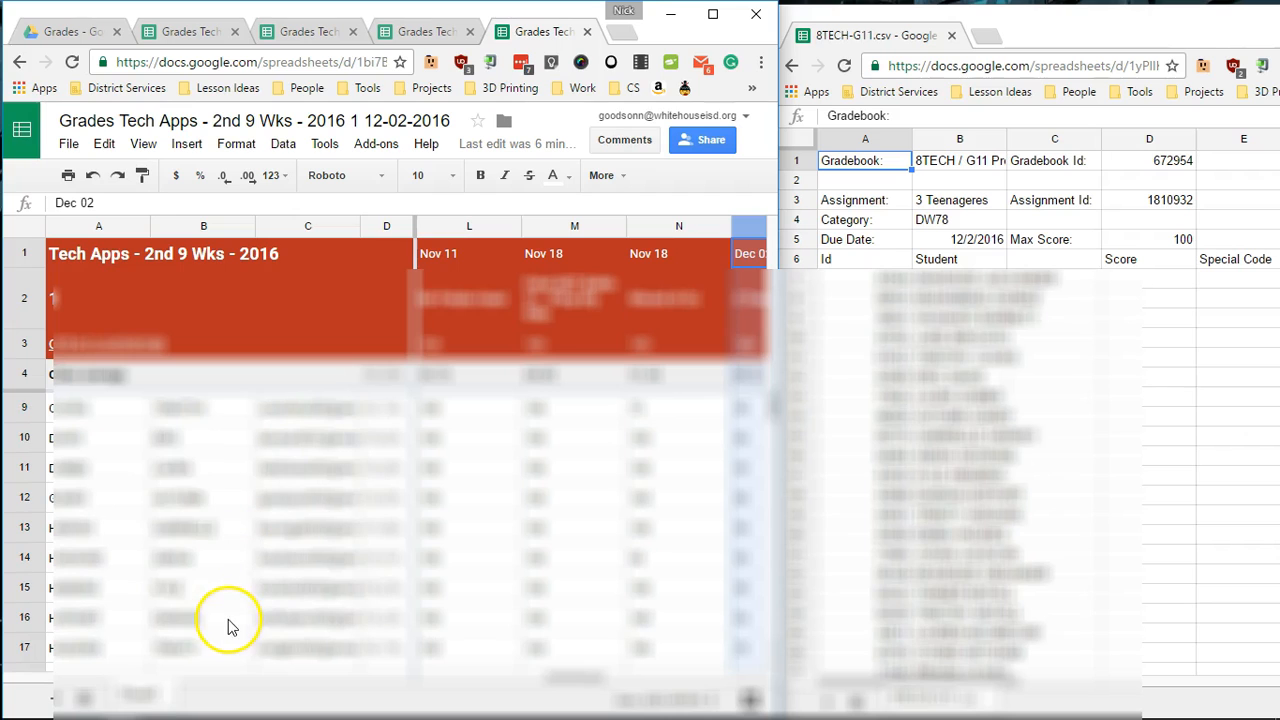
mouse_move(118, 588)
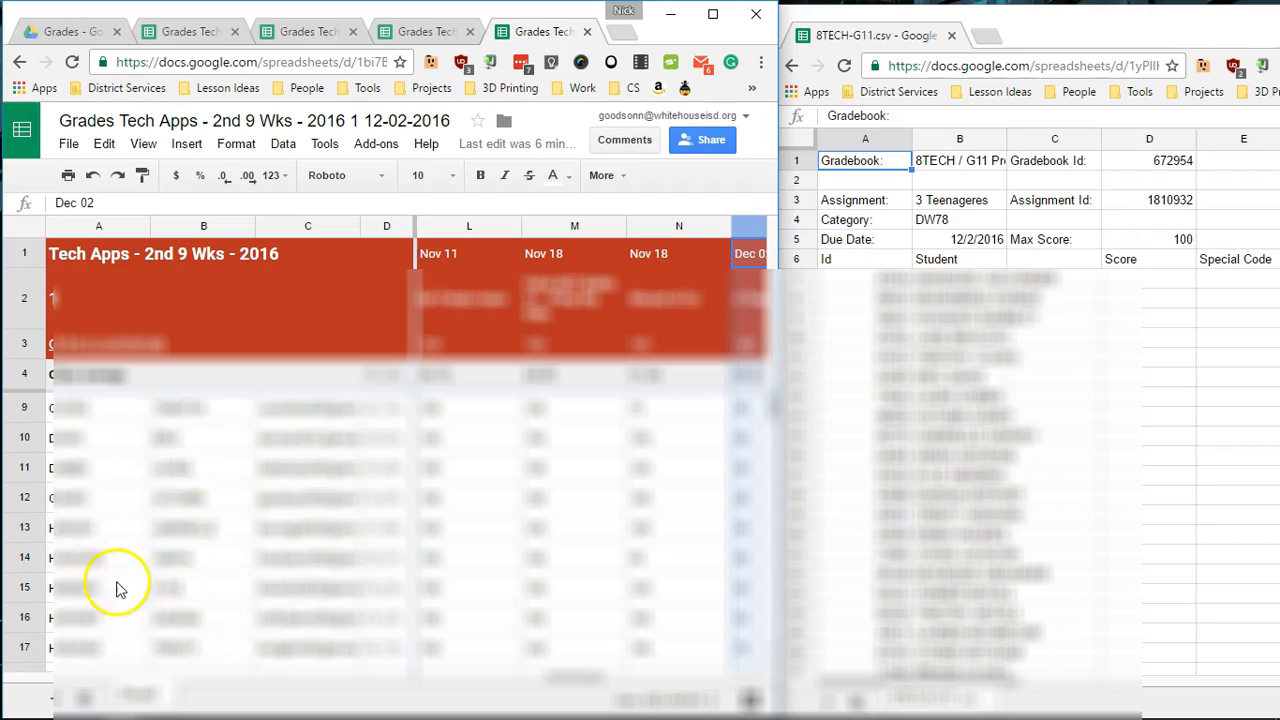
mouse_move(130, 540)
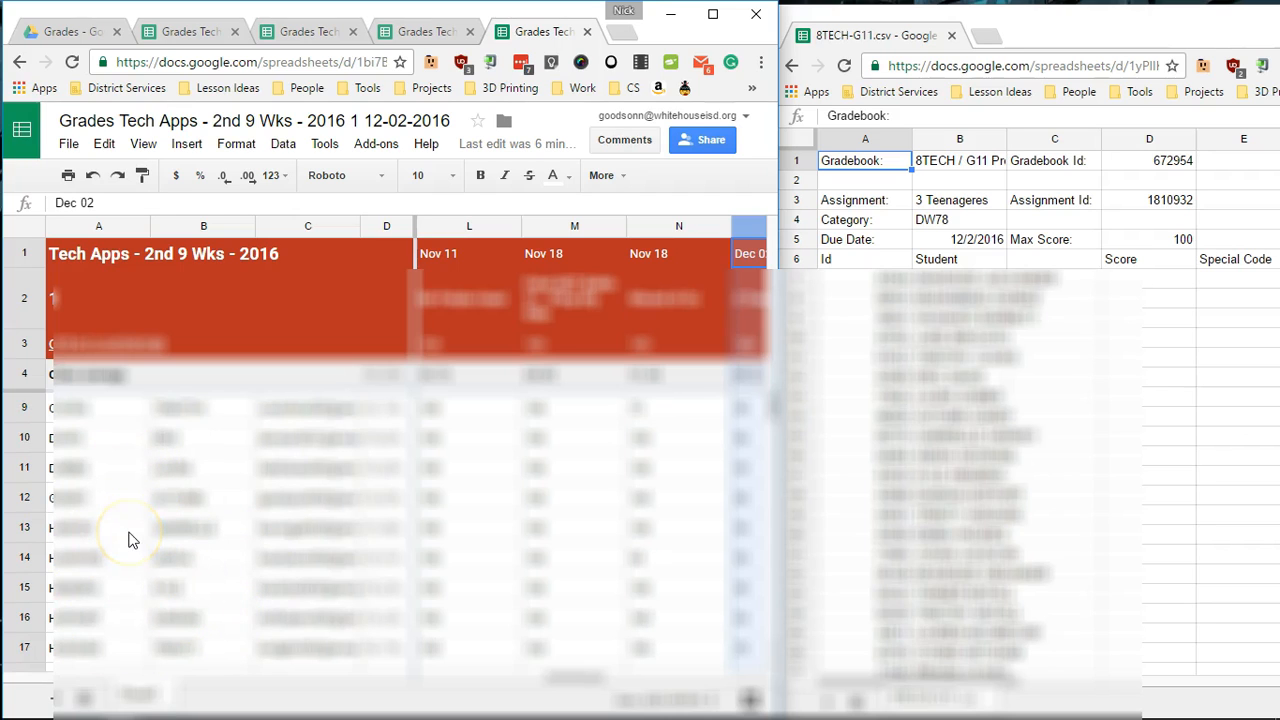
mouse_move(600, 516)
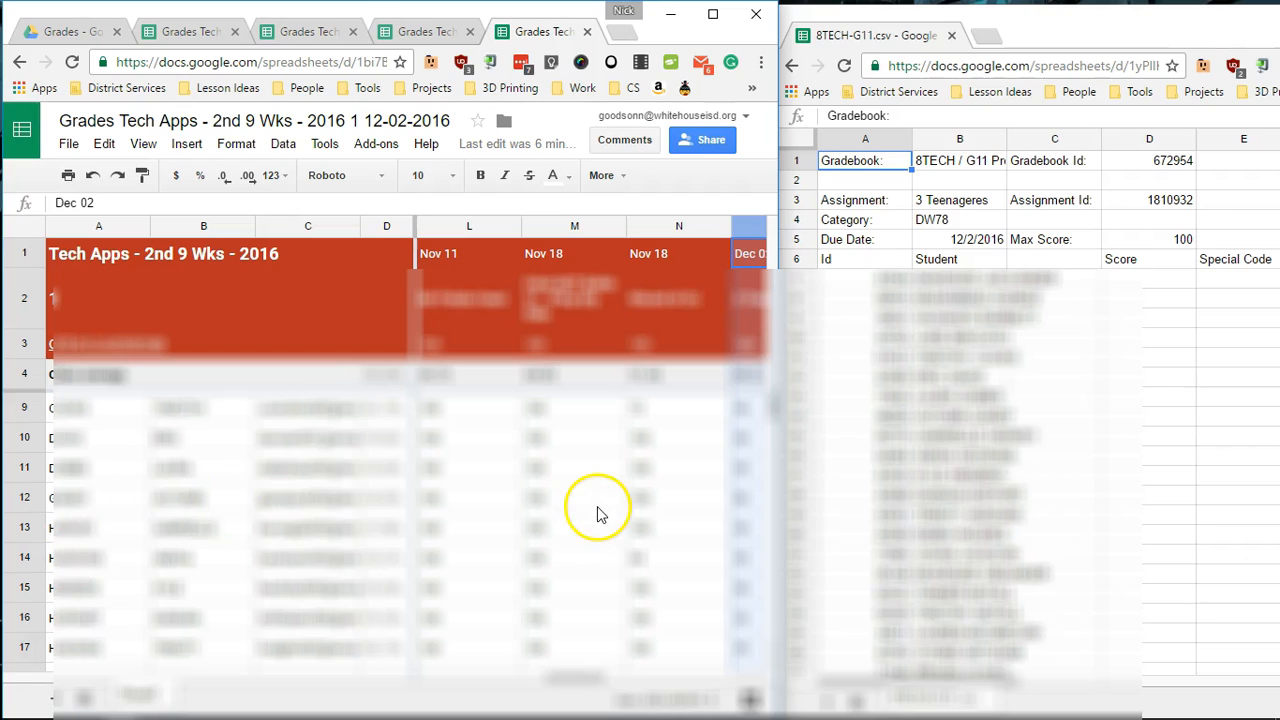
mouse_move(592, 490)
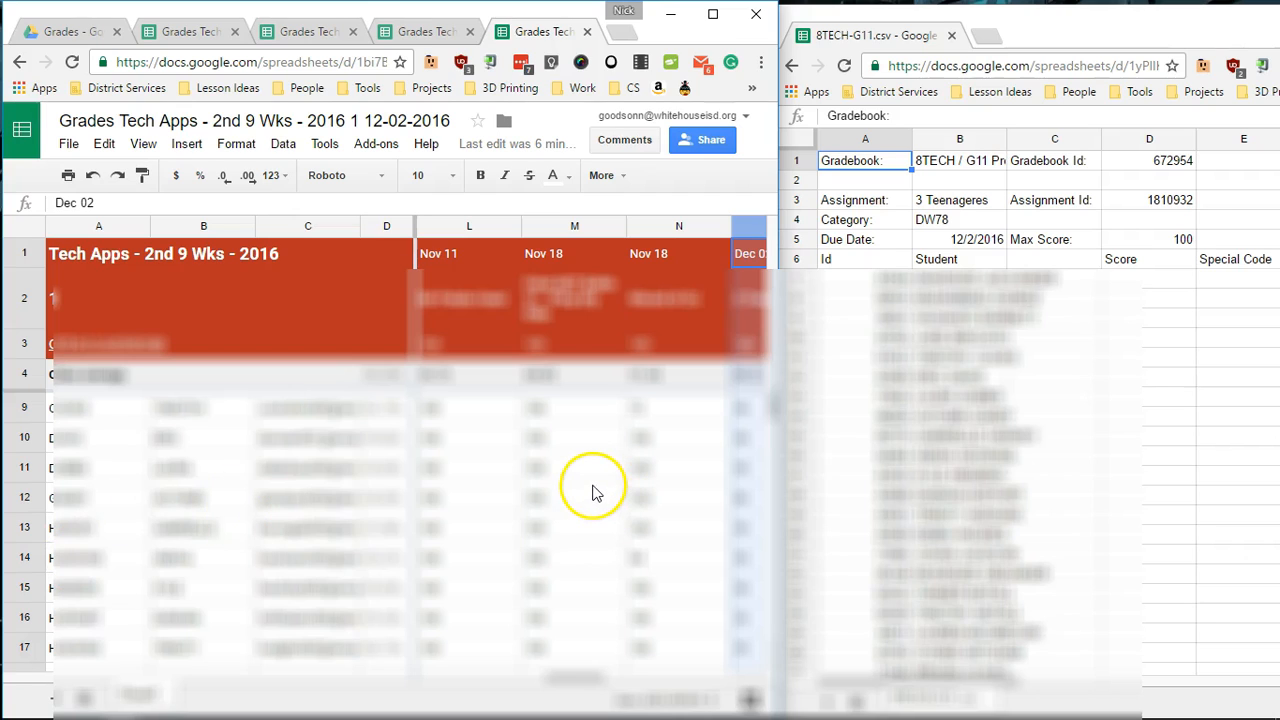
mouse_move(596, 684)
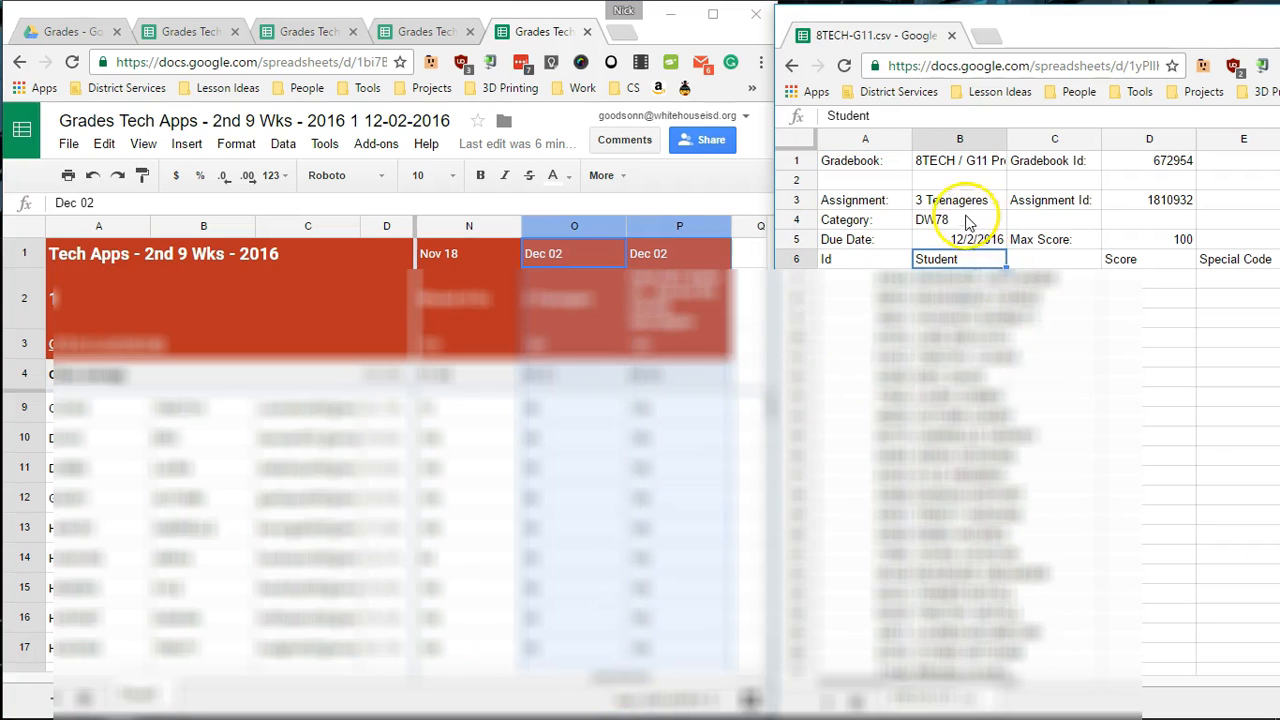
Step: Paste the copied Dec 02 scores starting at the first student's Score cell in 8TECH-G11
left_click(960, 200)
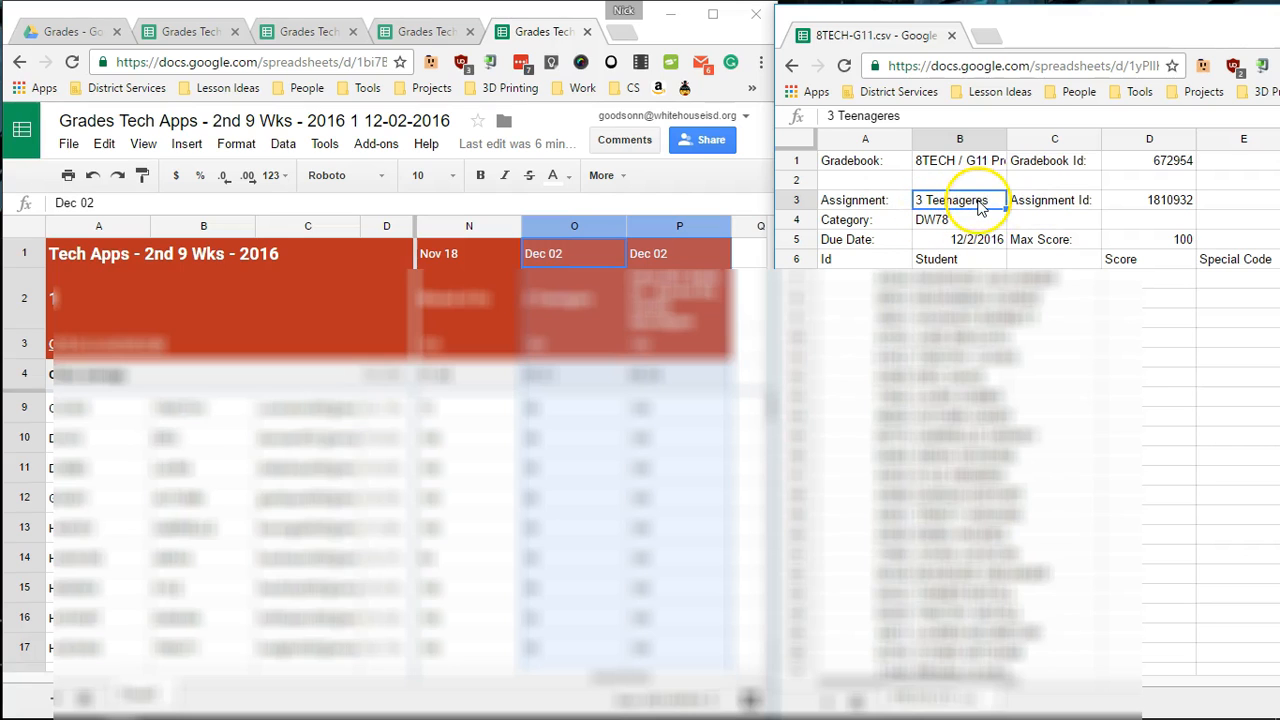
mouse_move(864, 304)
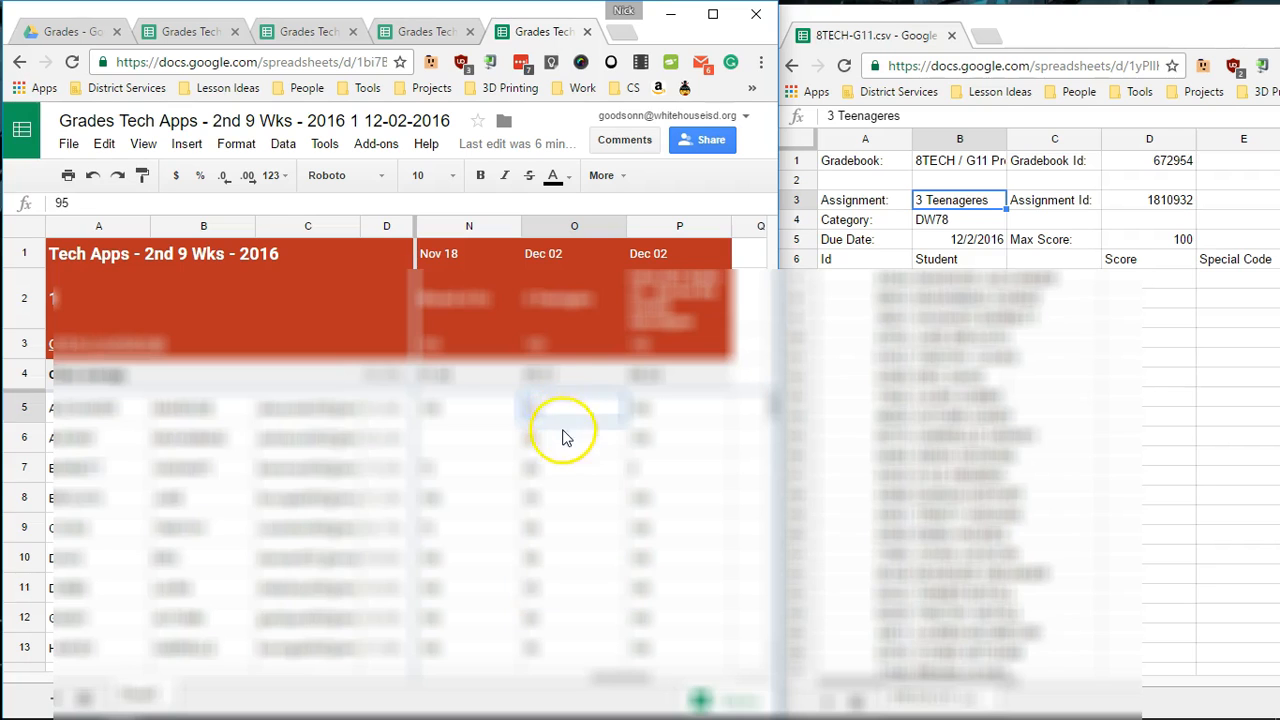
scroll("down", 3)
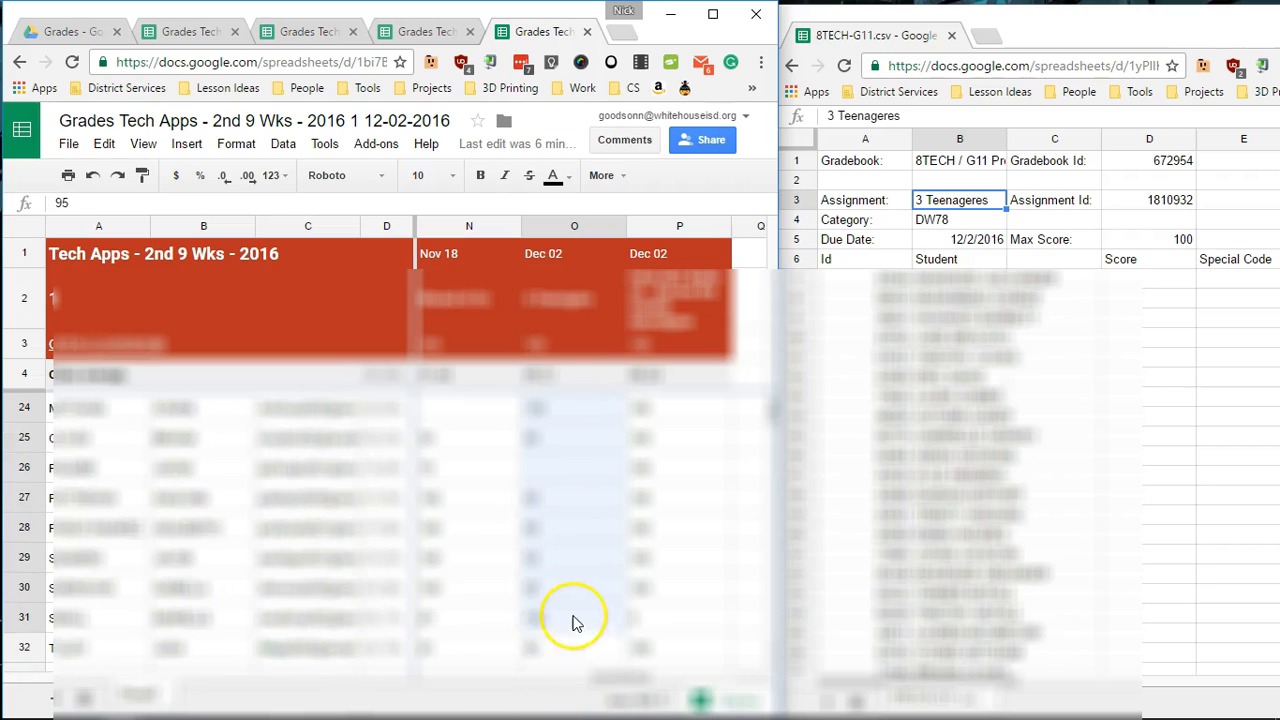
mouse_move(584, 680)
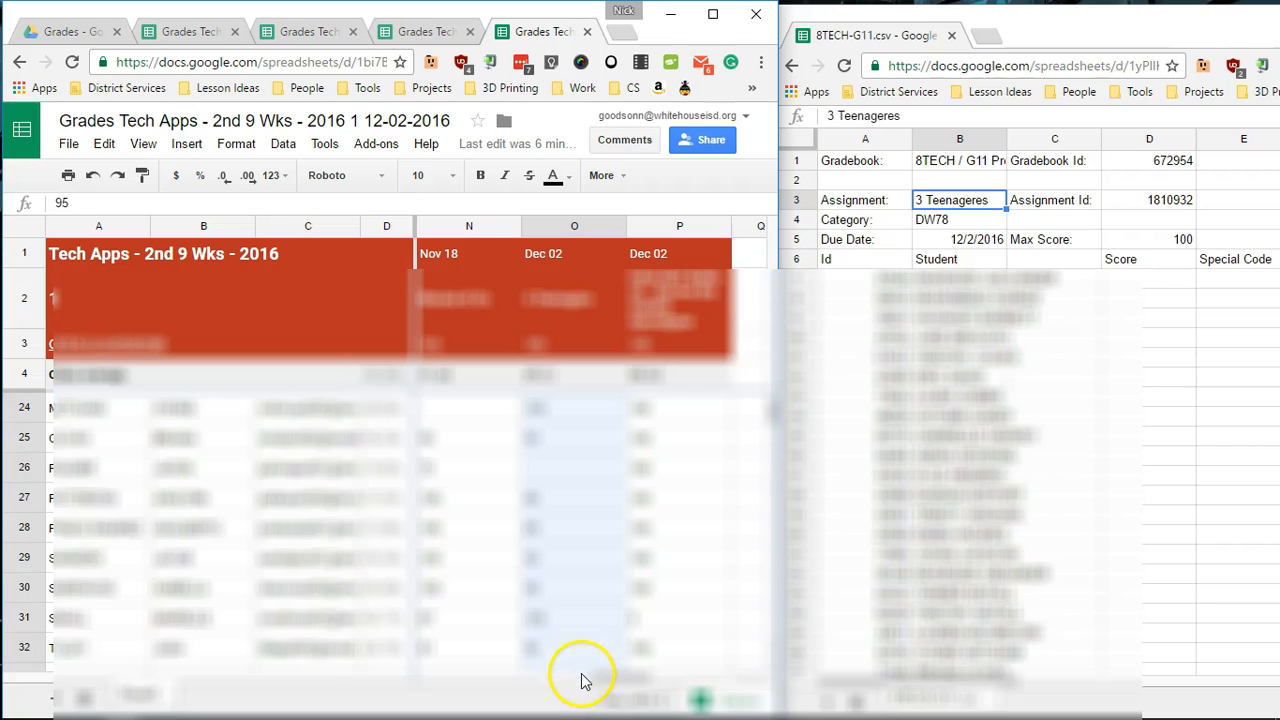
scroll("down", 3)
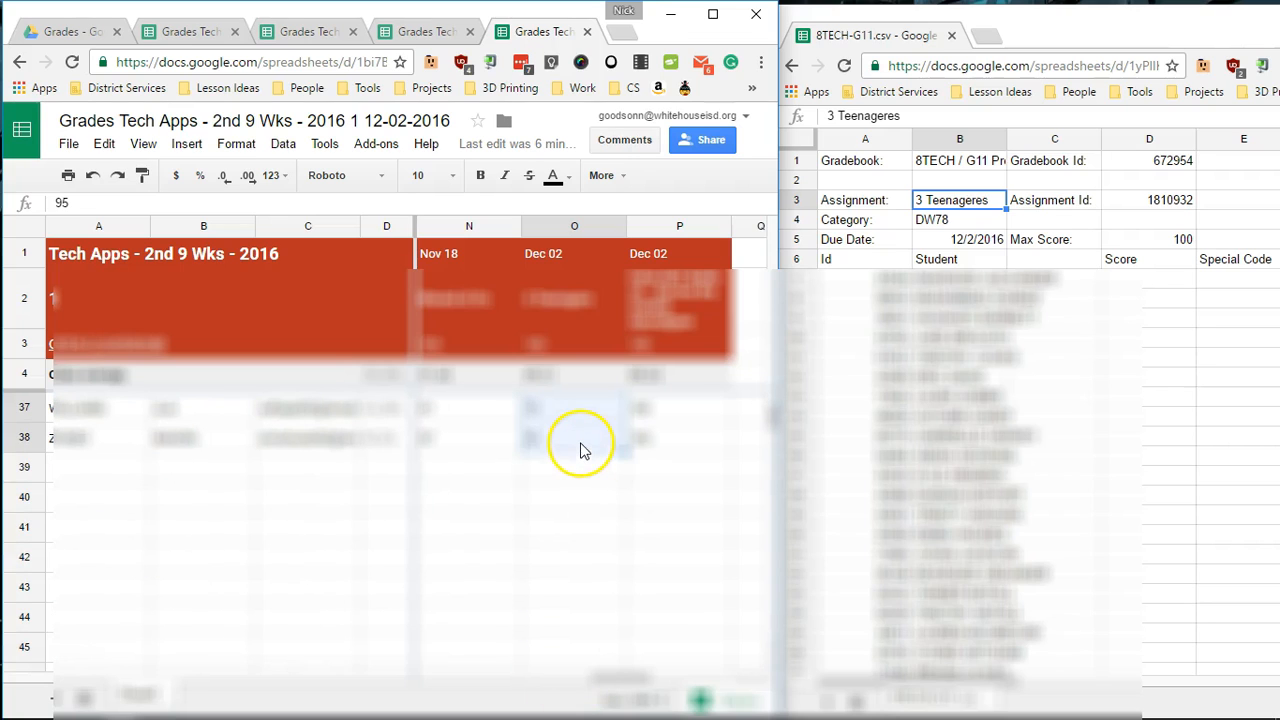
mouse_move(572, 428)
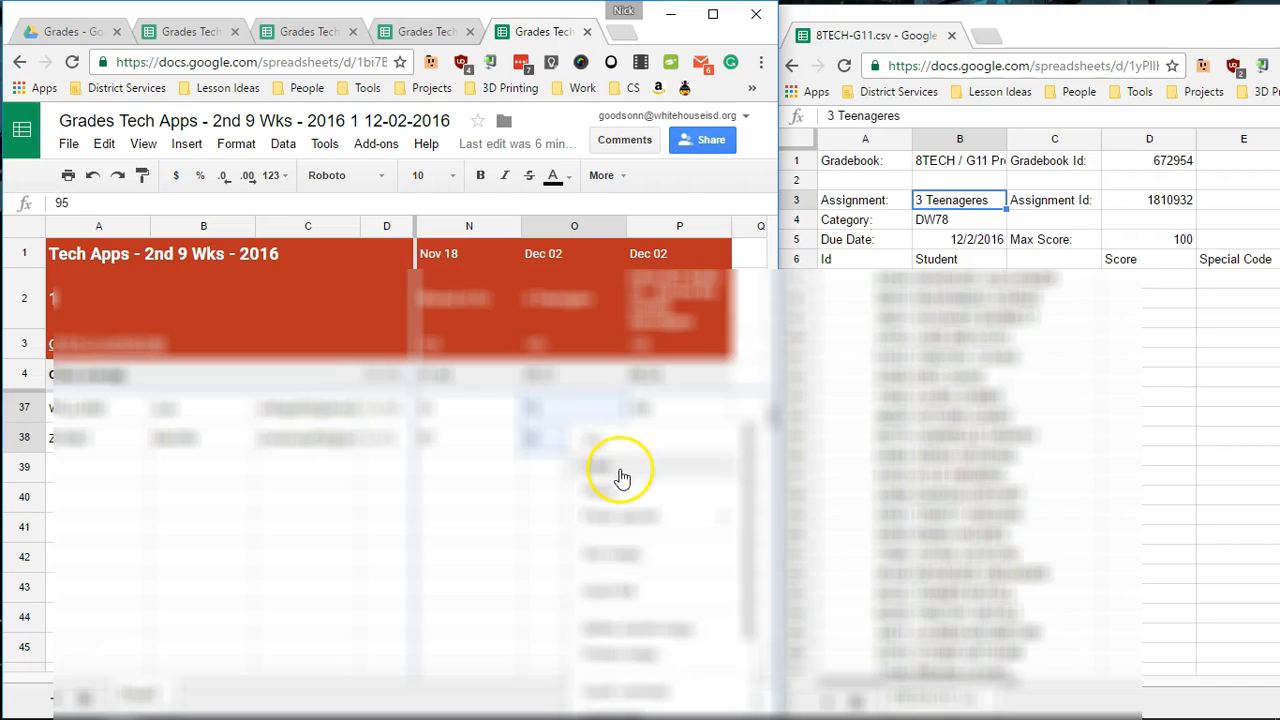
left_click(1148, 278)
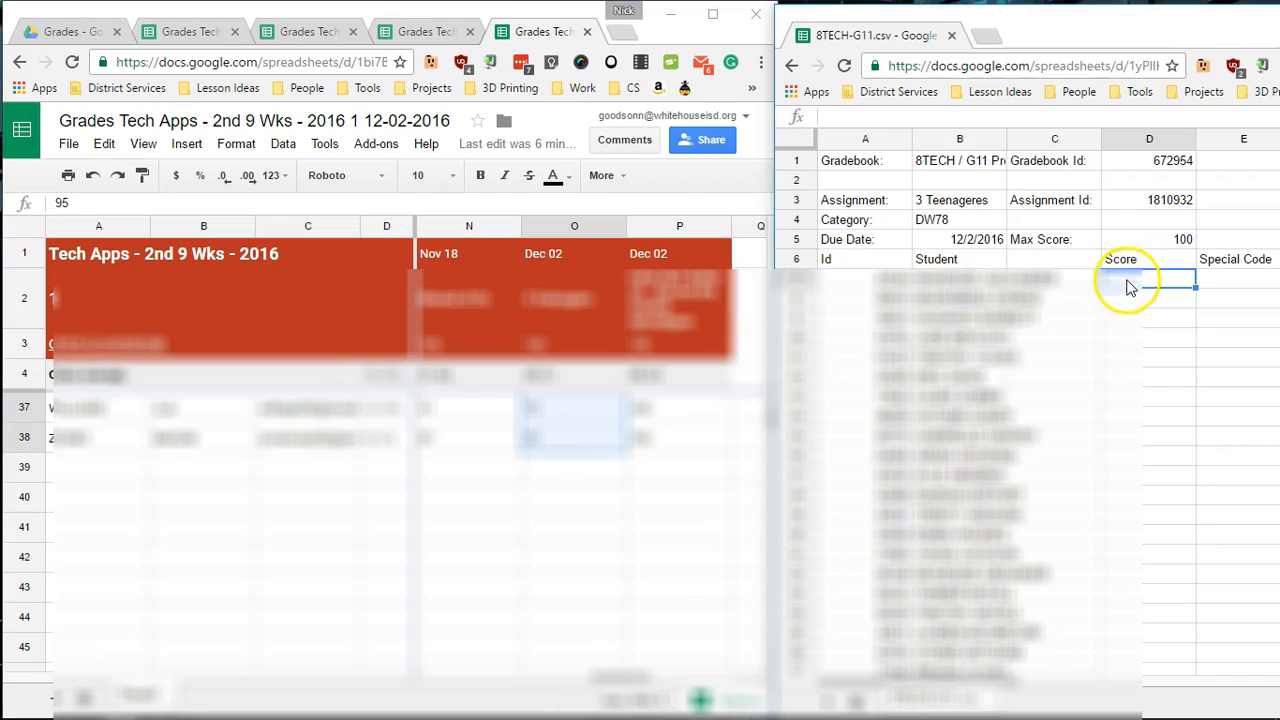
right_click(1128, 284)
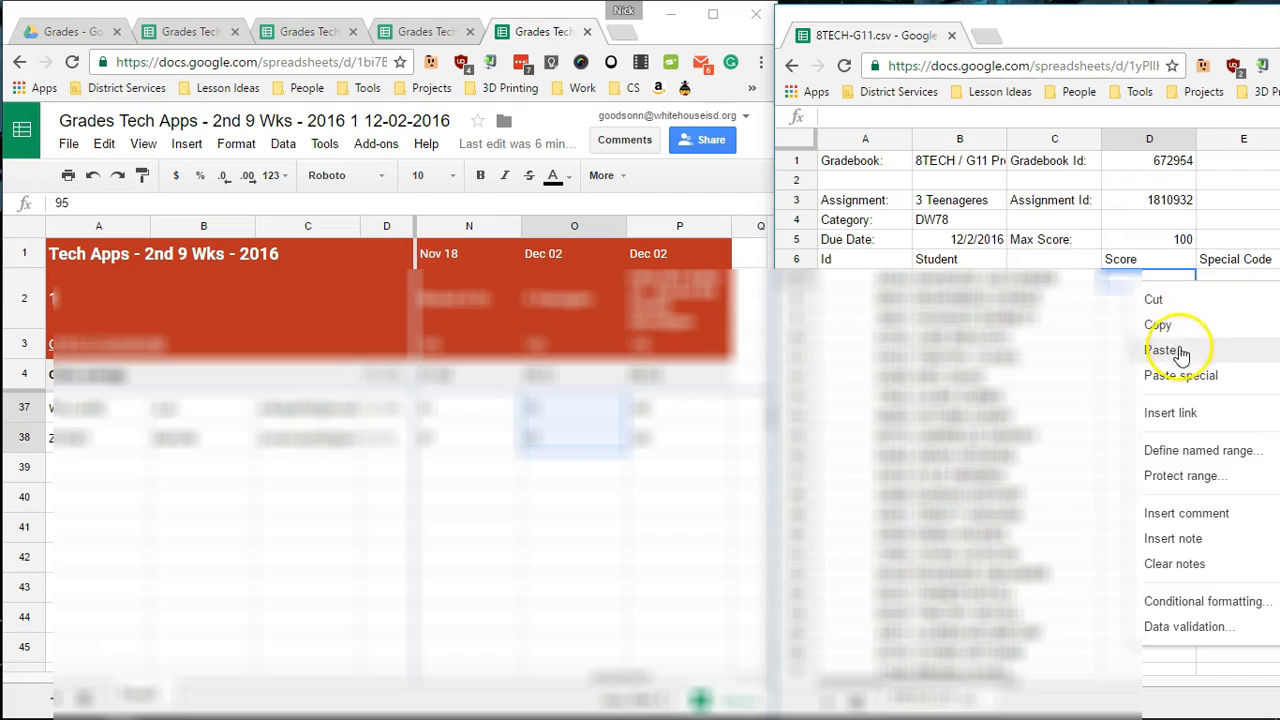
left_click(1164, 348)
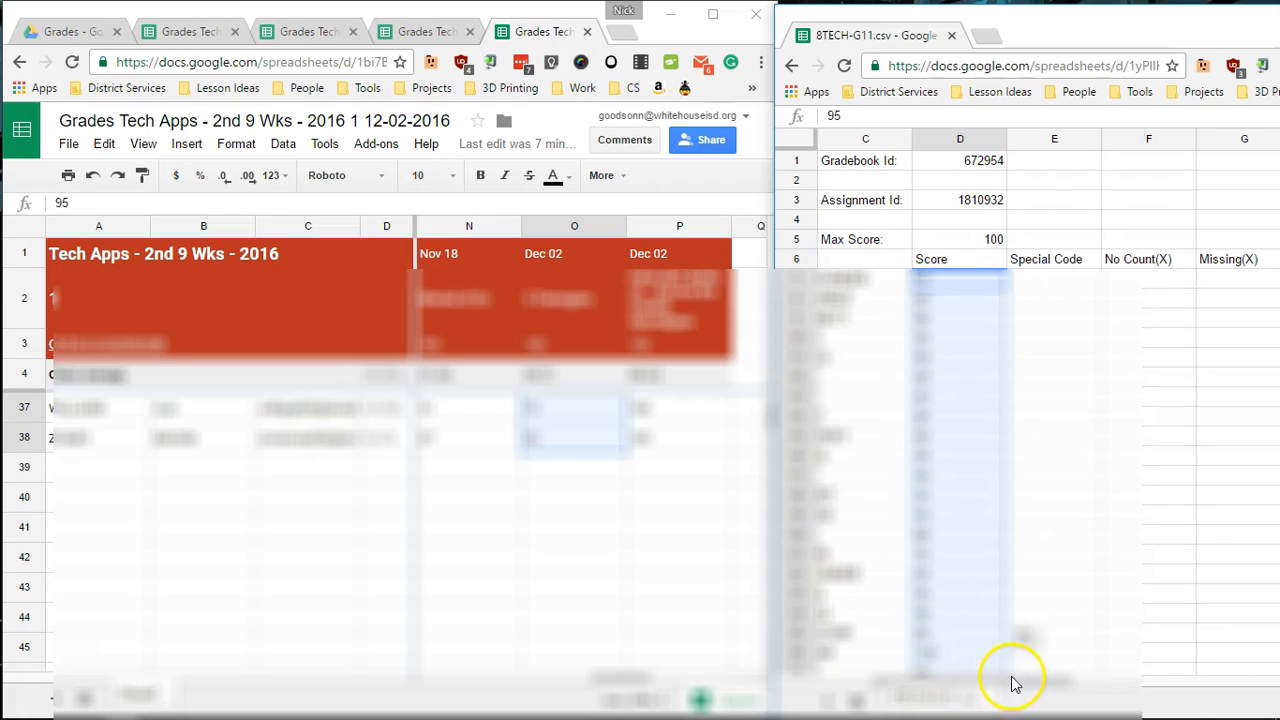
mouse_move(1140, 580)
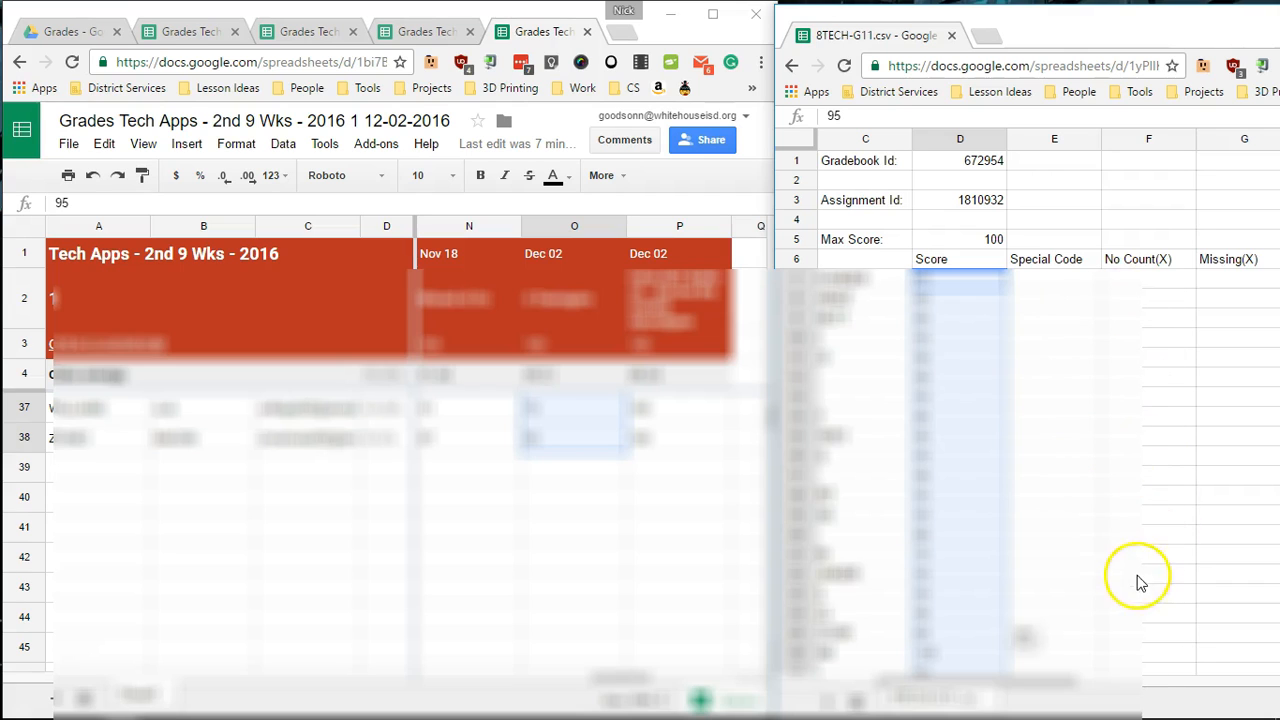
mouse_move(1188, 608)
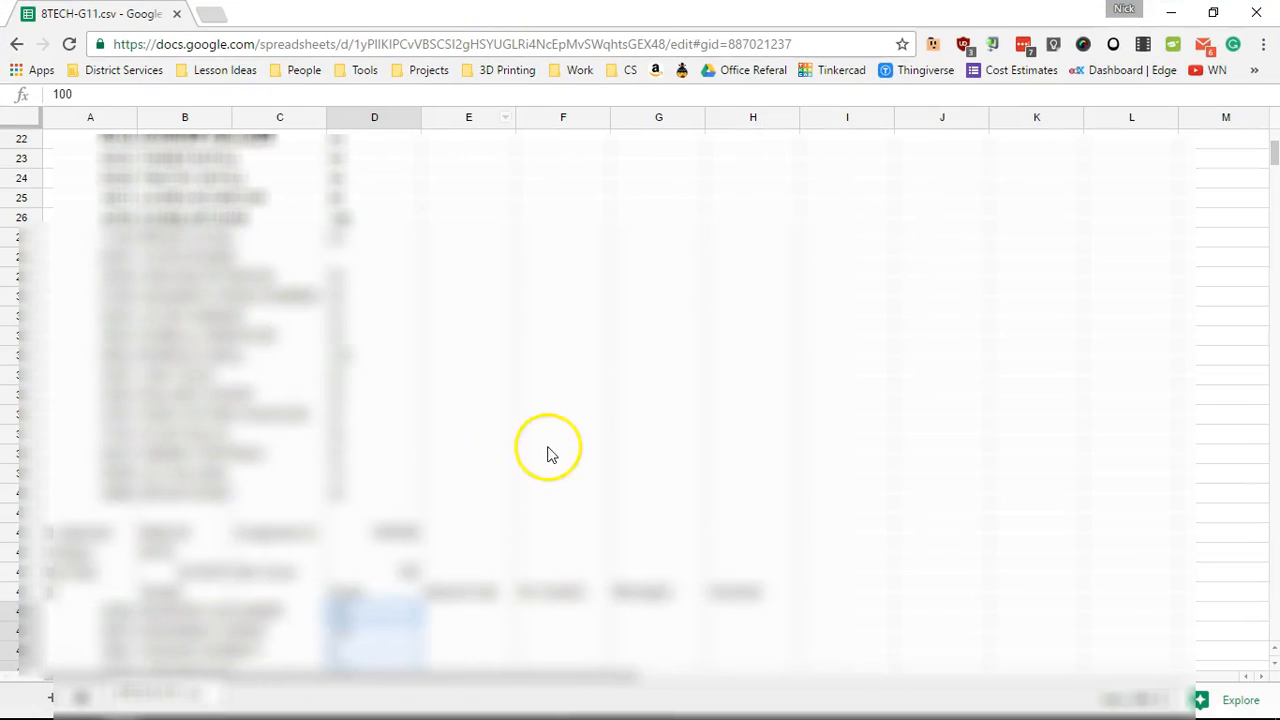
mouse_move(650, 118)
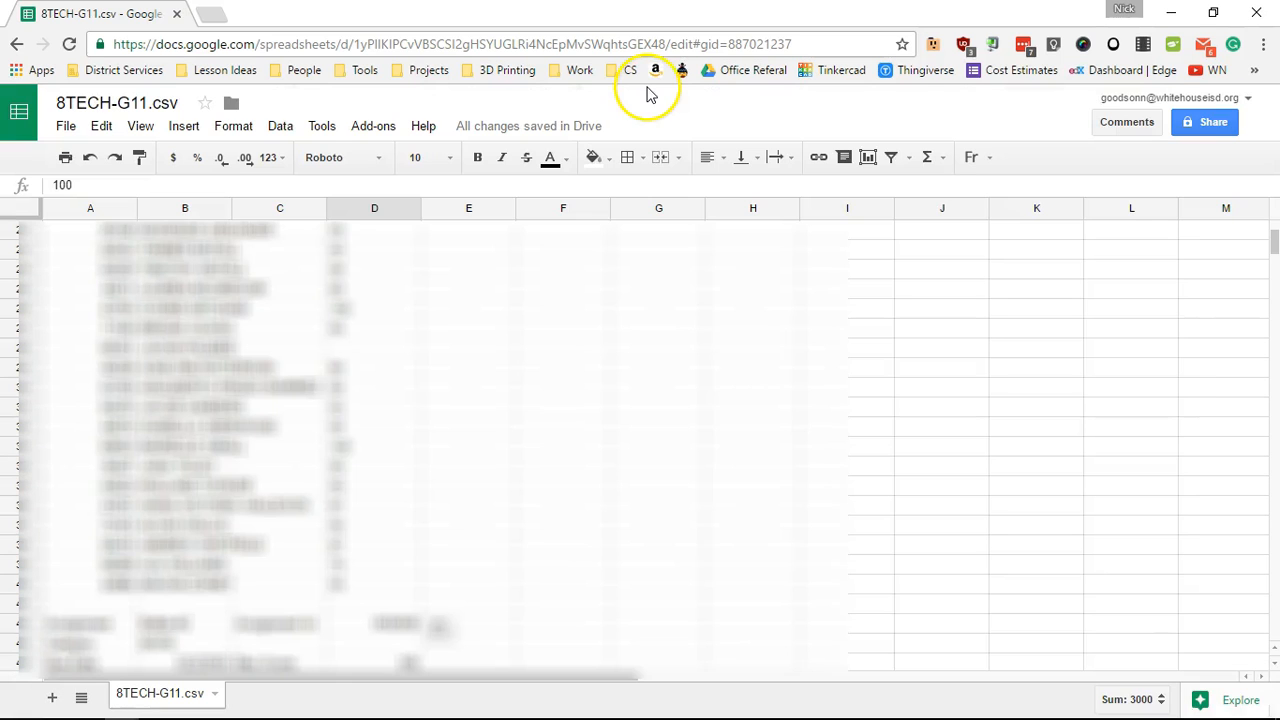
mouse_move(64, 132)
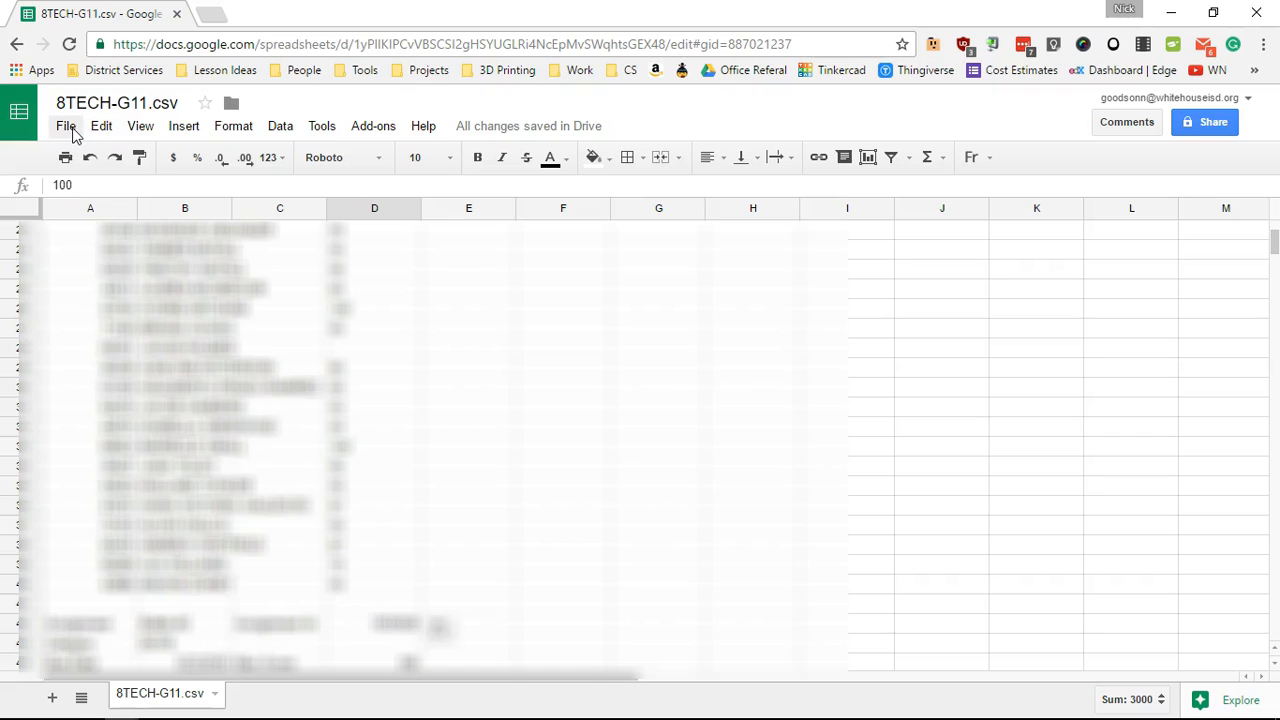
Step: Download the 8TECH-G11 sheet as a comma-separated values (.csv) file
left_click(66, 124)
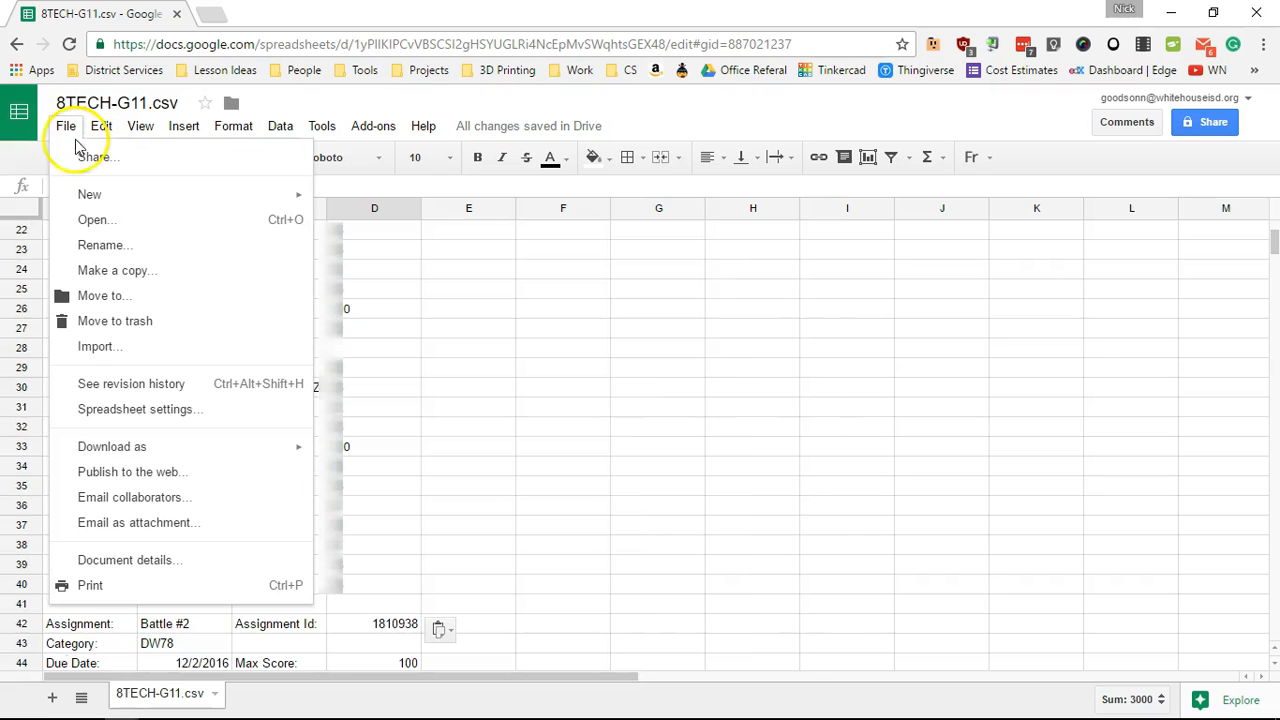
mouse_move(112, 446)
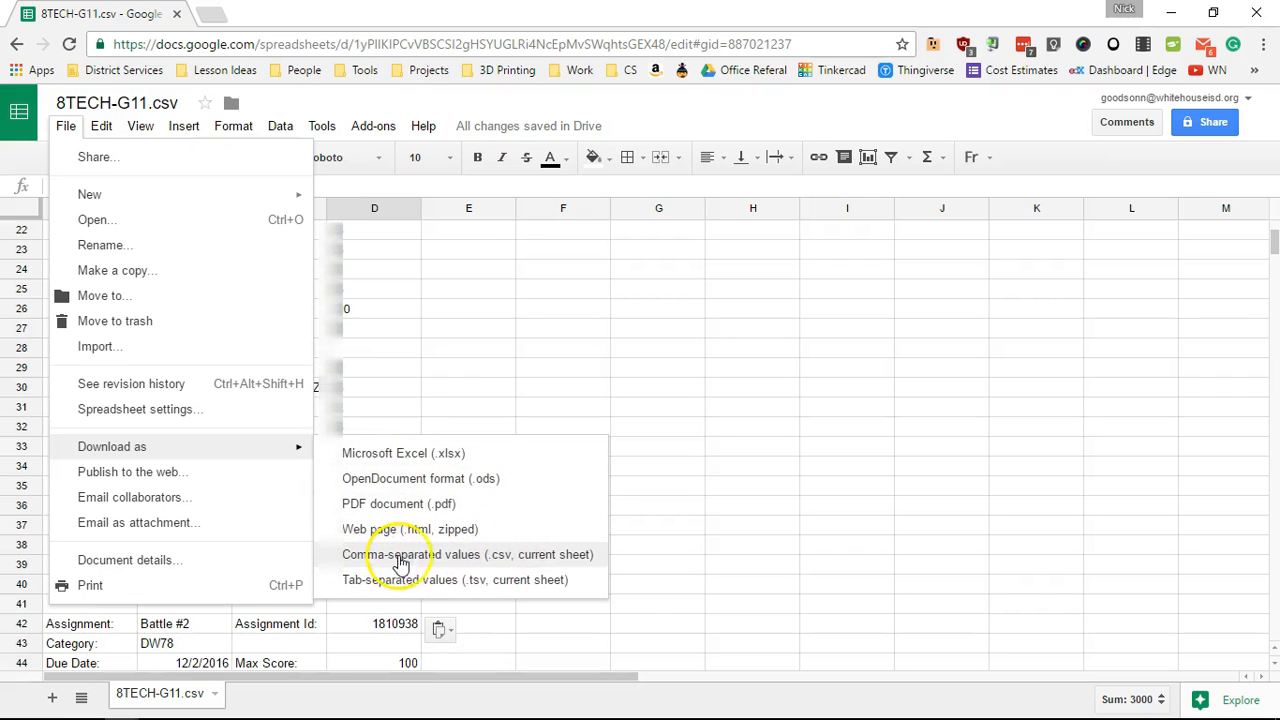
mouse_move(500, 560)
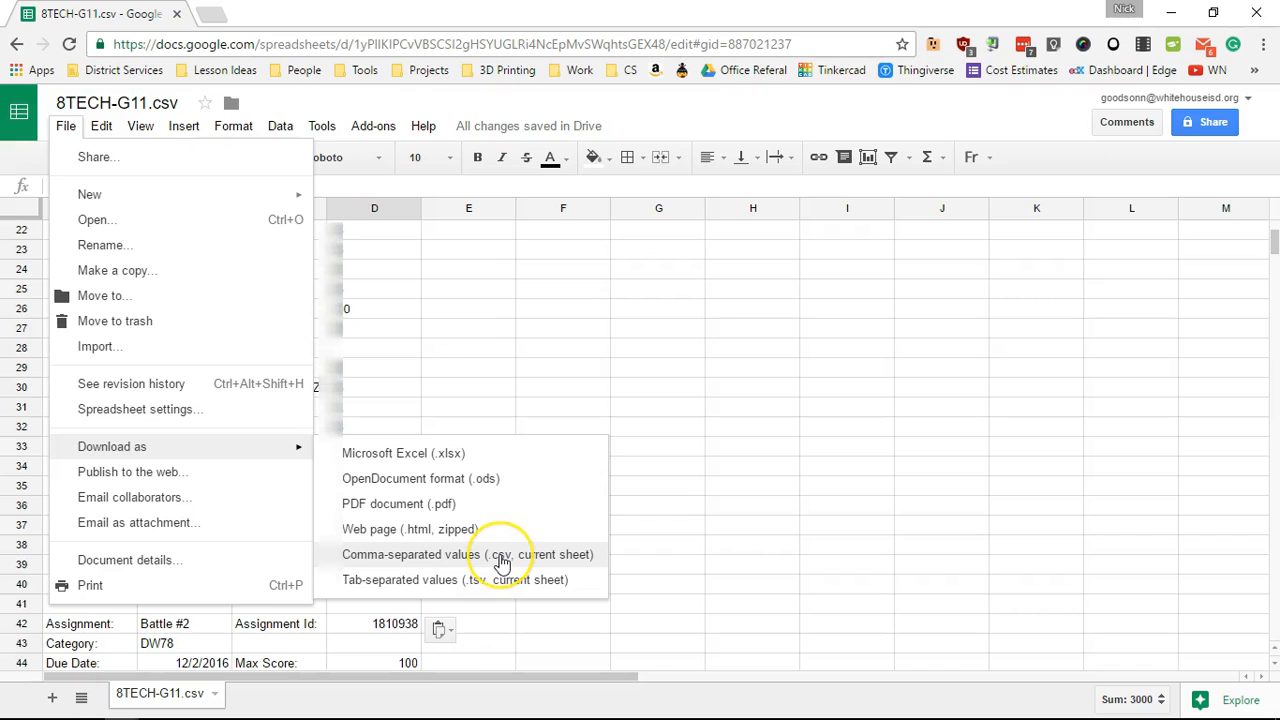
mouse_move(558, 556)
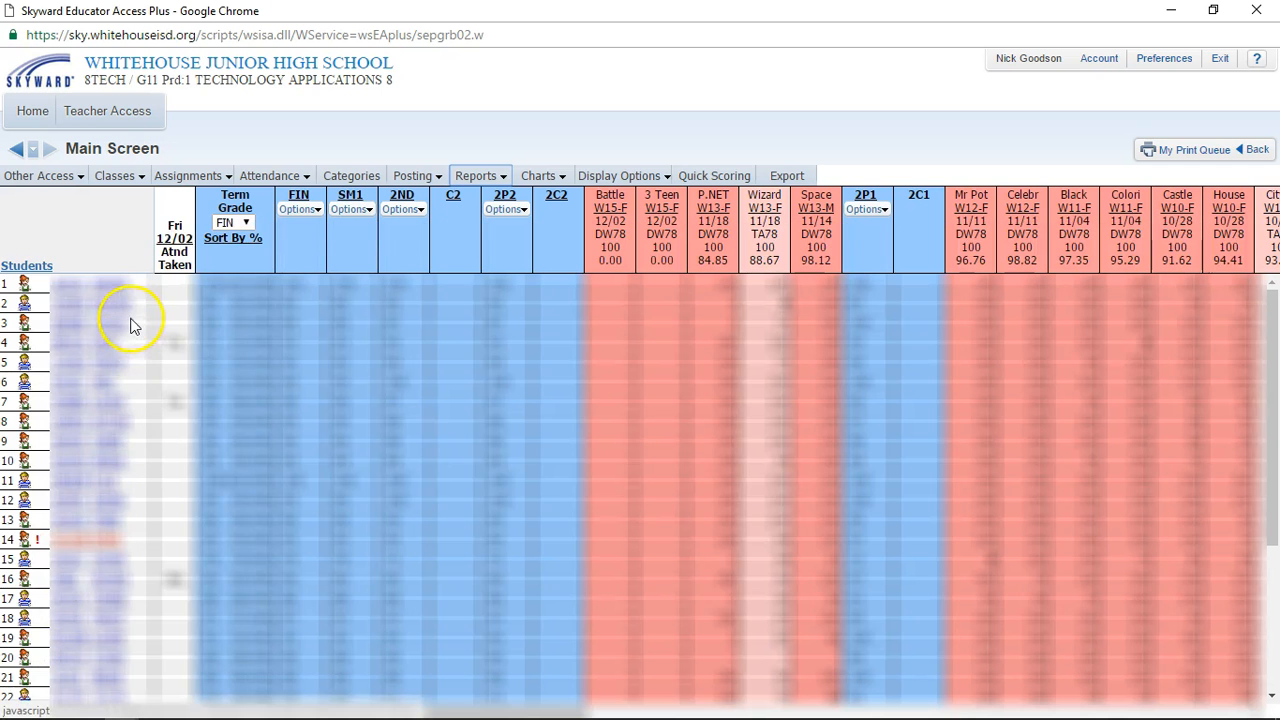
Step: Choose the downloaded 8TECH-G11 CSV from Downloads as the import file on Advanced Export/Import
left_click(188, 176)
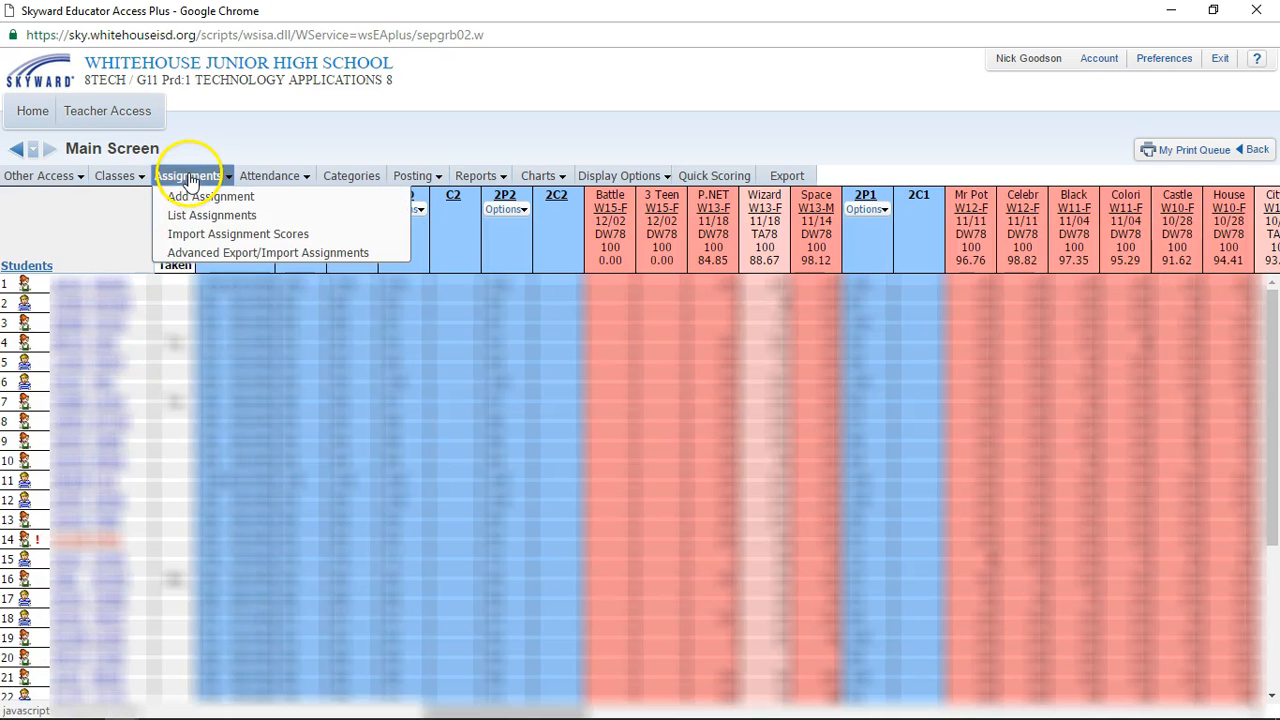
mouse_move(284, 252)
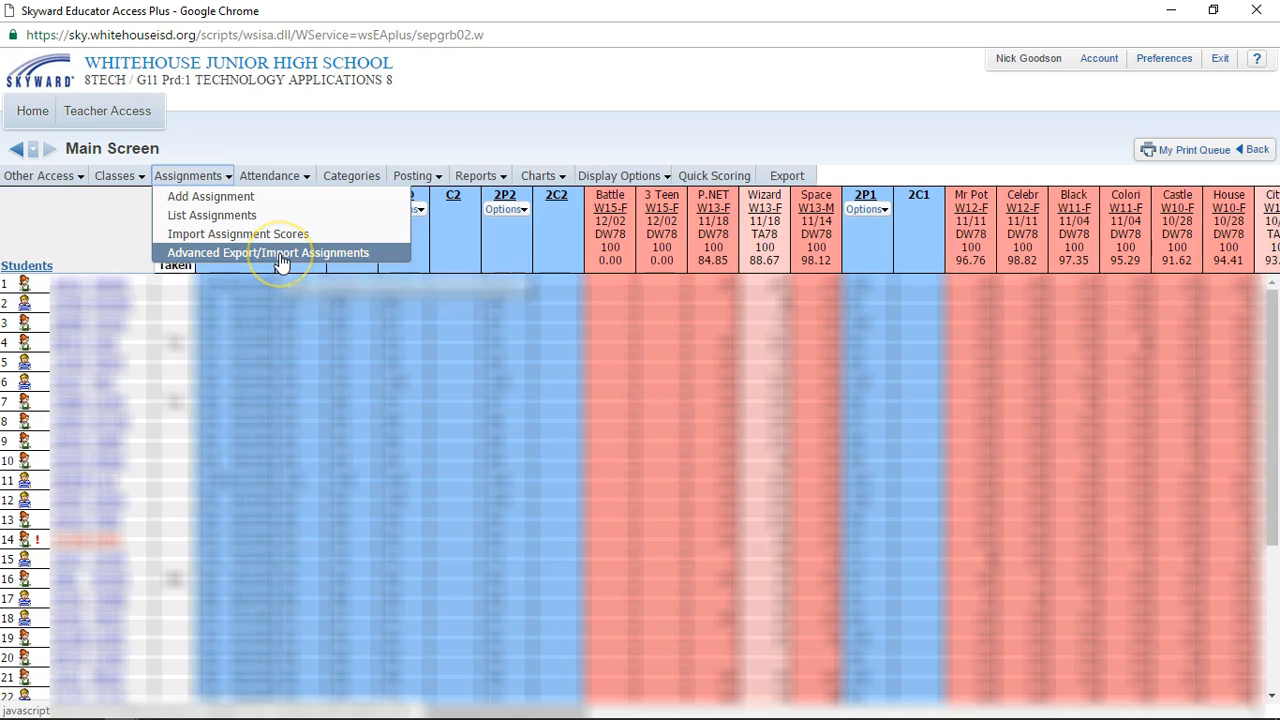
left_click(268, 252)
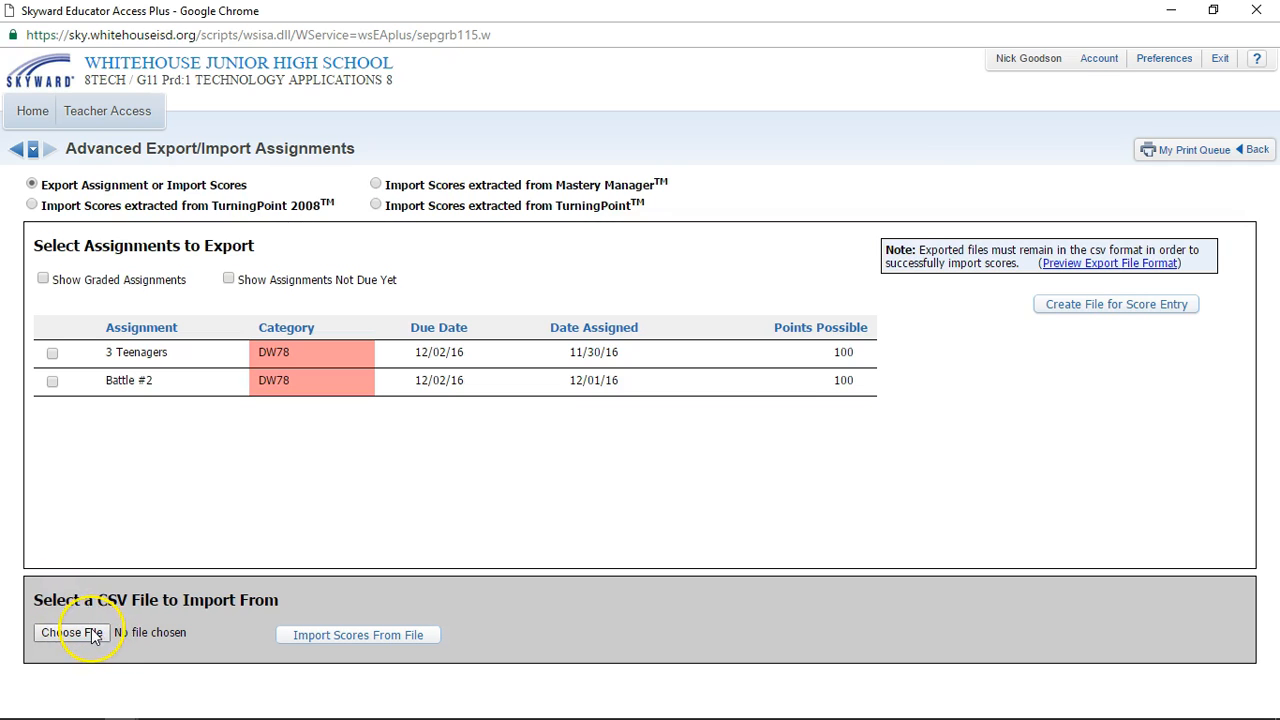
left_click(72, 632)
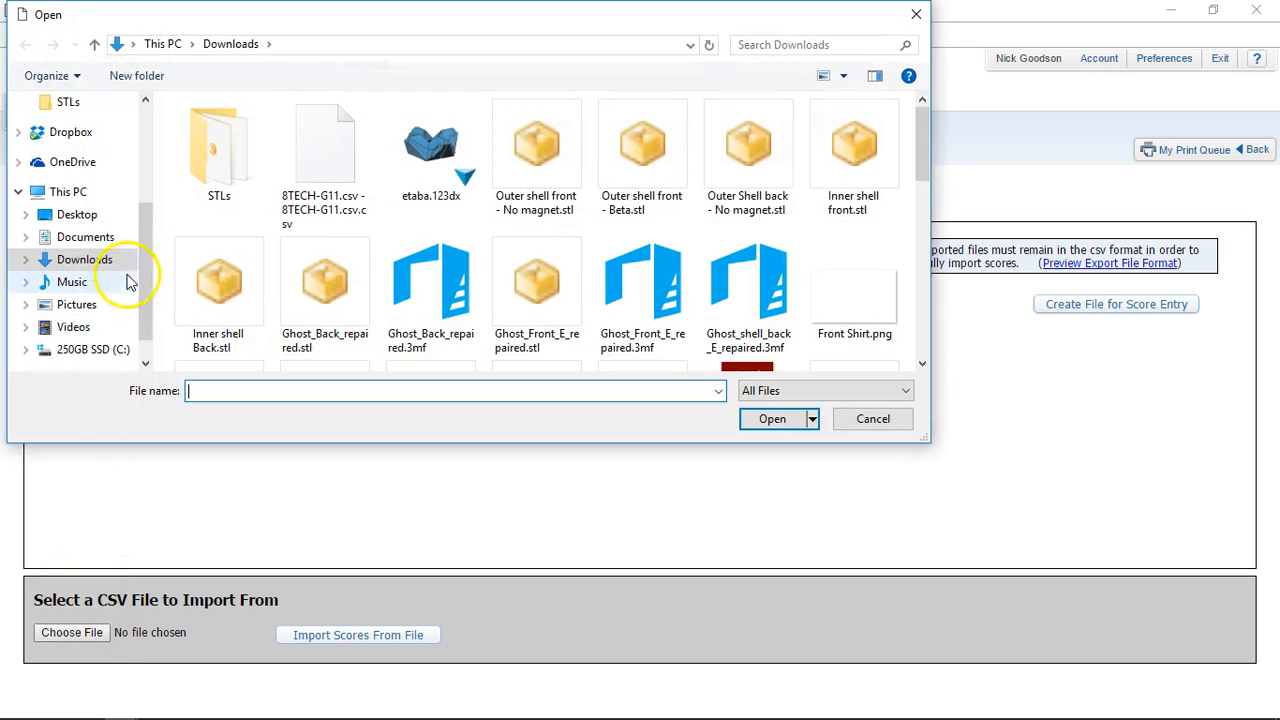
left_click(324, 144)
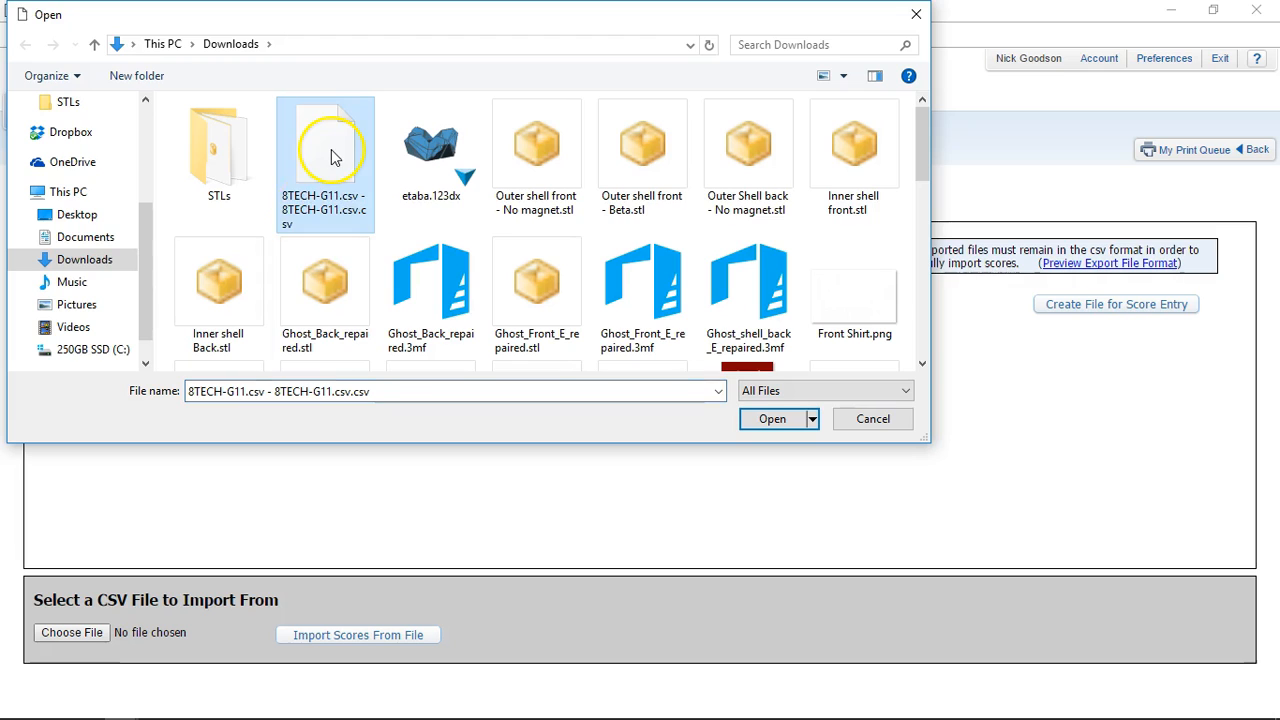
mouse_move(318, 160)
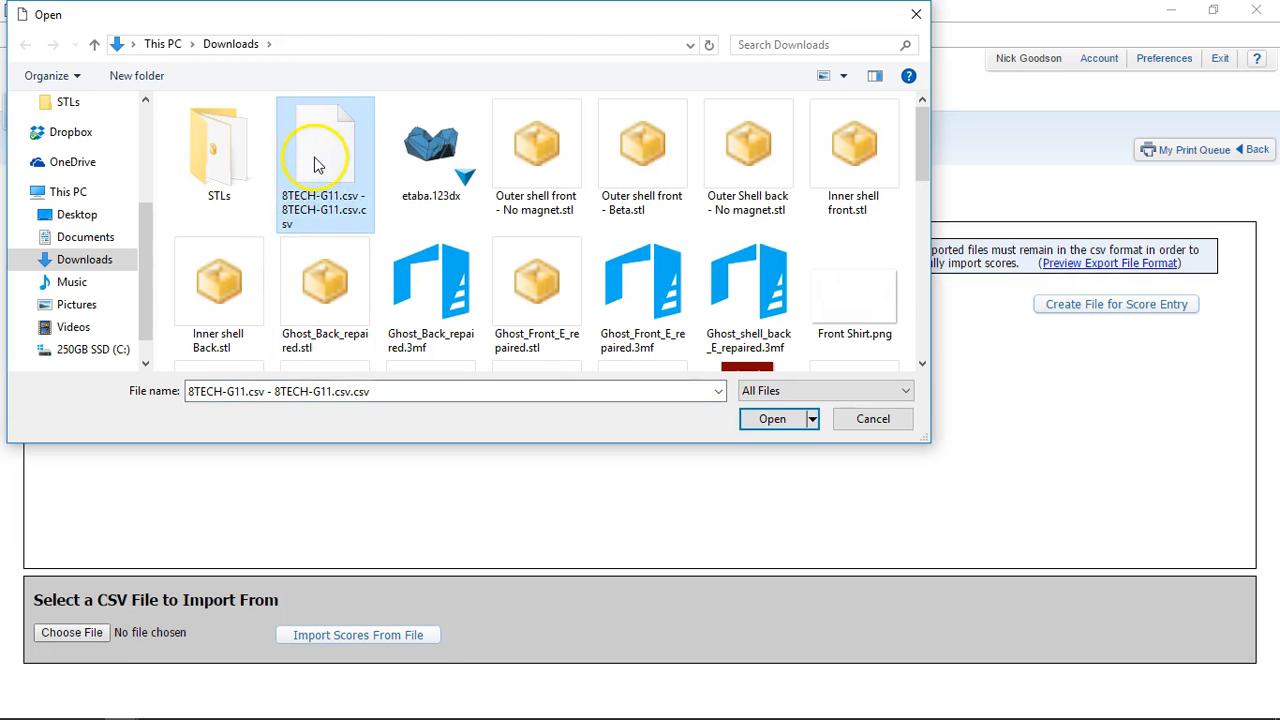
mouse_move(322, 170)
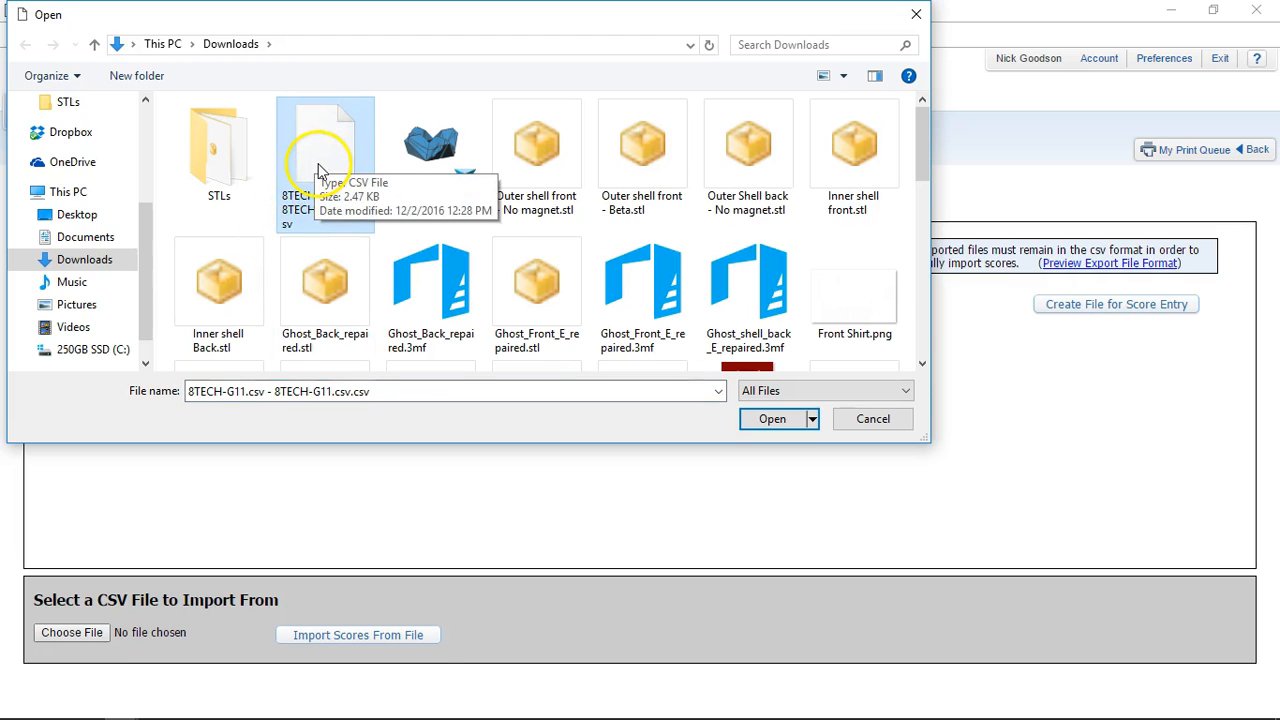
left_click(772, 418)
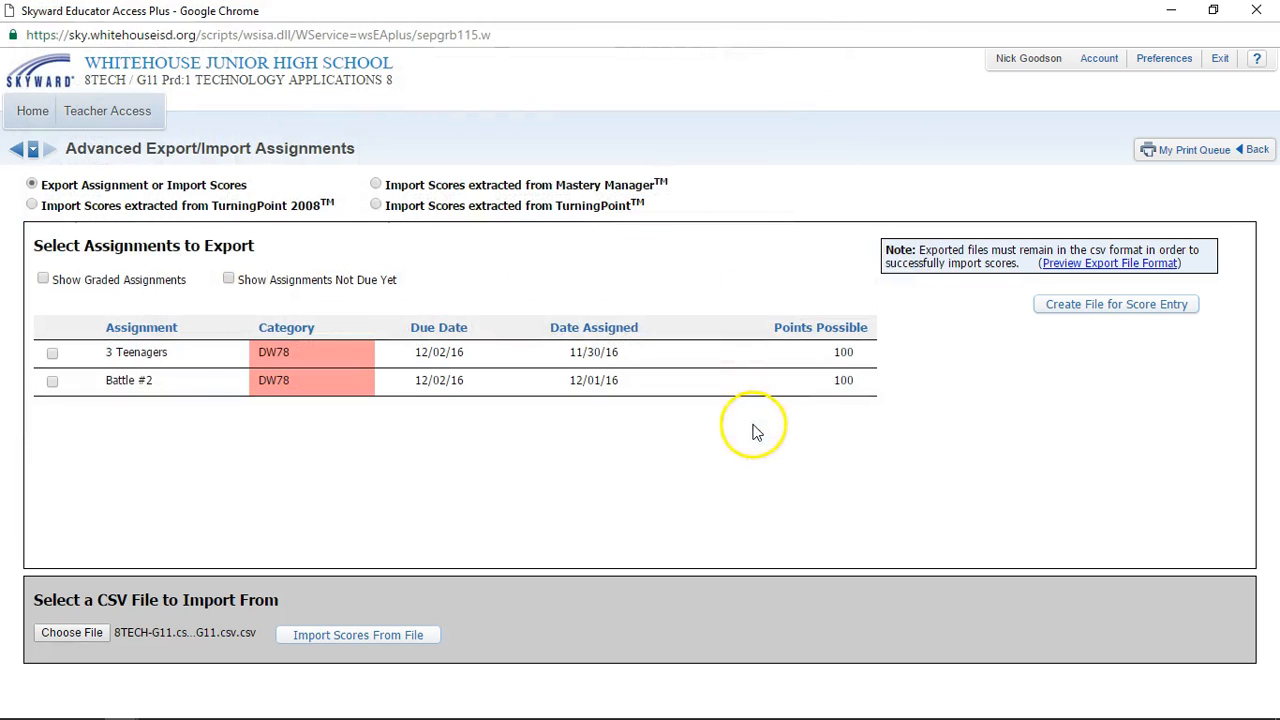
Step: Import the scores from the chosen CSV and go back to the gradebook main screen
left_click(358, 636)
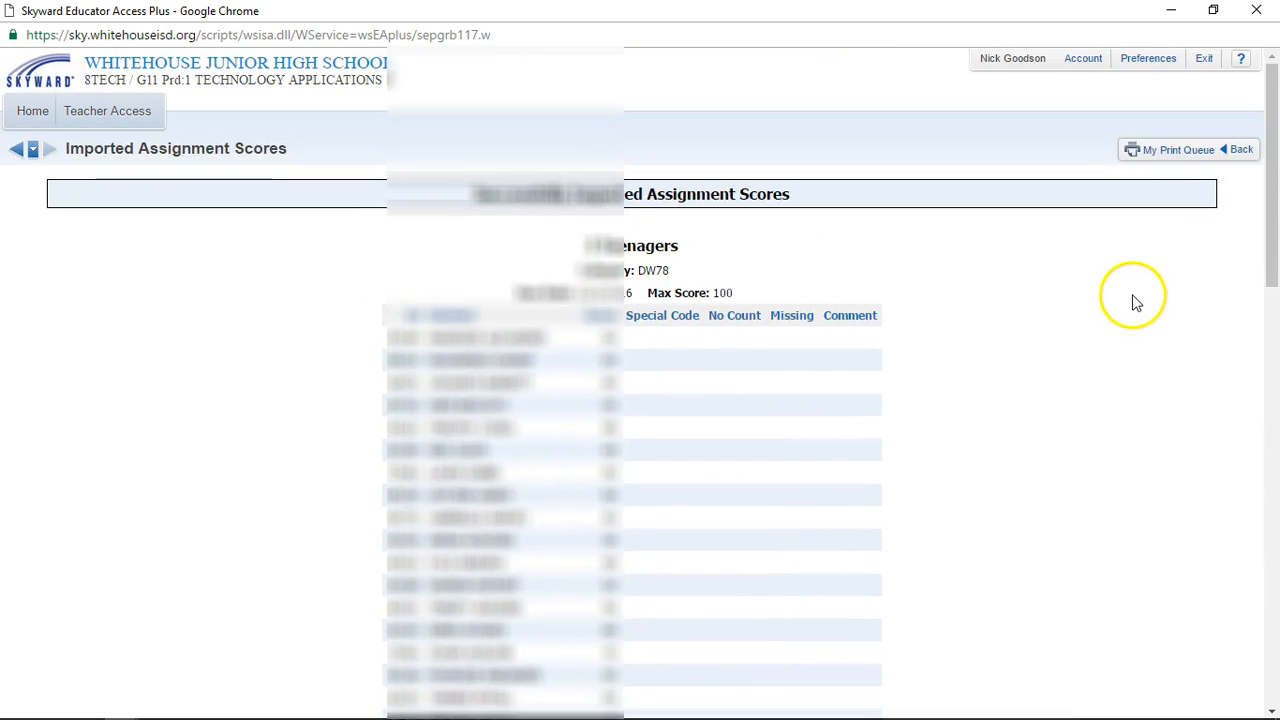
left_click(1256, 148)
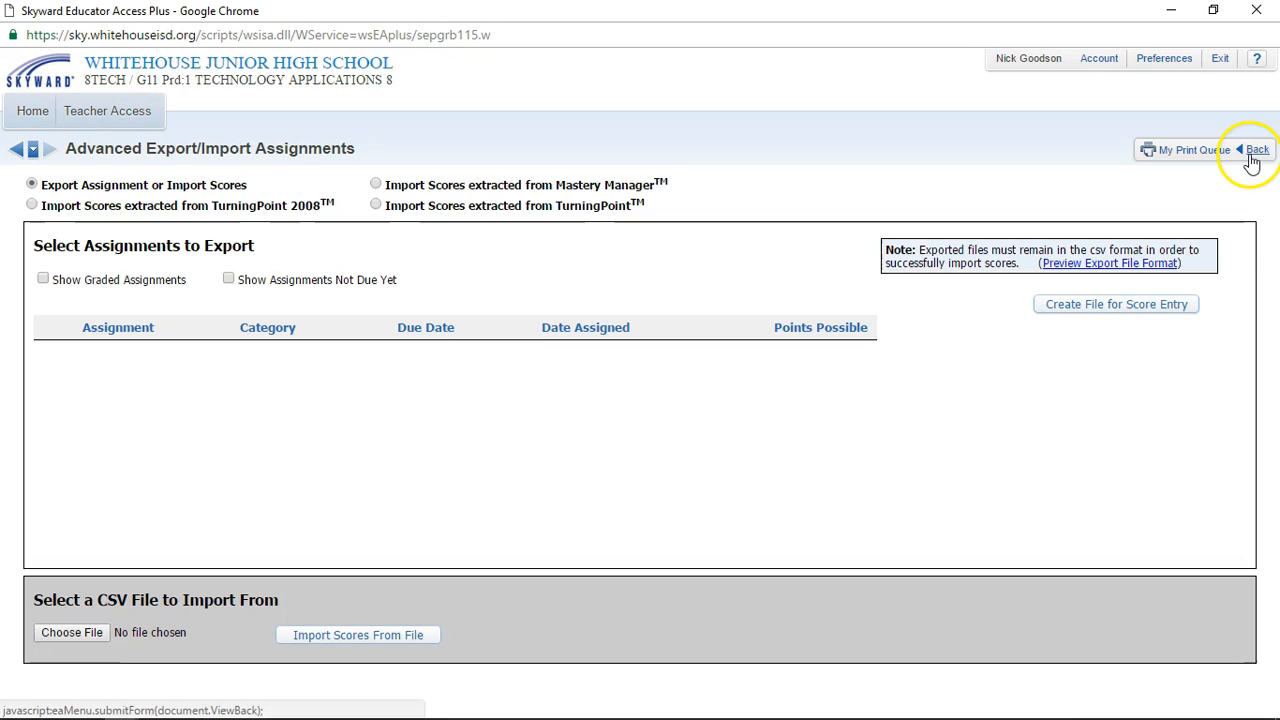
left_click(1256, 148)
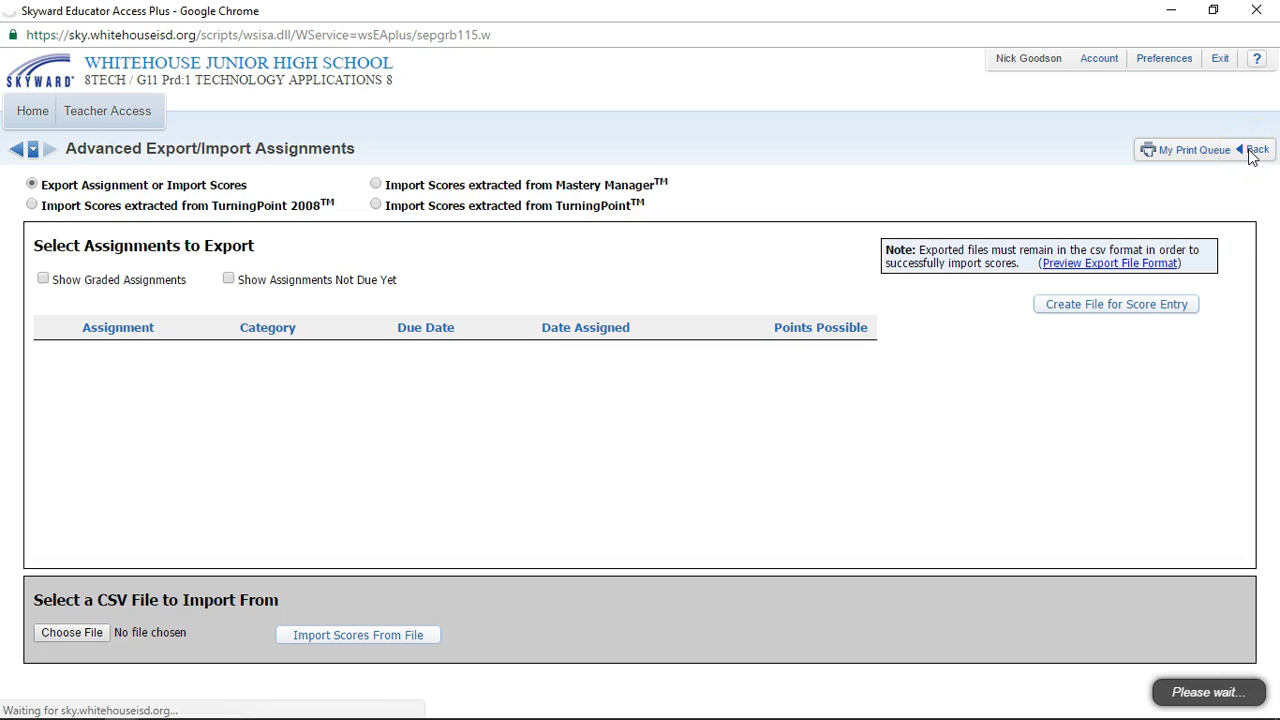
left_click(1256, 148)
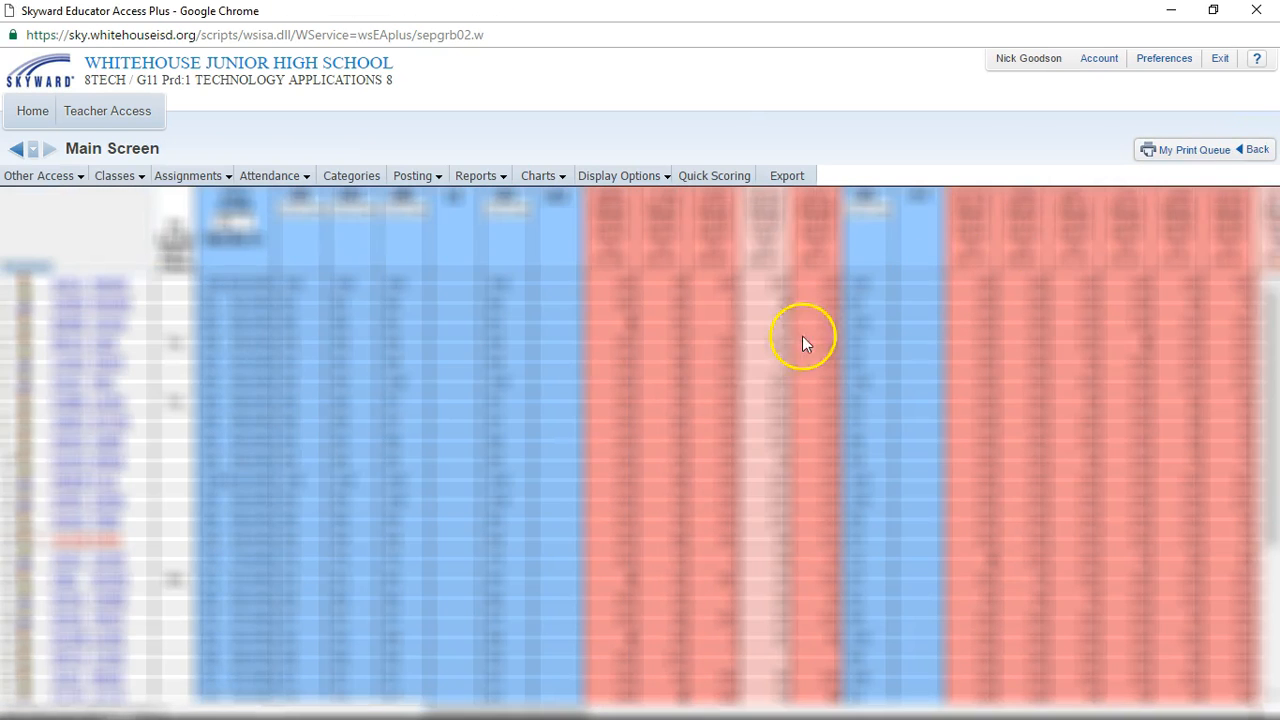
mouse_move(680, 208)
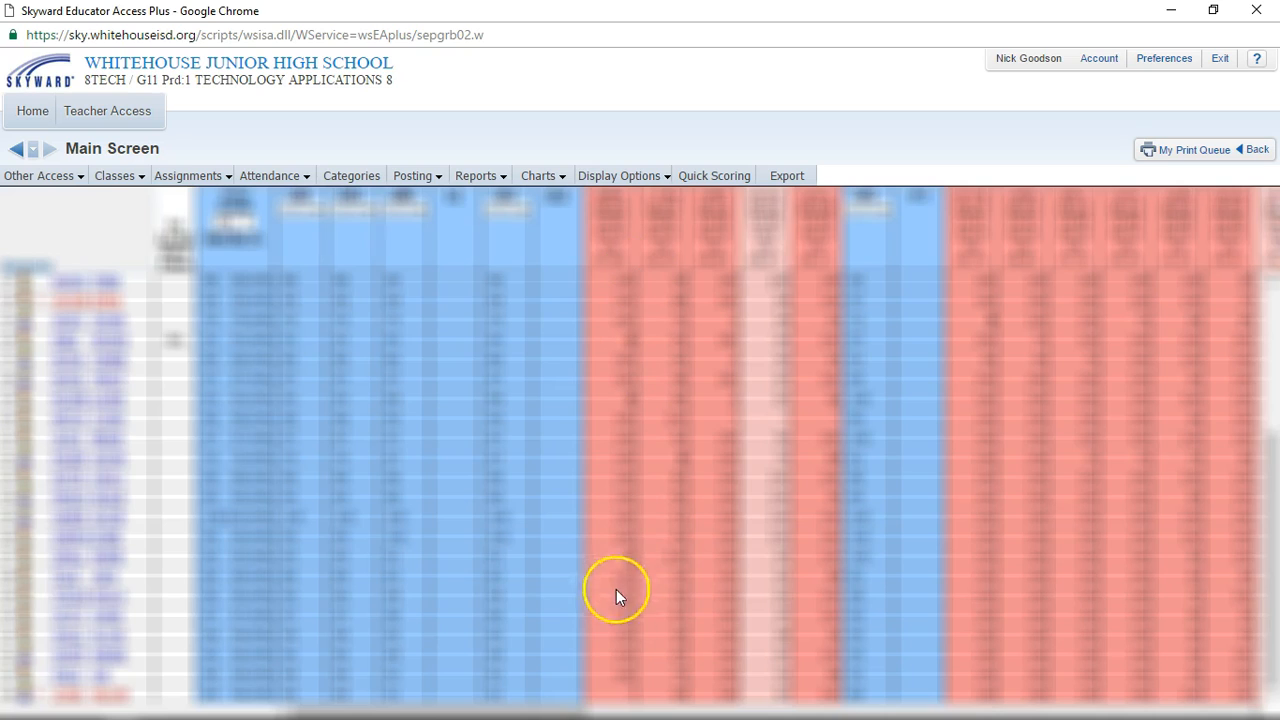
mouse_move(50, 650)
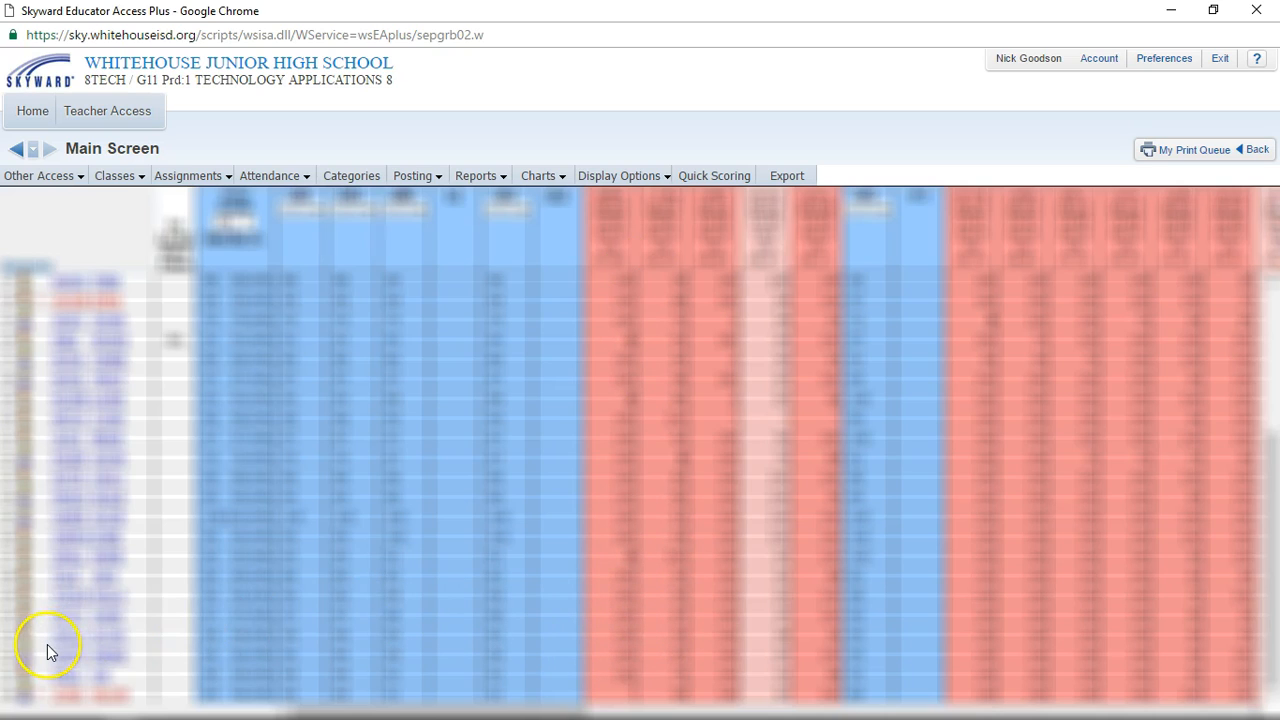